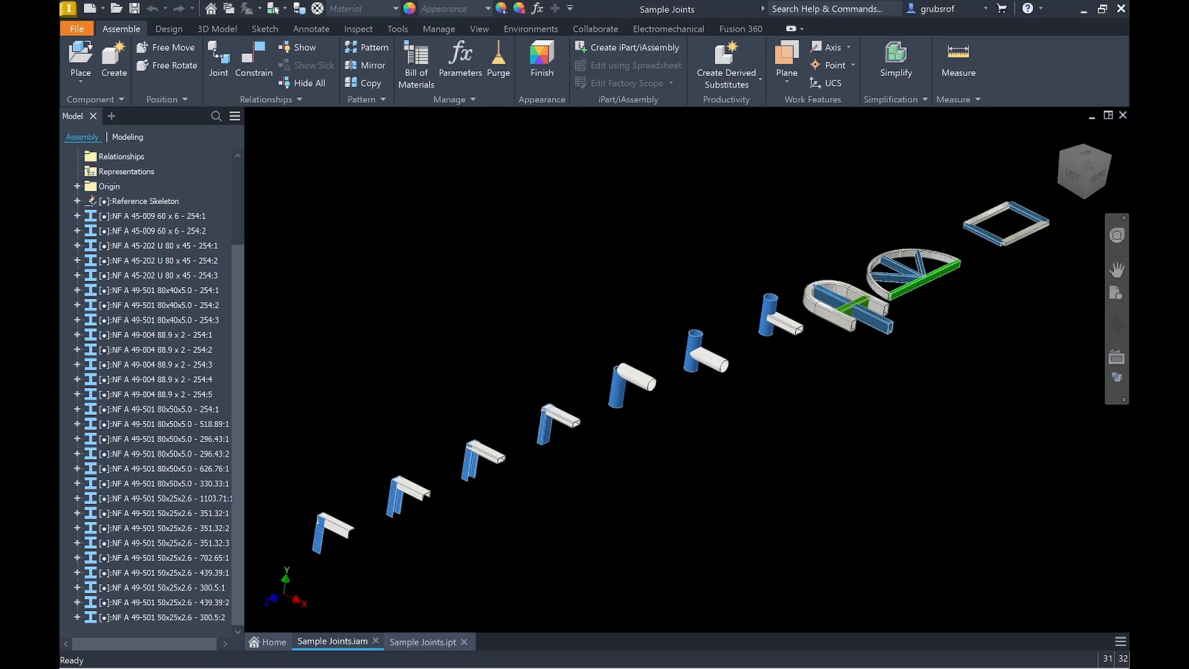
pyautogui.moveTo(281, 484)
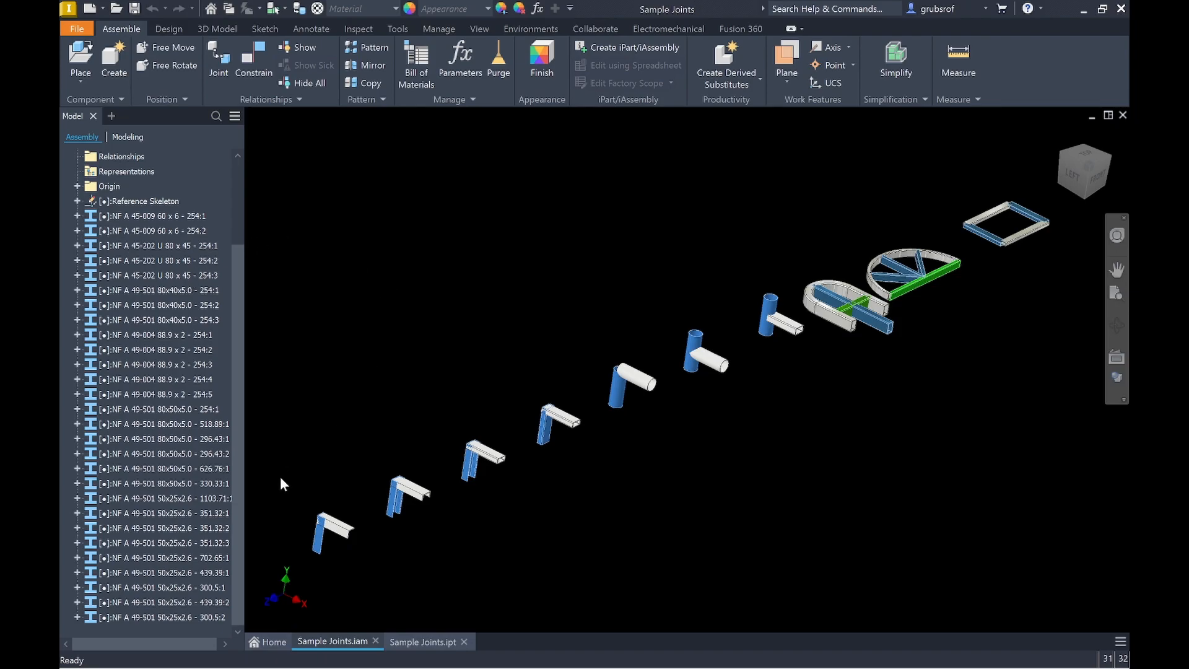
pyautogui.moveTo(129, 236)
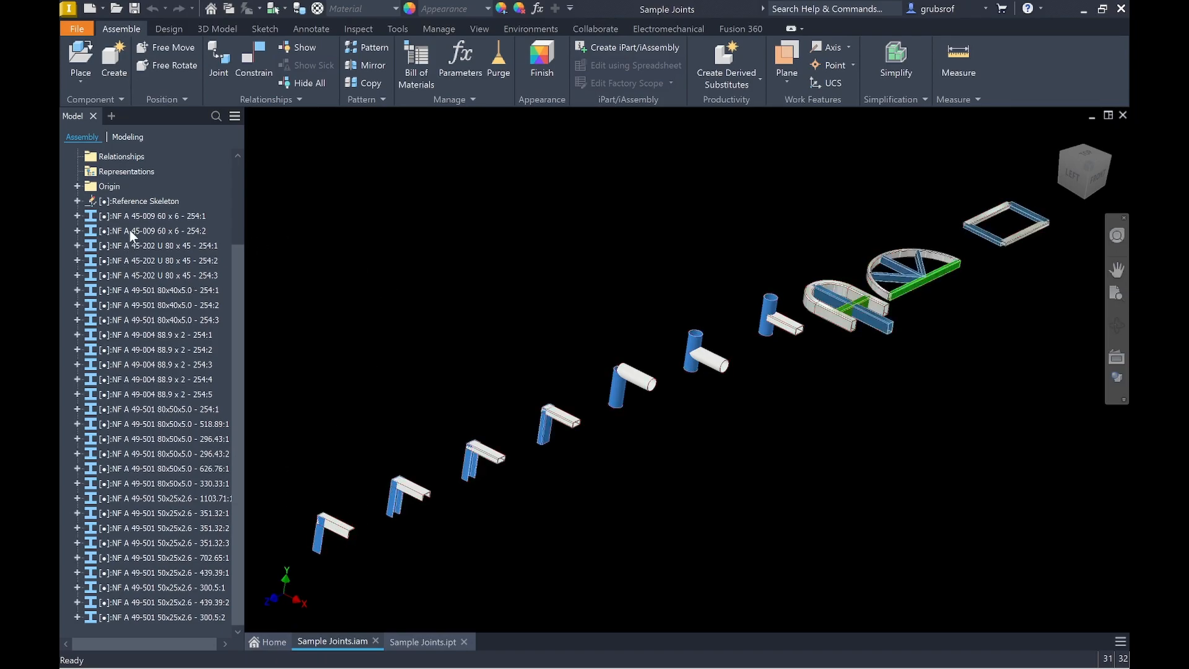
# Step: Isolate the first angle-profile corner joint from the other frame members via the browser
pyautogui.click(157, 245)
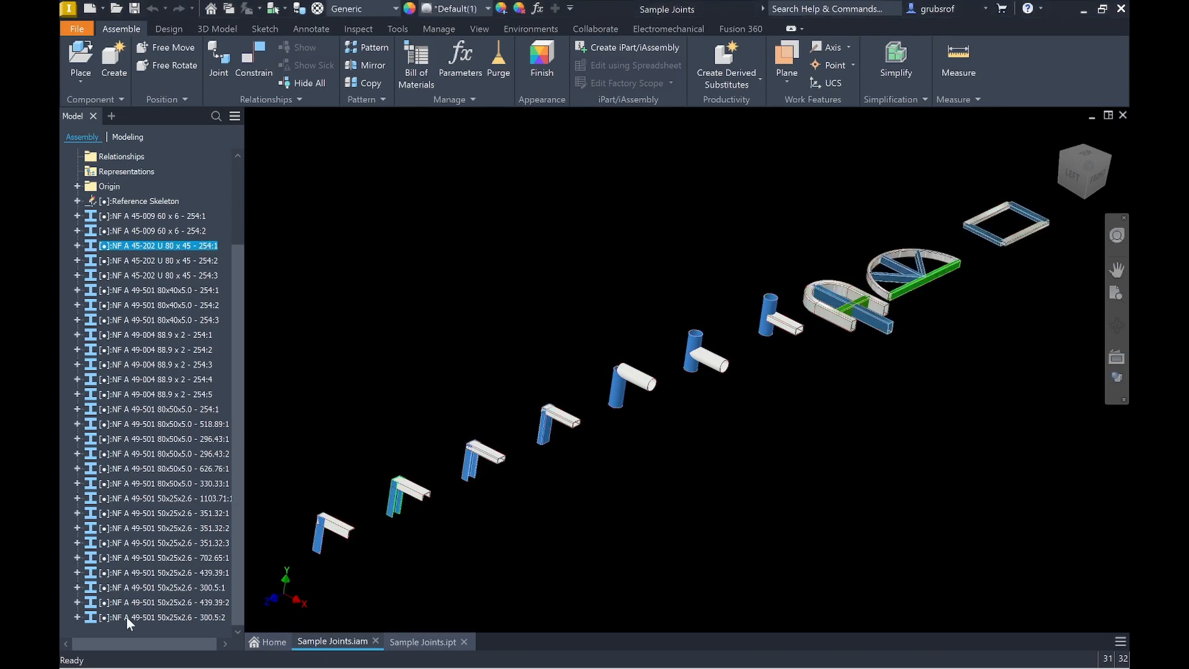
pyautogui.rightClick(159, 275)
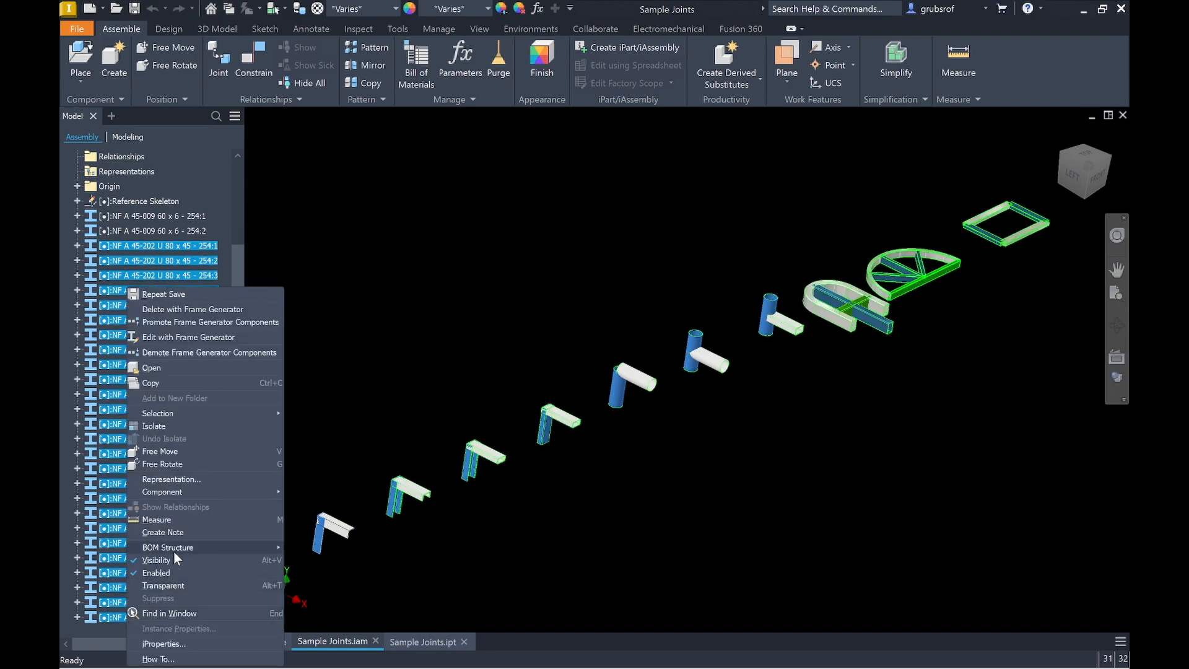
pyautogui.click(156, 560)
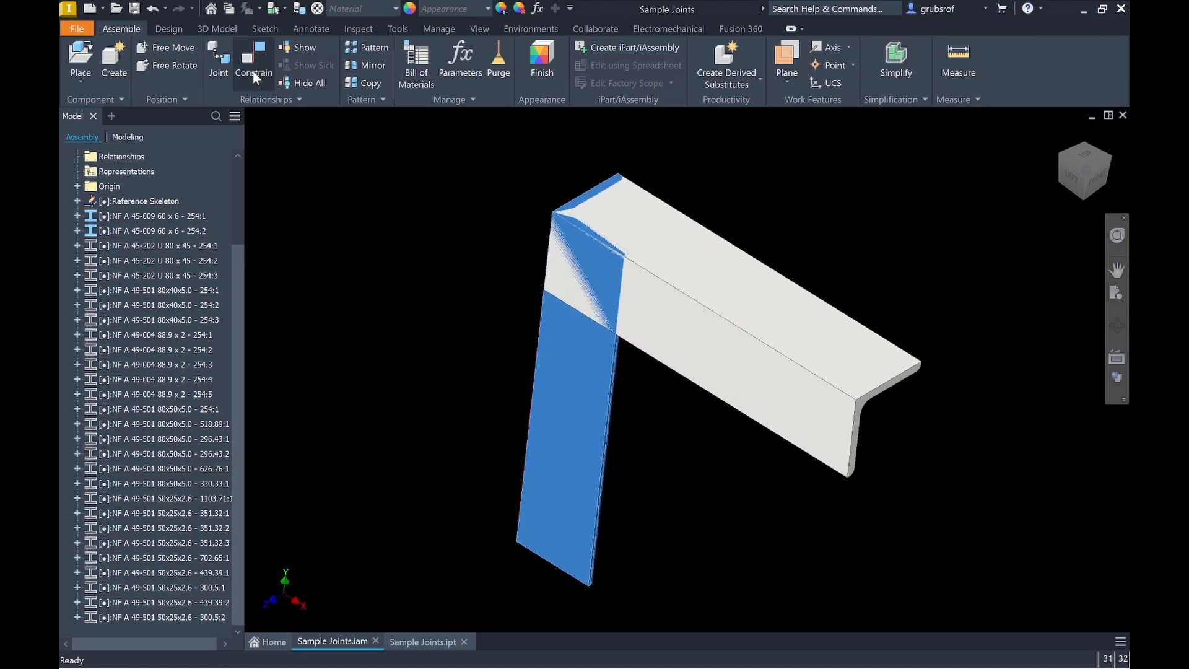
# Step: Start a Miter from the Design frame commands, then move to the second angle corner
pyautogui.click(168, 28)
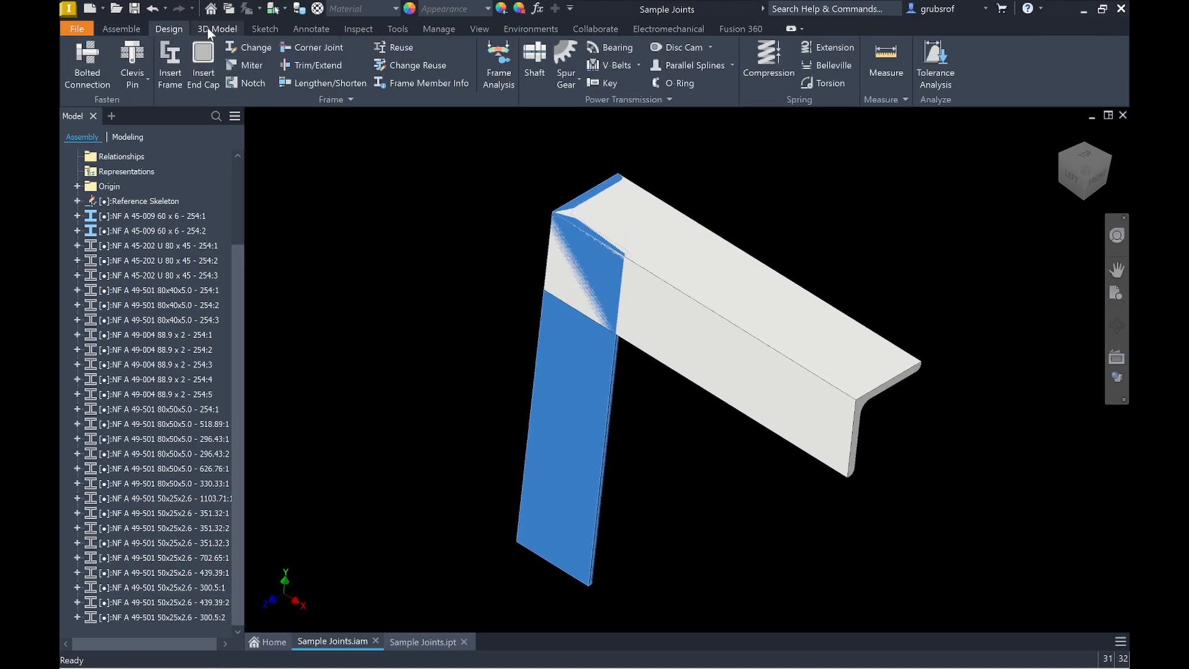
pyautogui.click(252, 65)
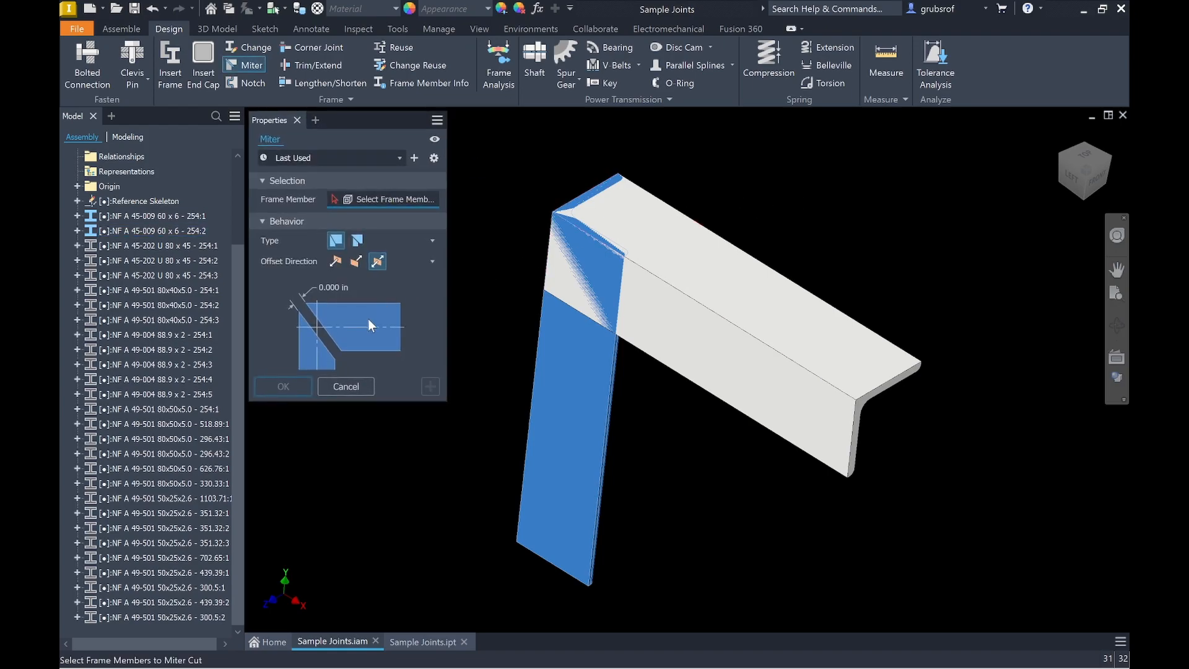
pyautogui.moveTo(532, 303)
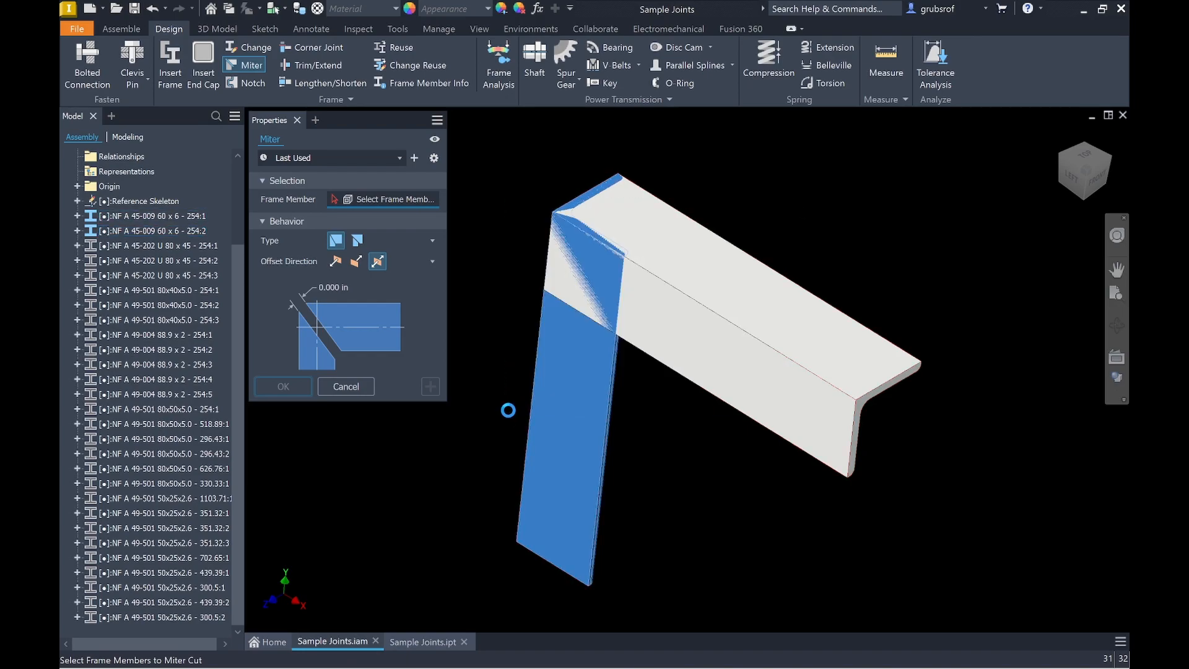
pyautogui.click(346, 386)
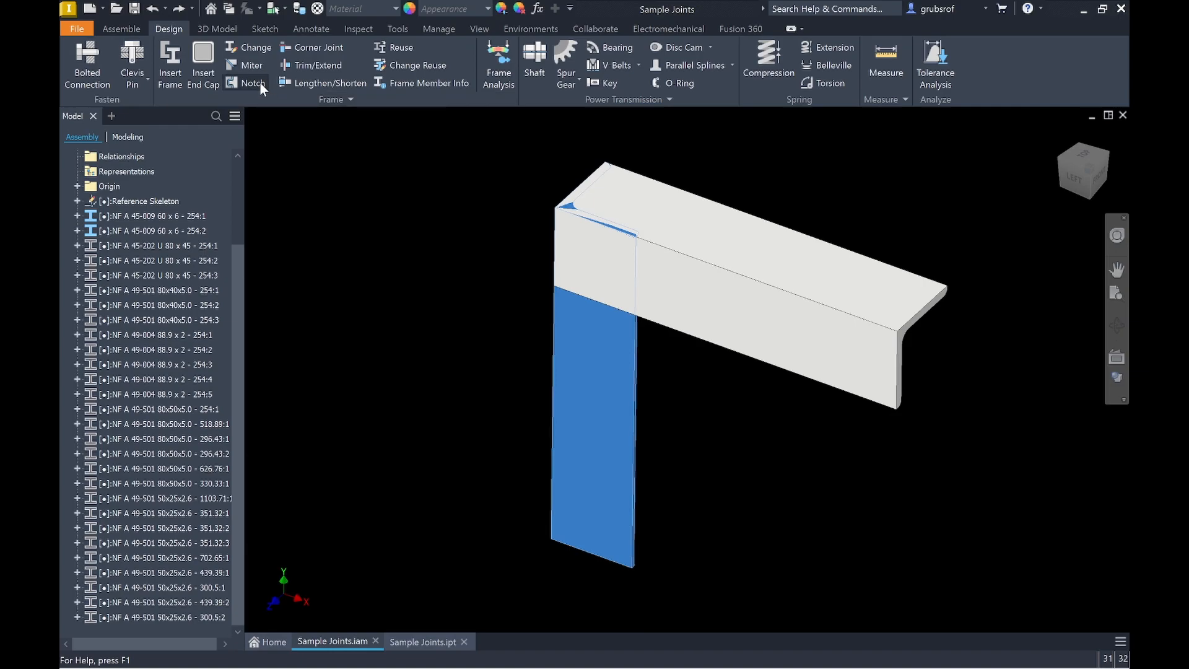
# Step: Apply a Basic Profile notch to the vertical angle member around the horizontal one
pyautogui.click(251, 83)
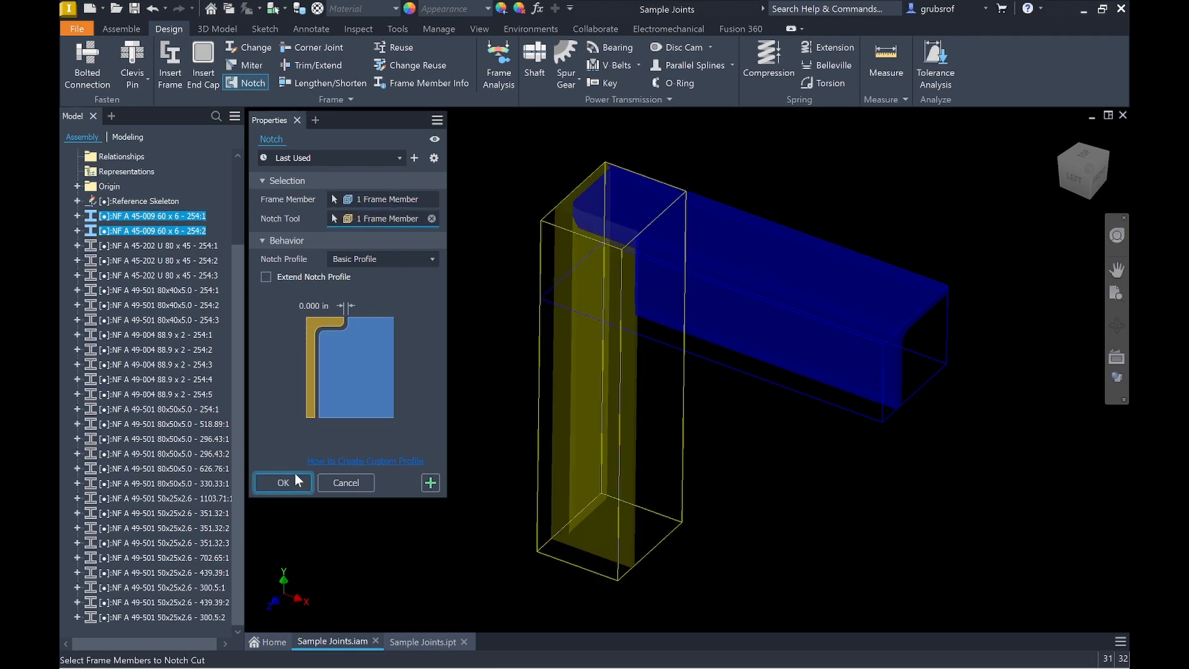
pyautogui.click(282, 481)
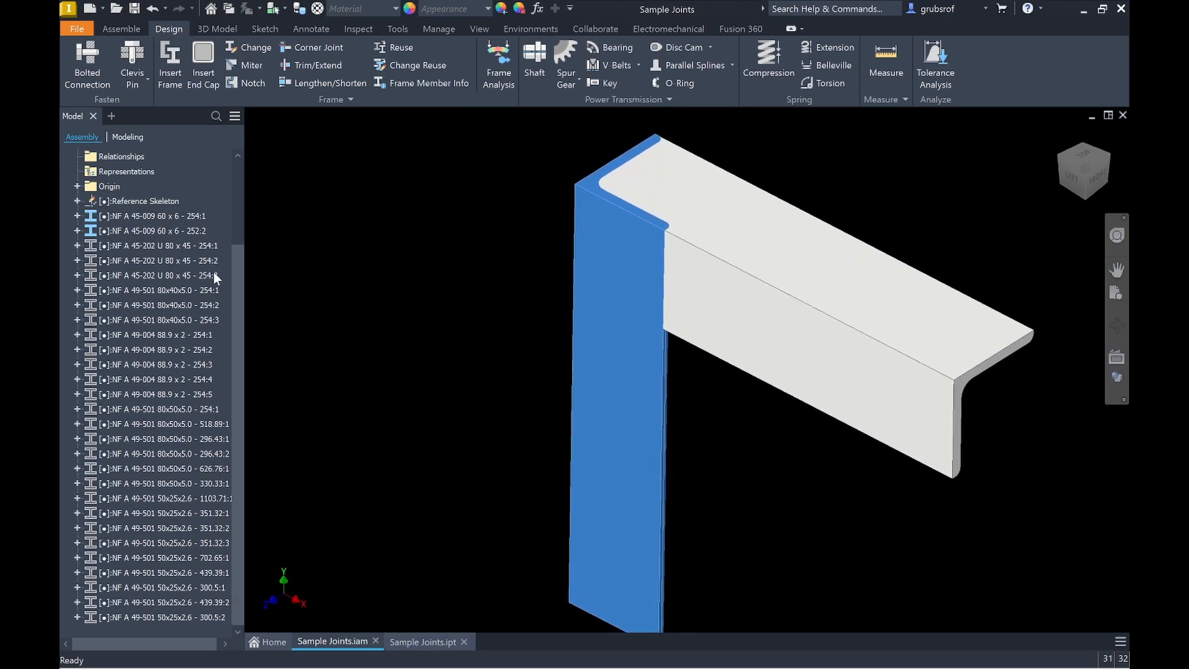
# Step: Inspect the notched angle members from the browser, then bring the U-channel corner into view
pyautogui.click(157, 231)
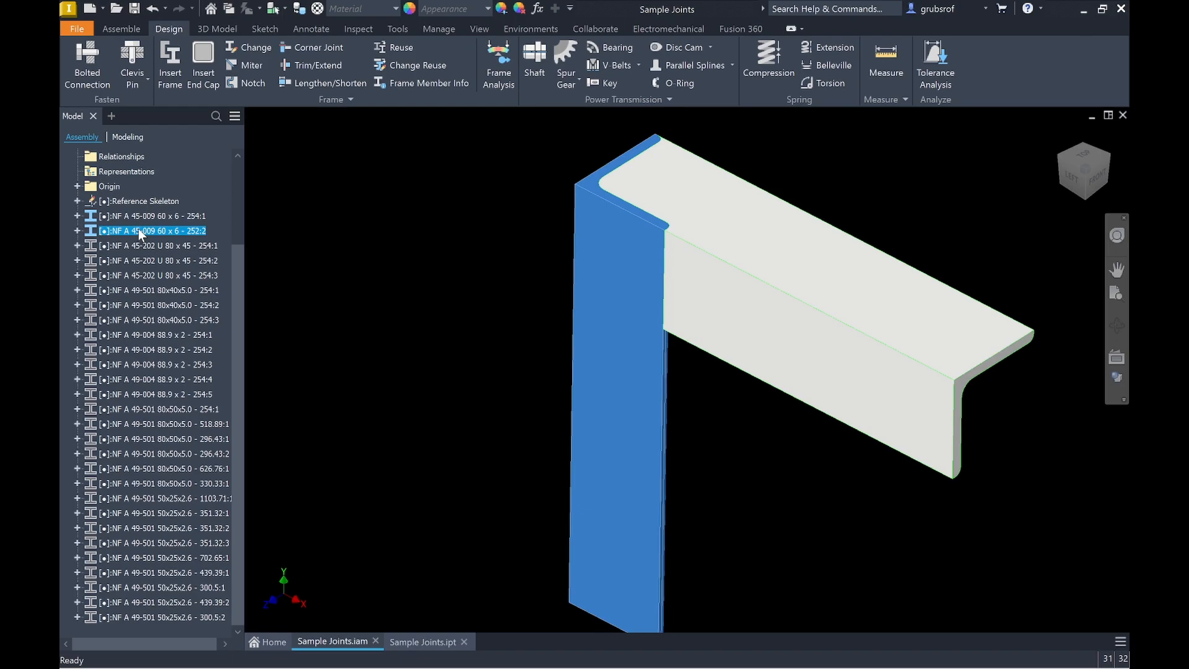
pyautogui.rightClick(155, 215)
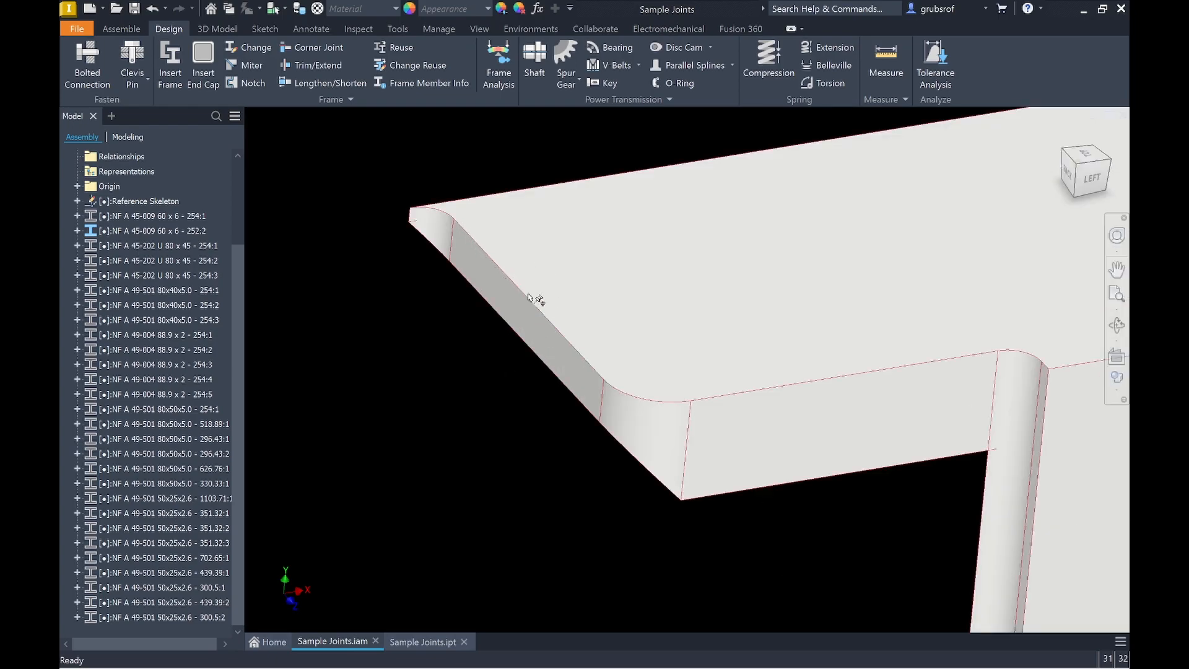
pyautogui.moveTo(580, 355)
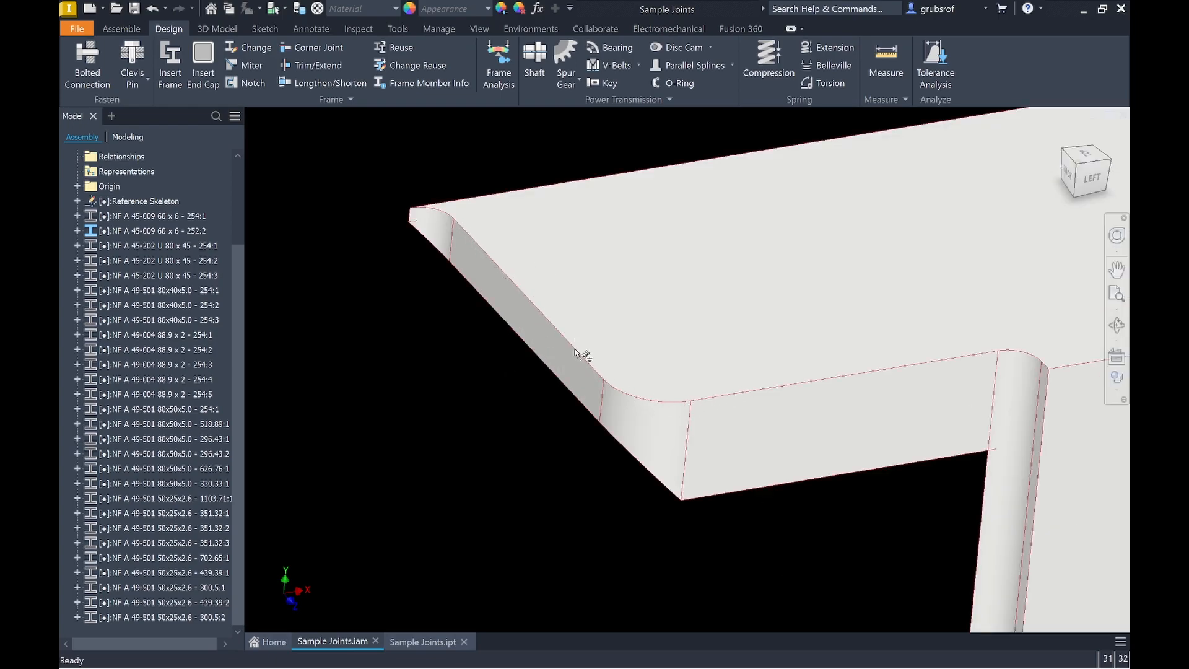
pyautogui.moveTo(512, 271)
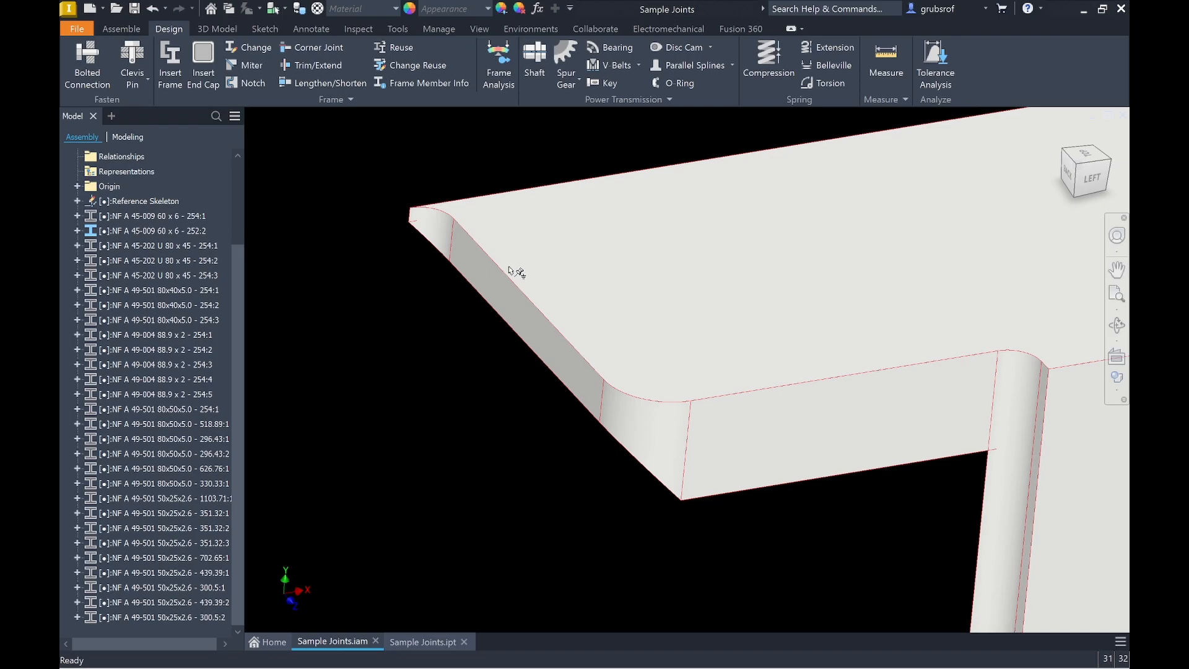
pyautogui.moveTo(481, 239)
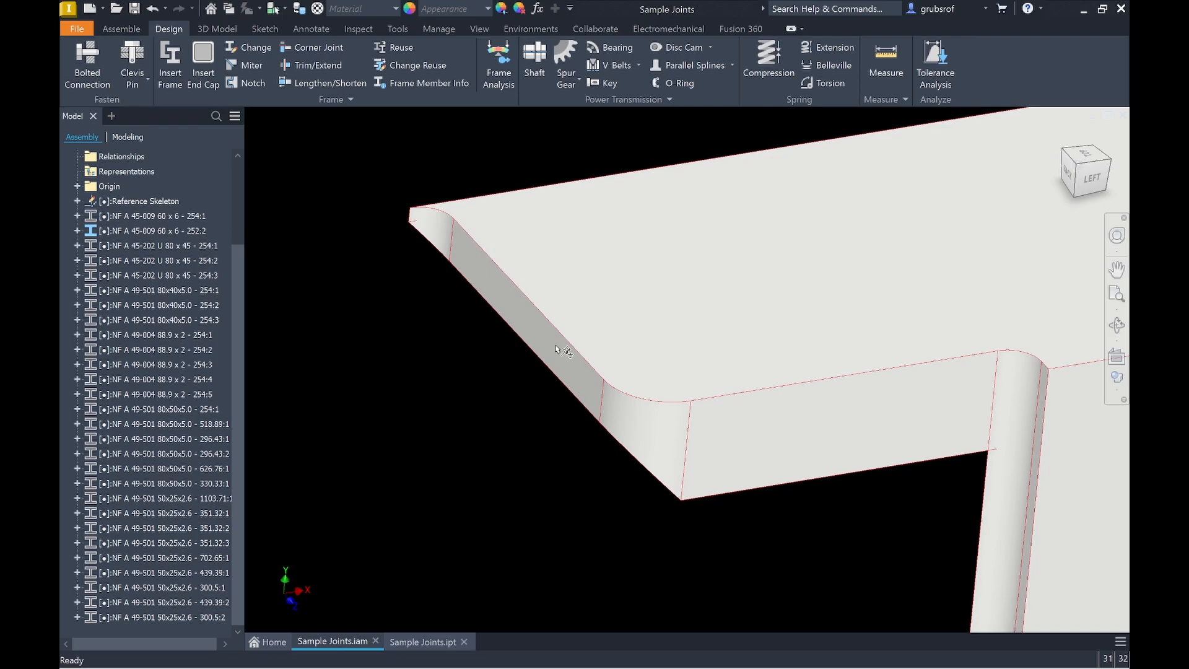
pyautogui.click(151, 215)
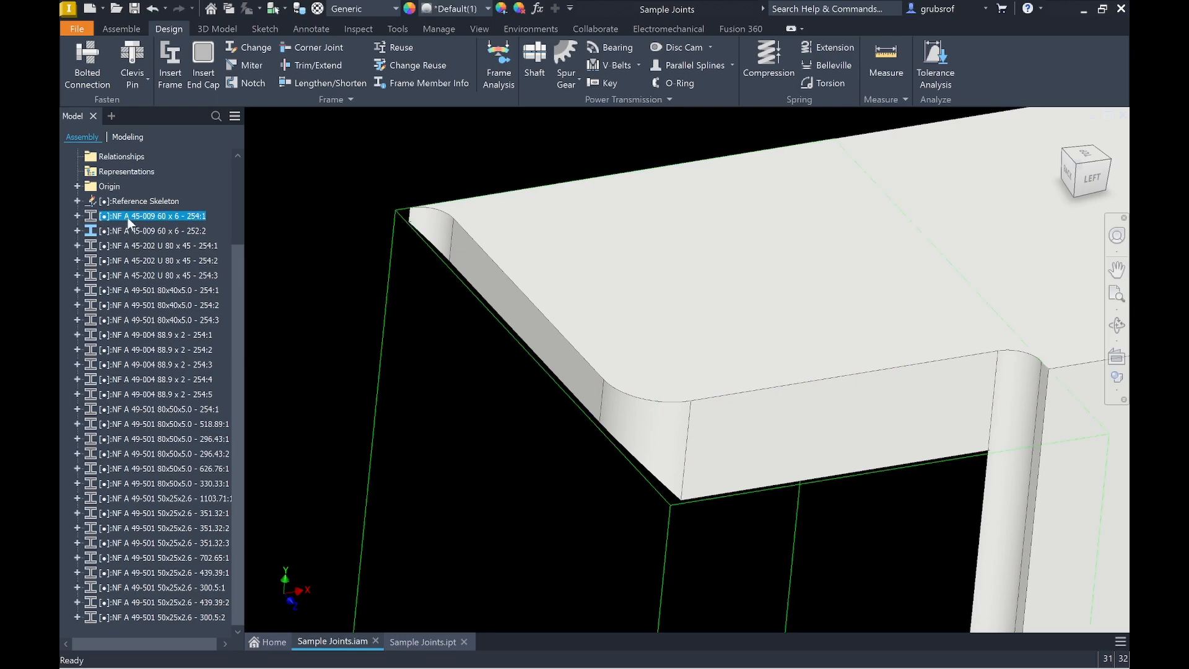
pyautogui.moveTo(182, 518)
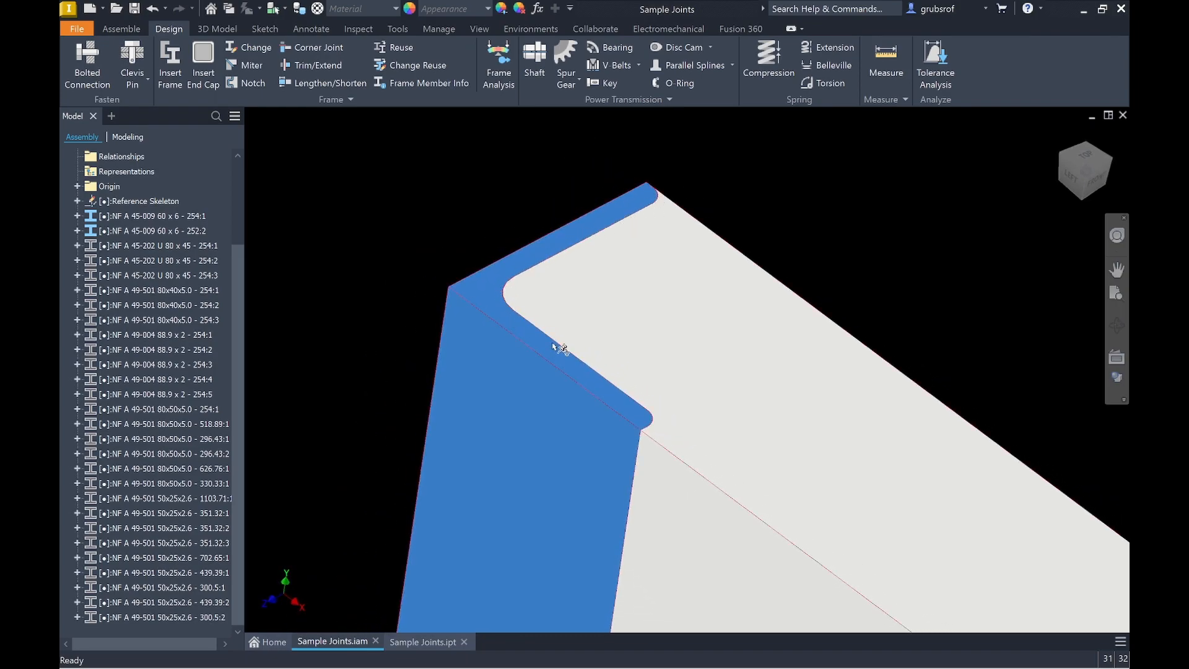
pyautogui.moveTo(717, 230)
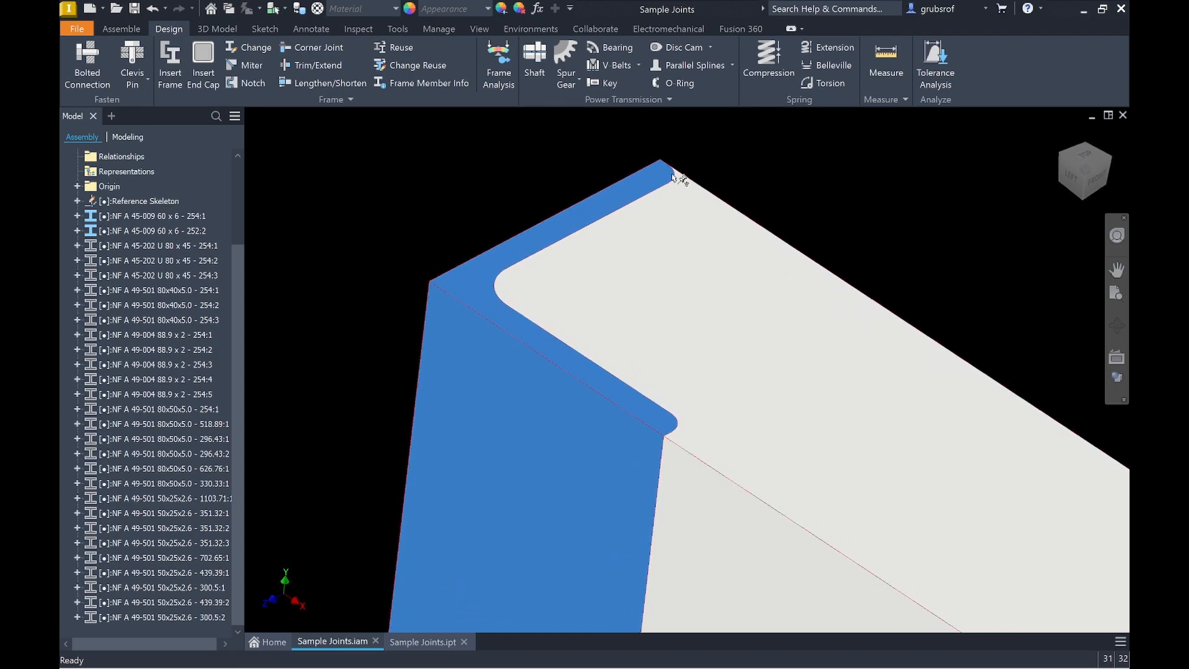
pyautogui.moveTo(696, 444)
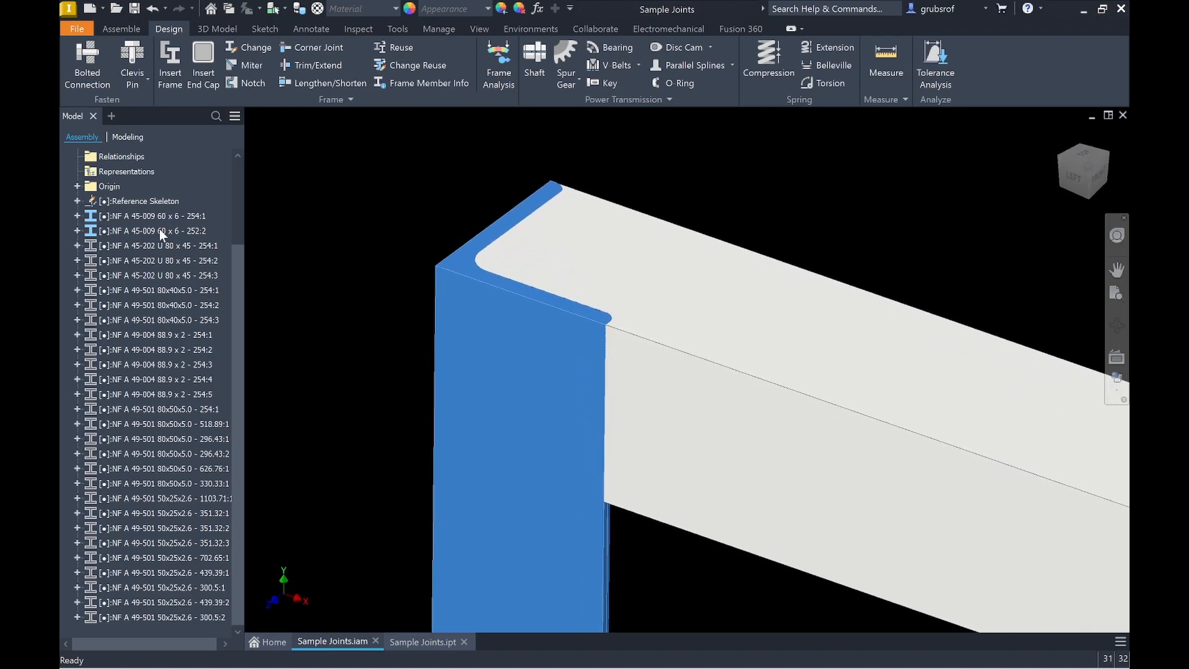
pyautogui.rightClick(160, 245)
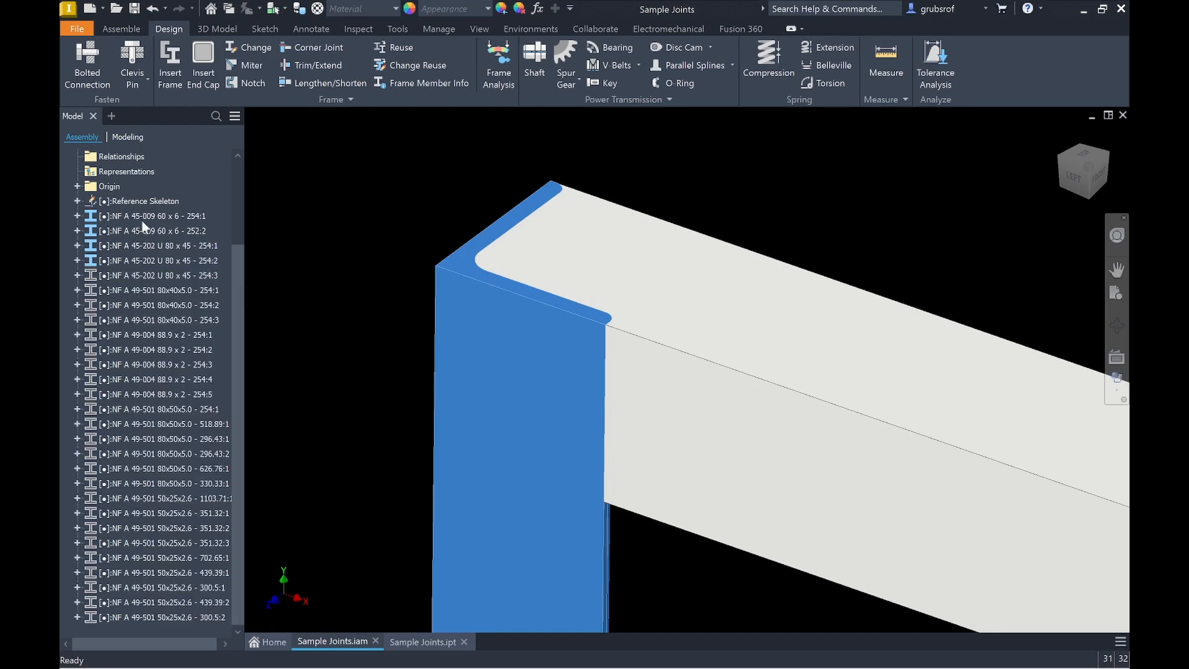
pyautogui.rightClick(156, 216)
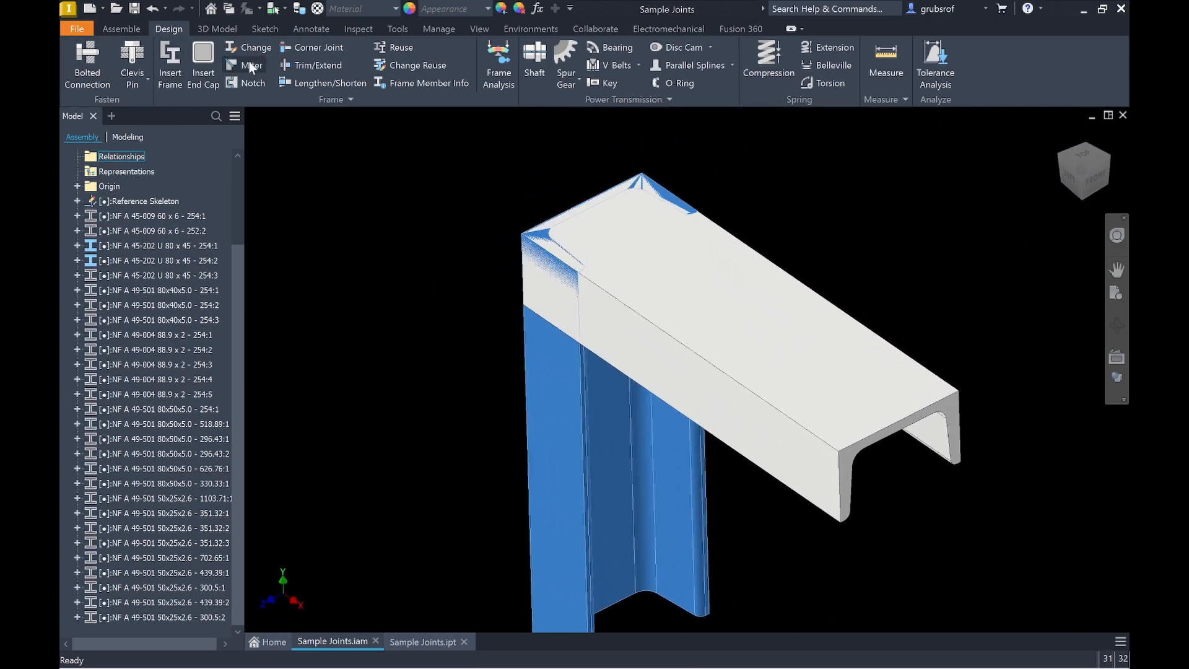
# Step: Miter the two U-channel members with default type and offset, then begin a notch
pyautogui.click(251, 65)
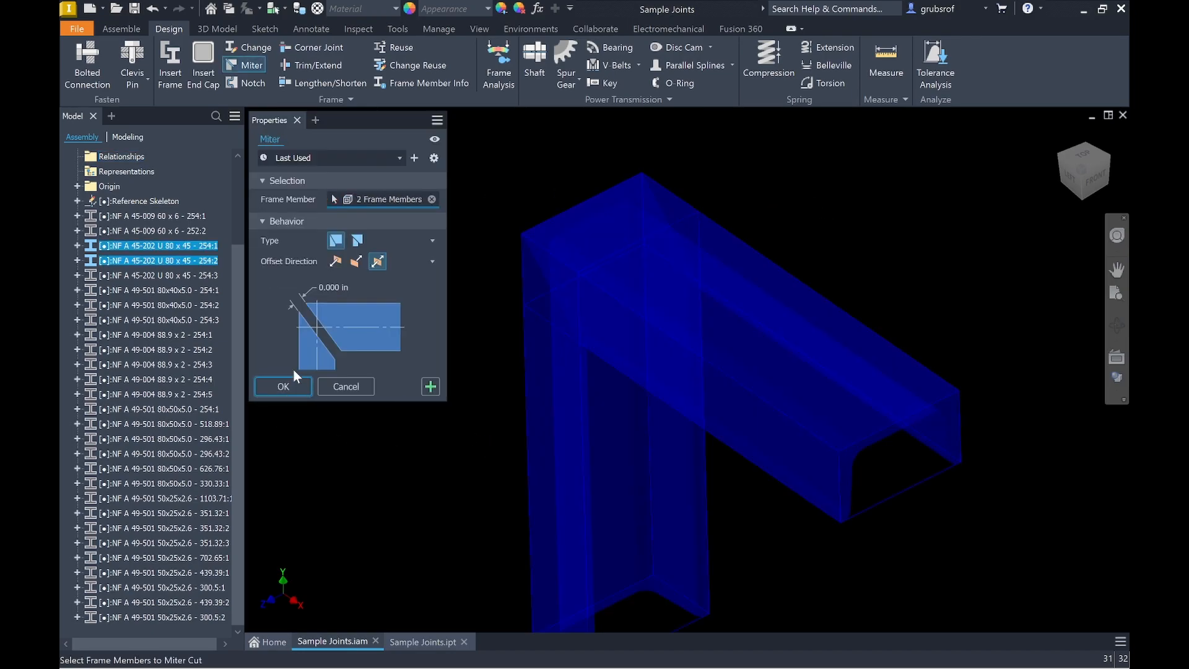
pyautogui.click(282, 386)
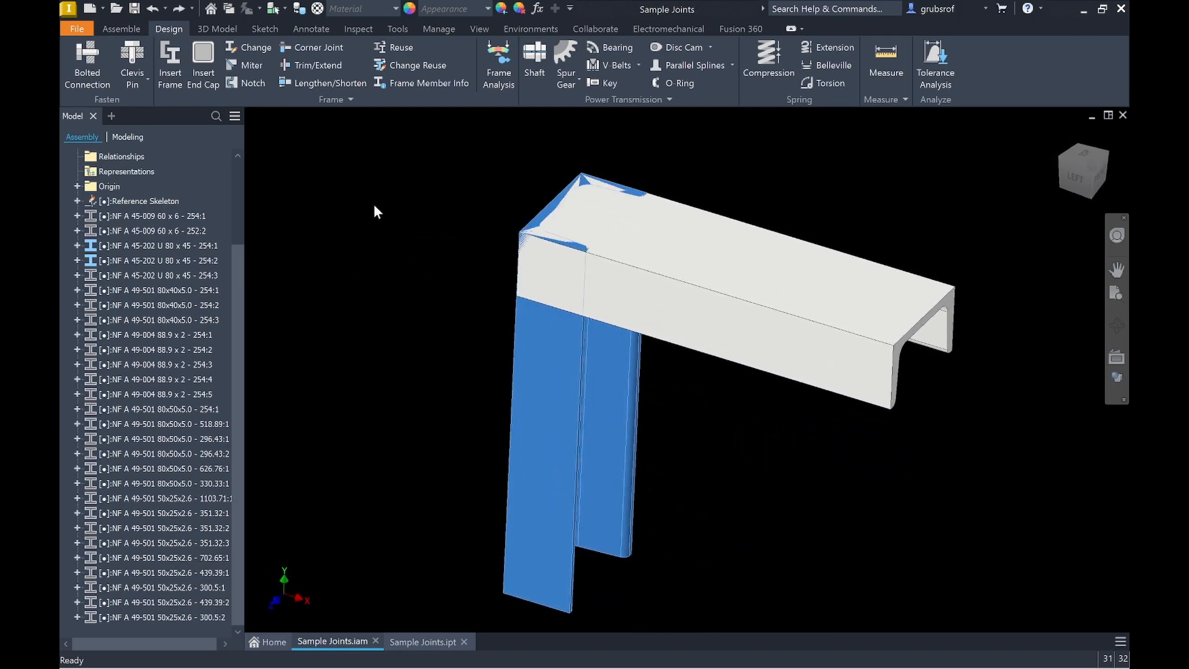
pyautogui.click(252, 83)
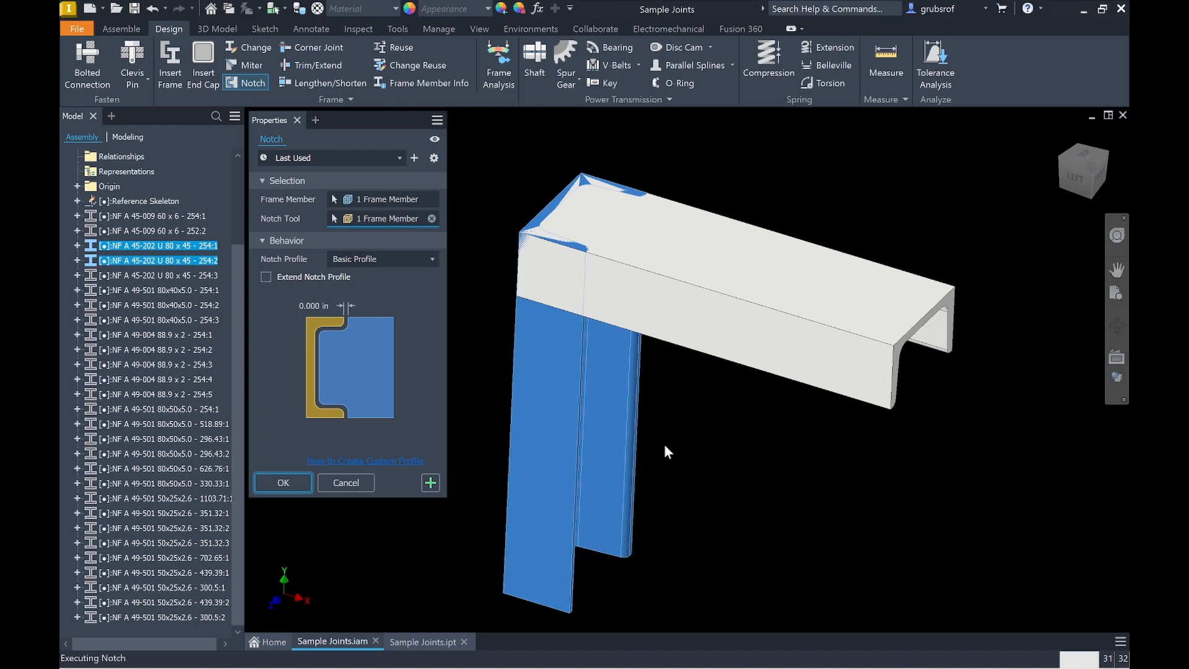
# Step: Confirm the notch on the channel corner, then undo it from the U 80 x 45 member's menu
pyautogui.click(283, 482)
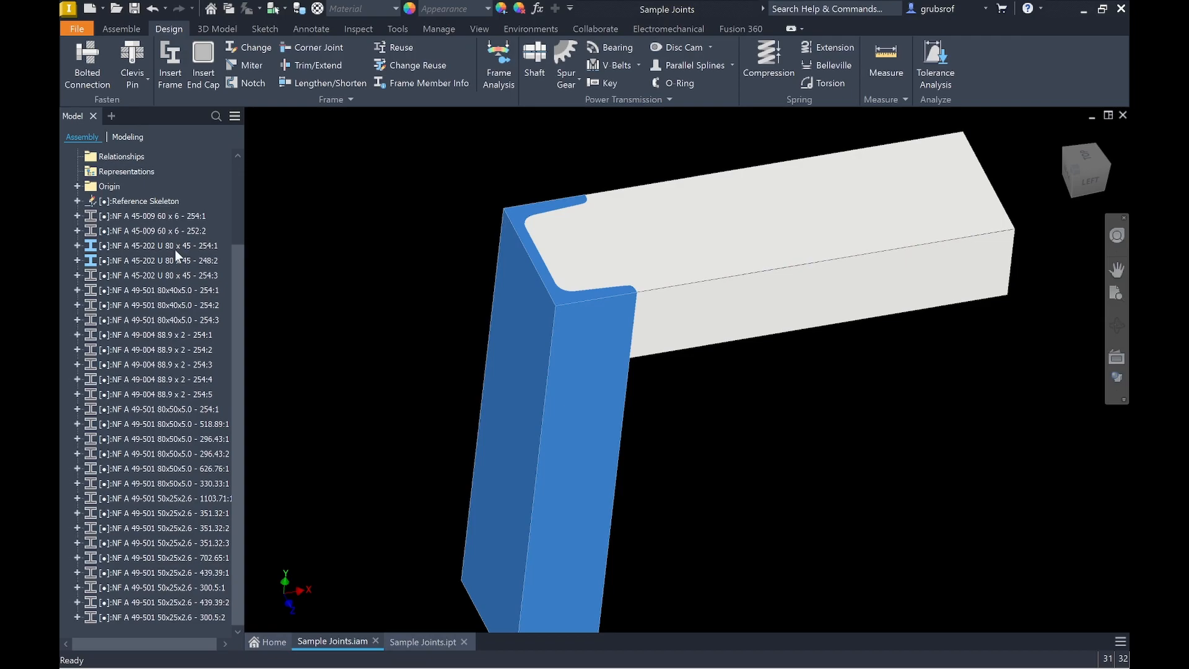
pyautogui.rightClick(160, 245)
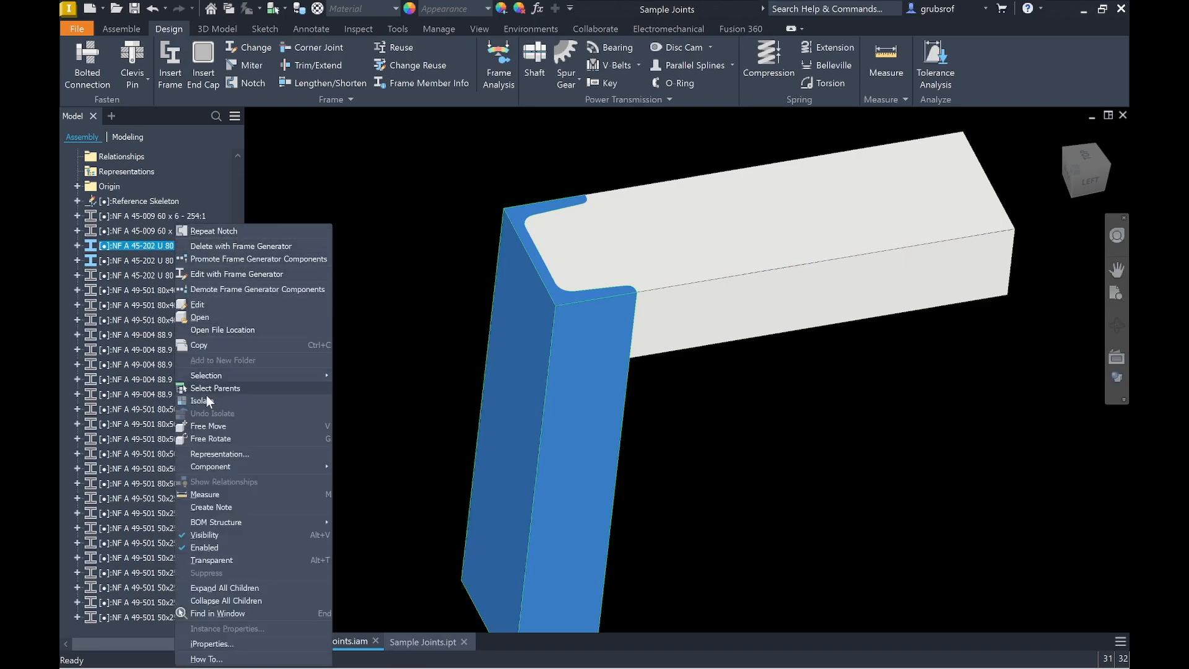
pyautogui.moveTo(224, 546)
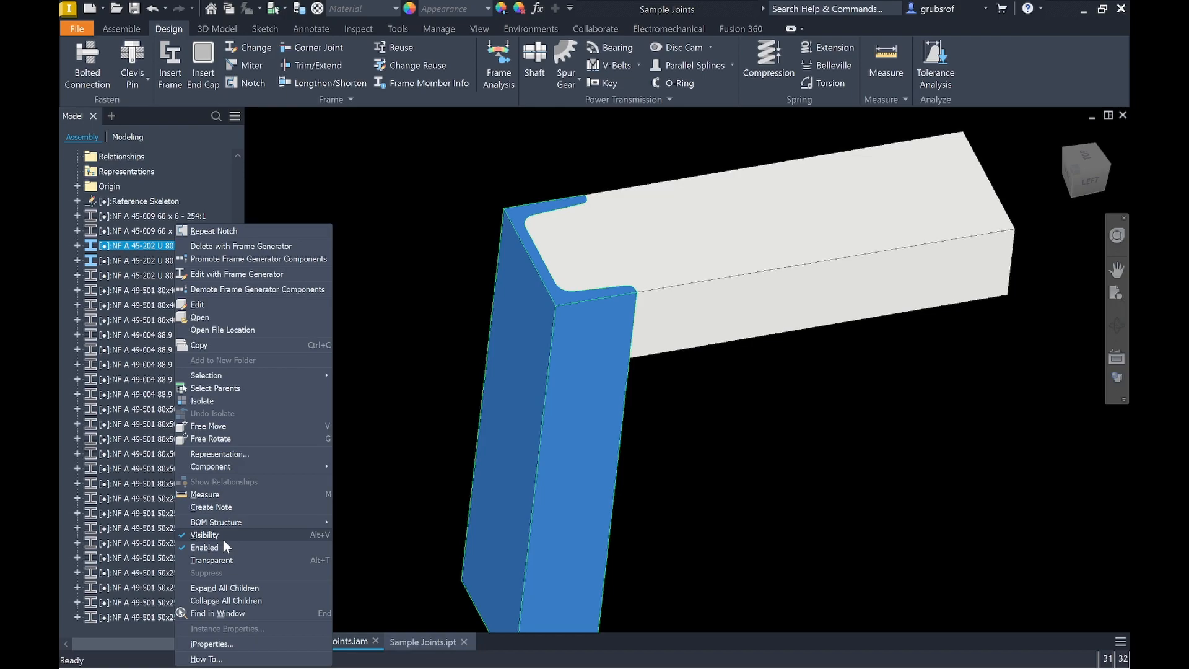
pyautogui.click(202, 400)
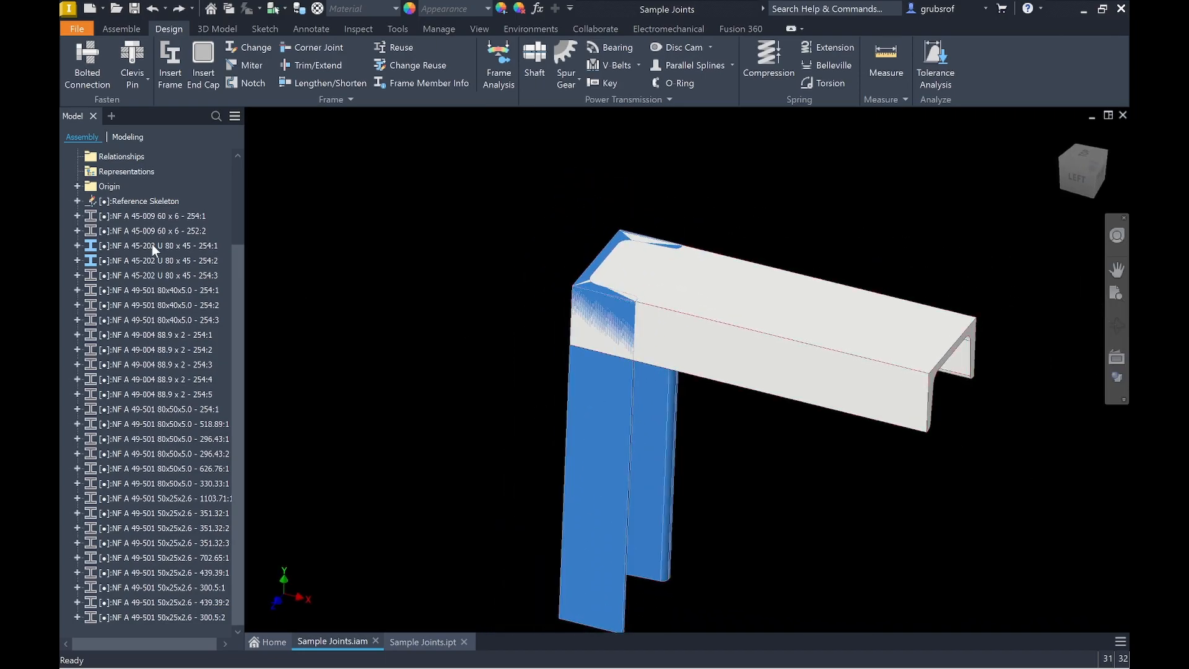
# Step: Start Edit with Frame Generator on the U 80 x 45 channel member
pyautogui.rightClick(151, 245)
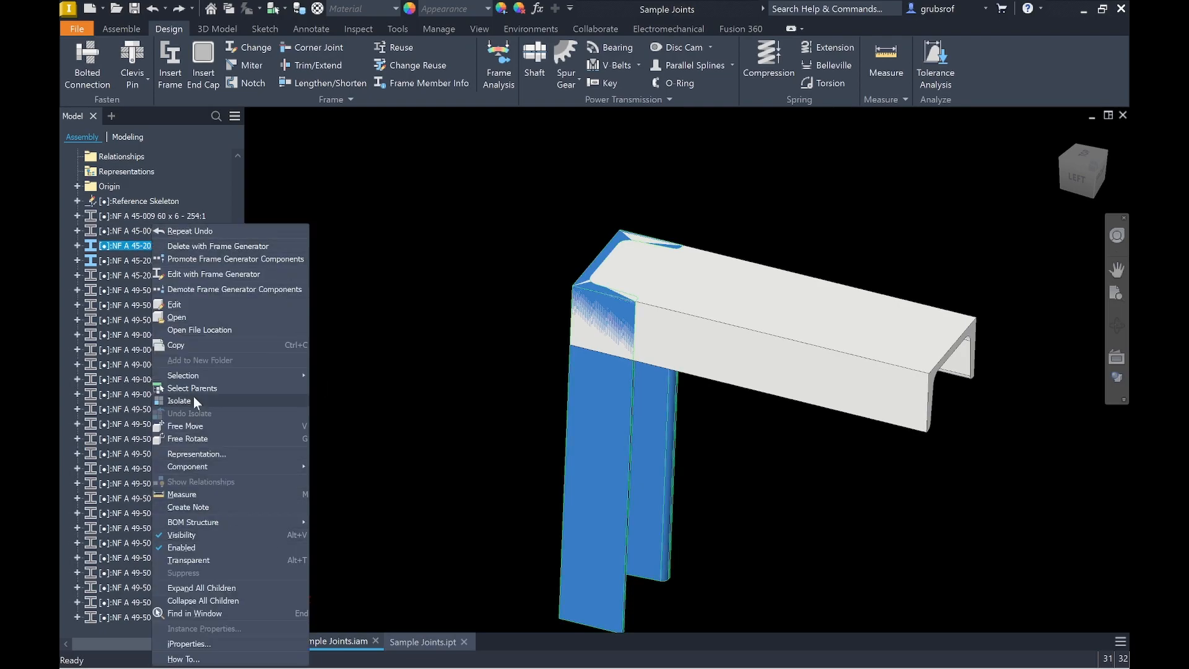
pyautogui.click(214, 273)
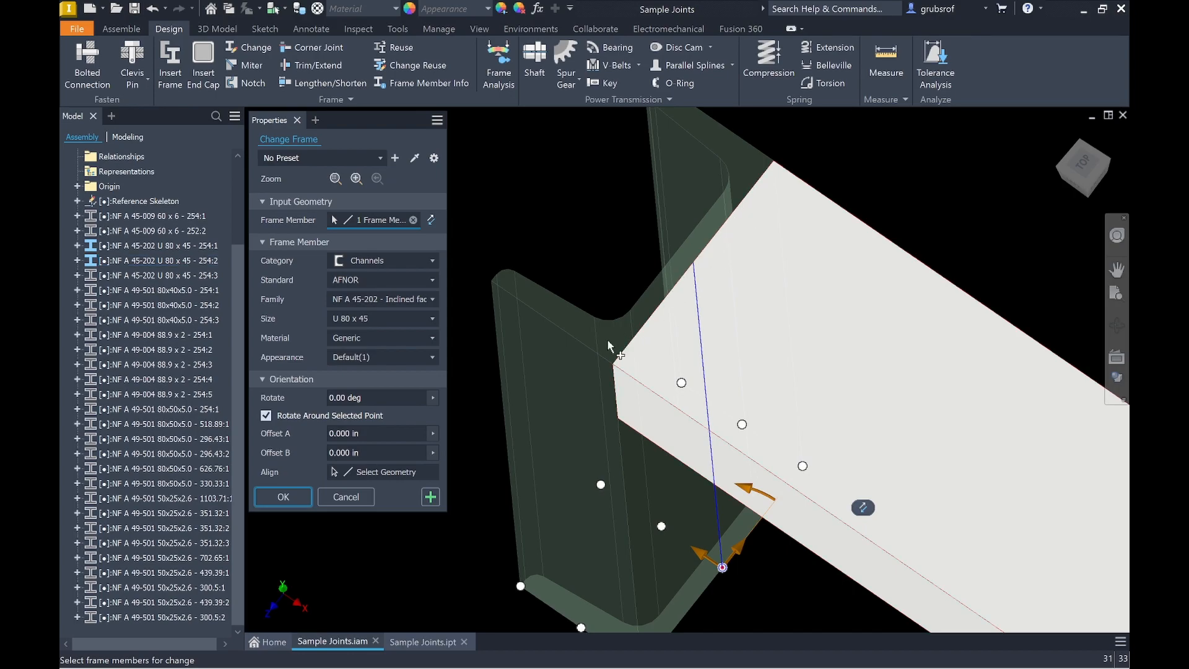
pyautogui.moveTo(582, 450)
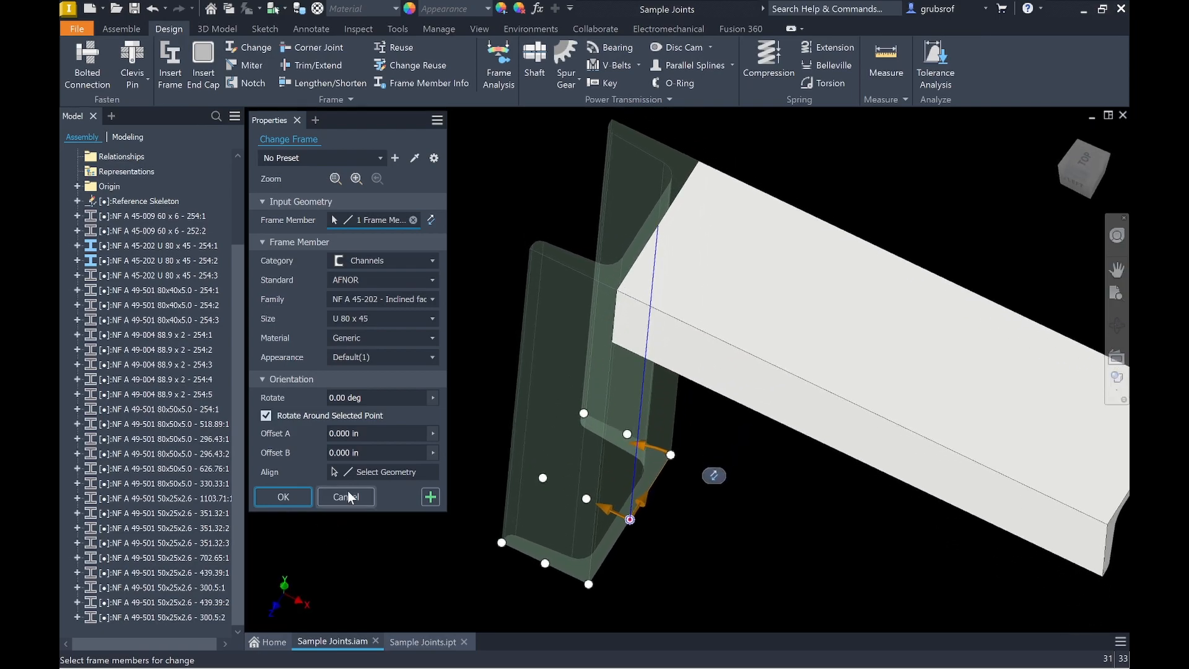
# Step: Cancel the Change Frame panel and select the U 80 x 45 - 254:3 member for its options
pyautogui.click(345, 497)
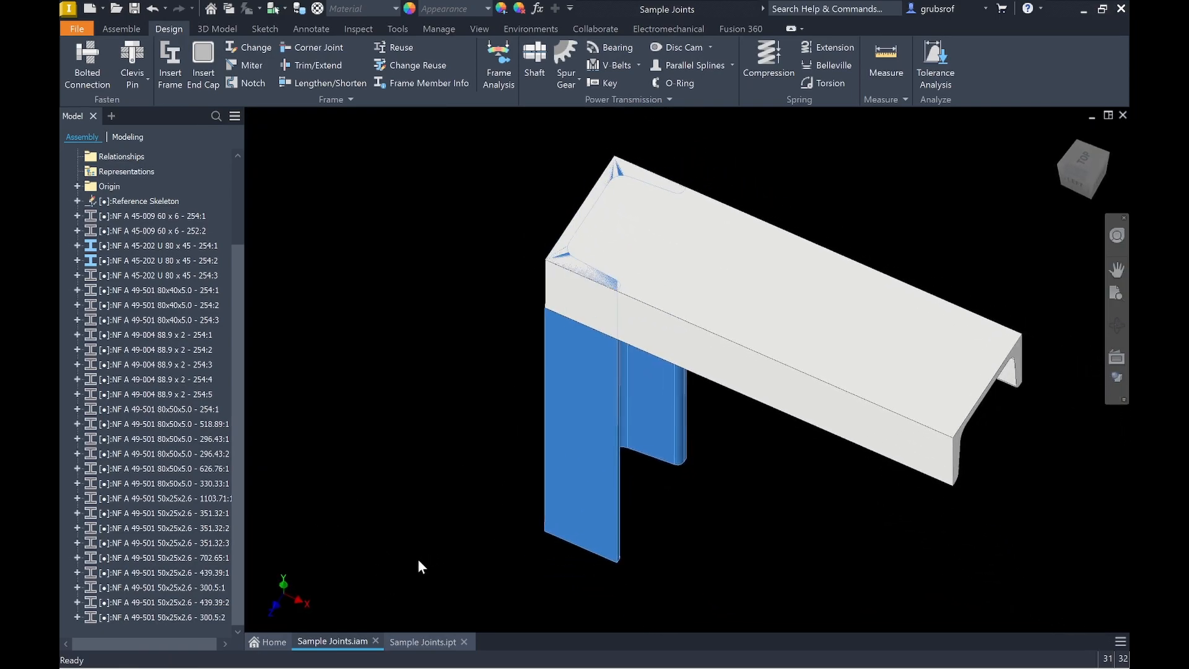
pyautogui.click(160, 275)
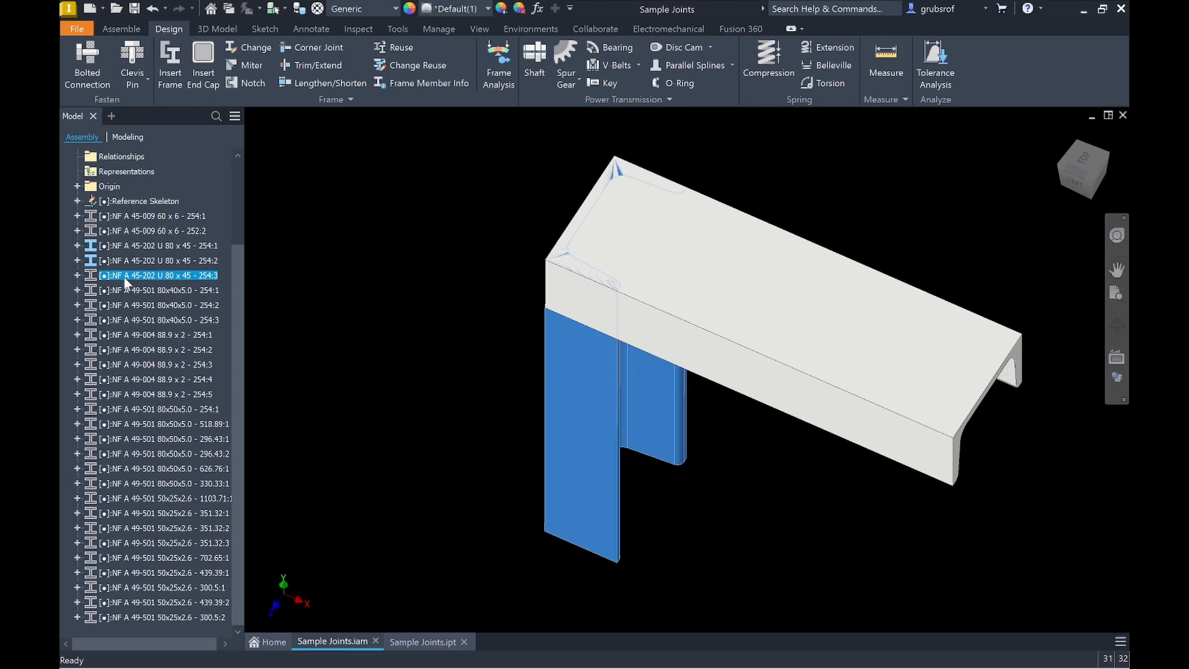
pyautogui.rightClick(157, 275)
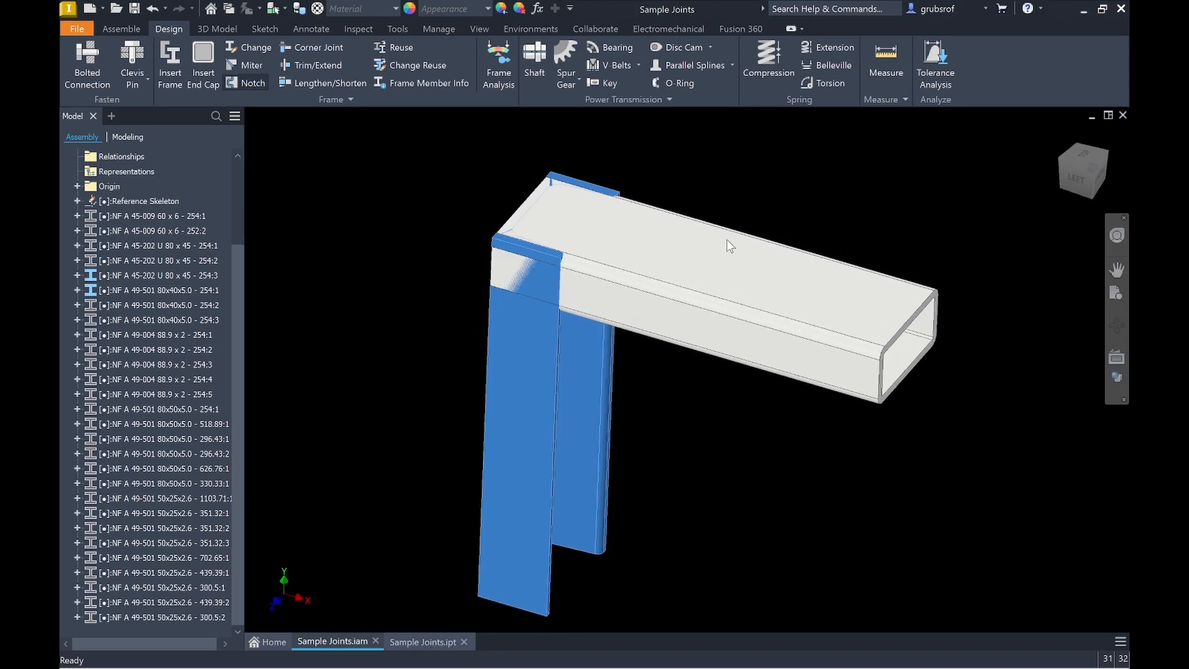
# Step: Notch the horizontal rectangular tube using the vertical U-channel as the notch tool
pyautogui.click(253, 83)
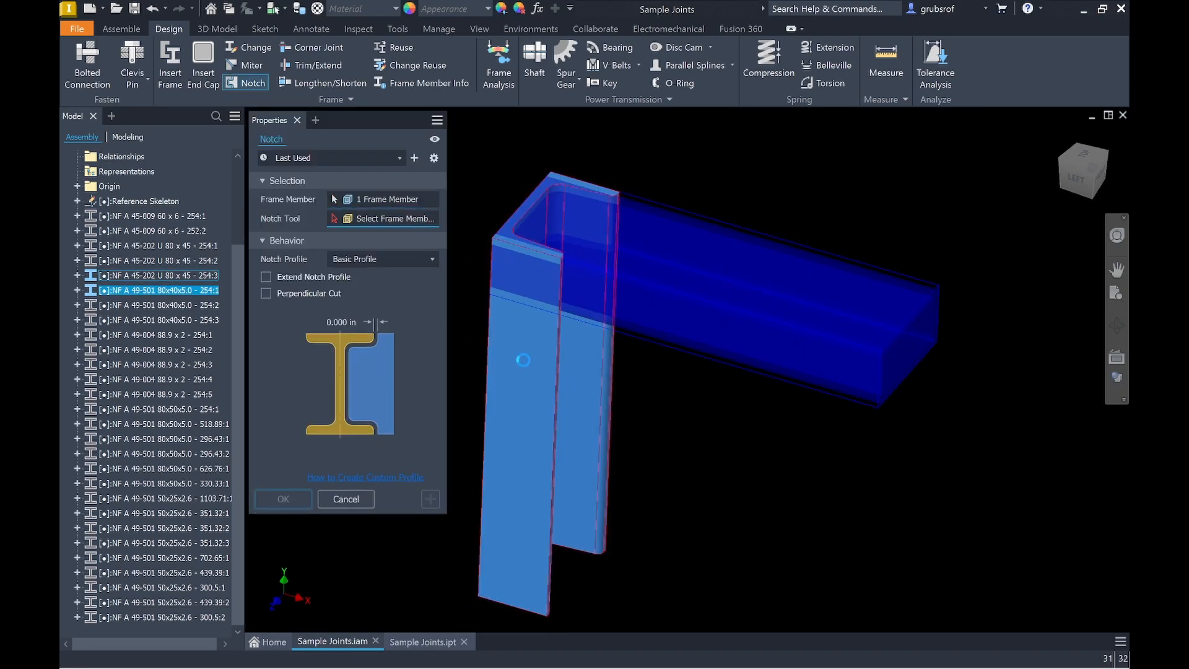
pyautogui.click(346, 499)
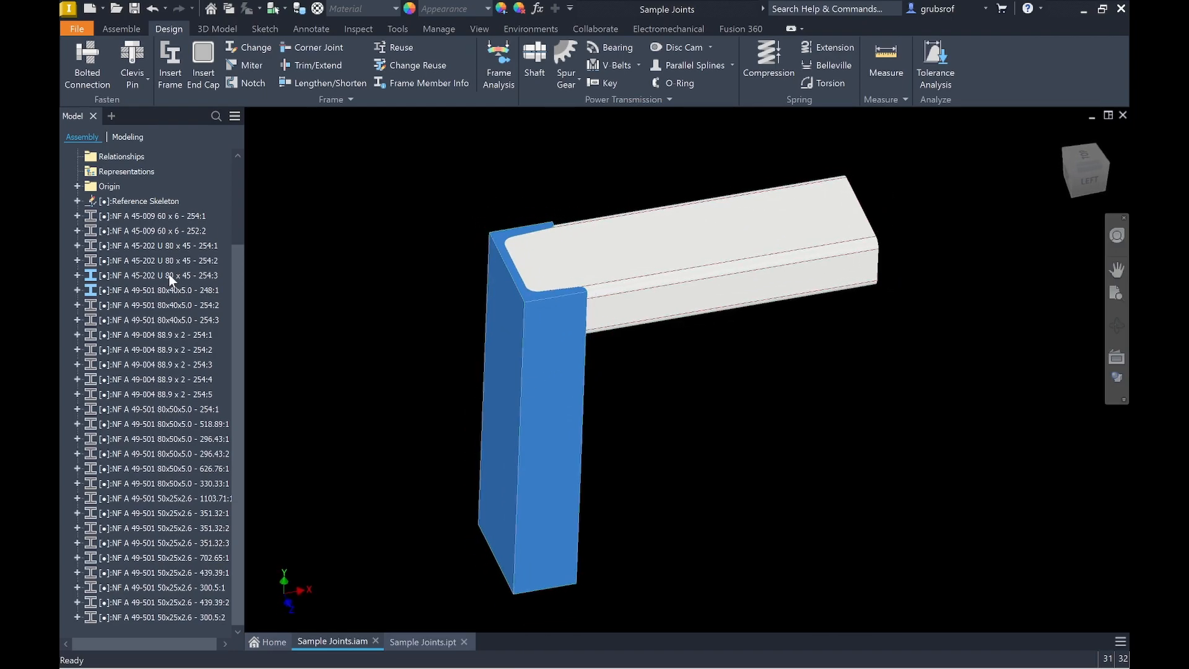
pyautogui.rightClick(160, 275)
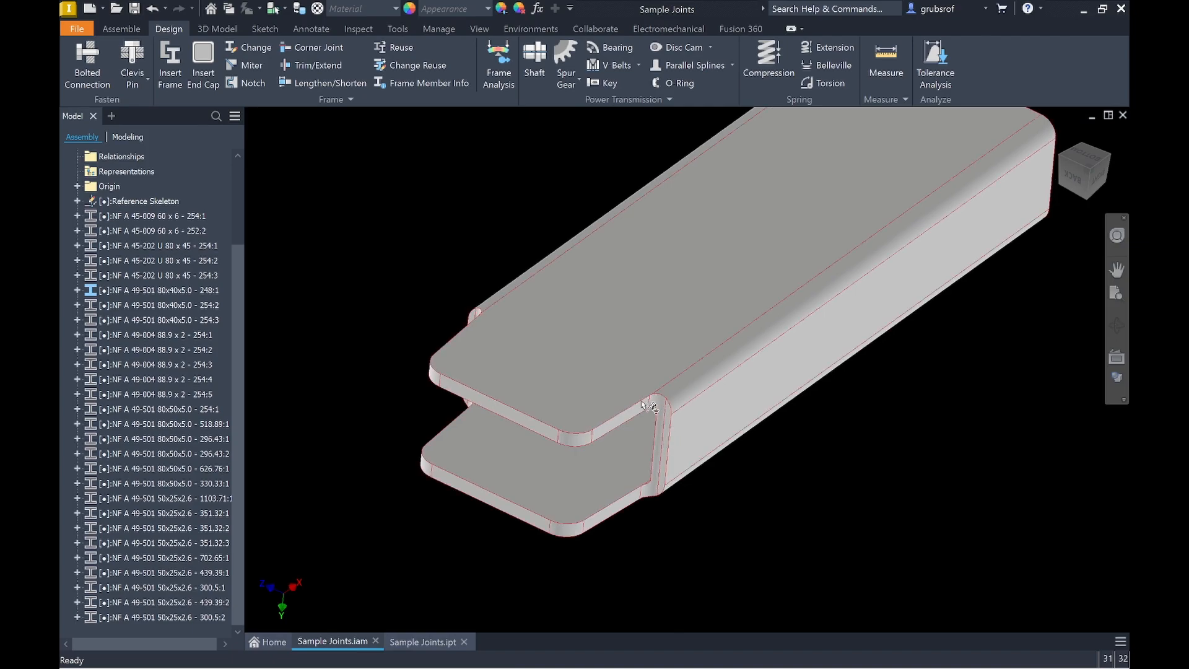
pyautogui.moveTo(650, 445)
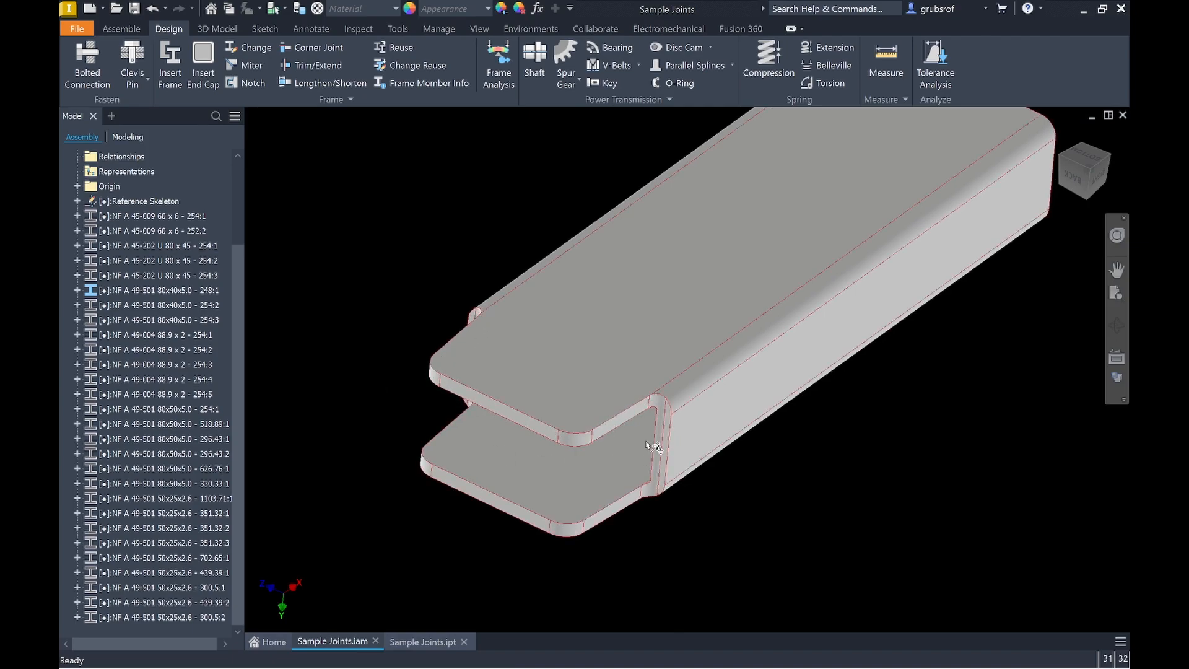
pyautogui.moveTo(665, 451)
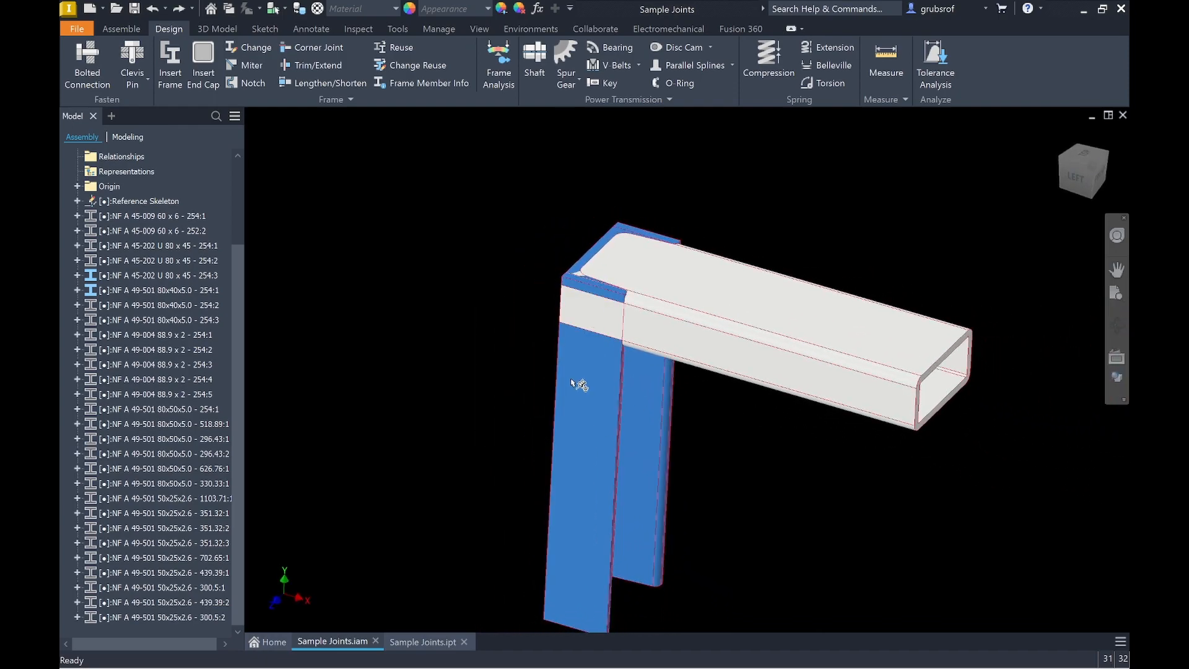
pyautogui.rightClick(152, 216)
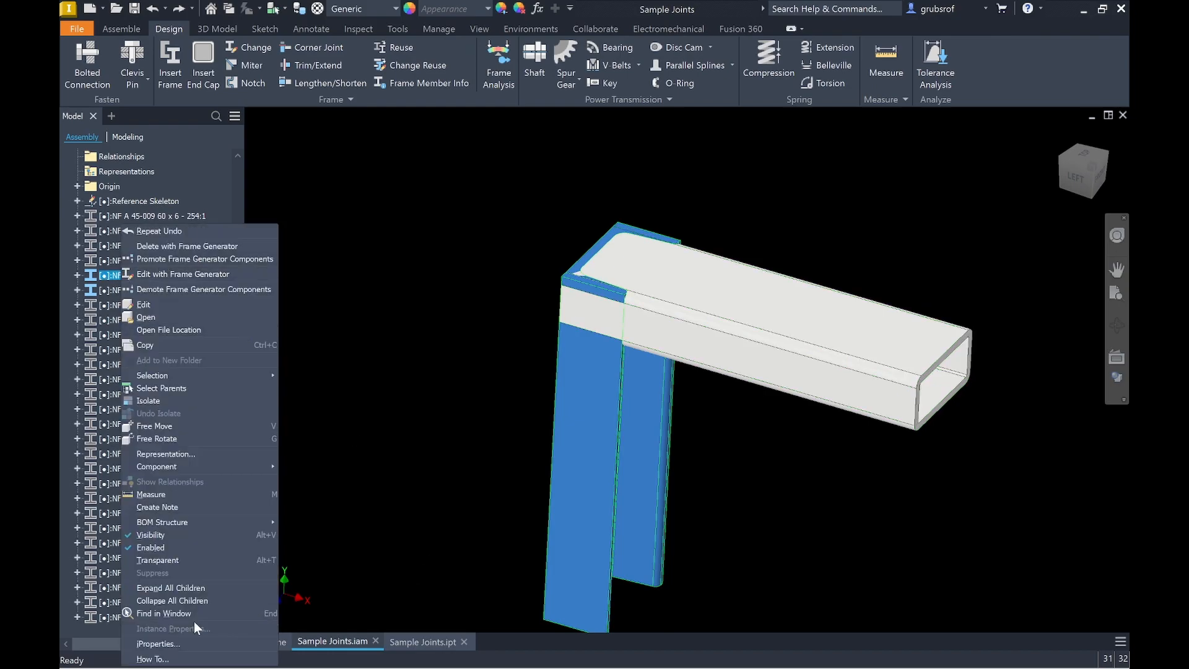
pyautogui.moveTo(154, 519)
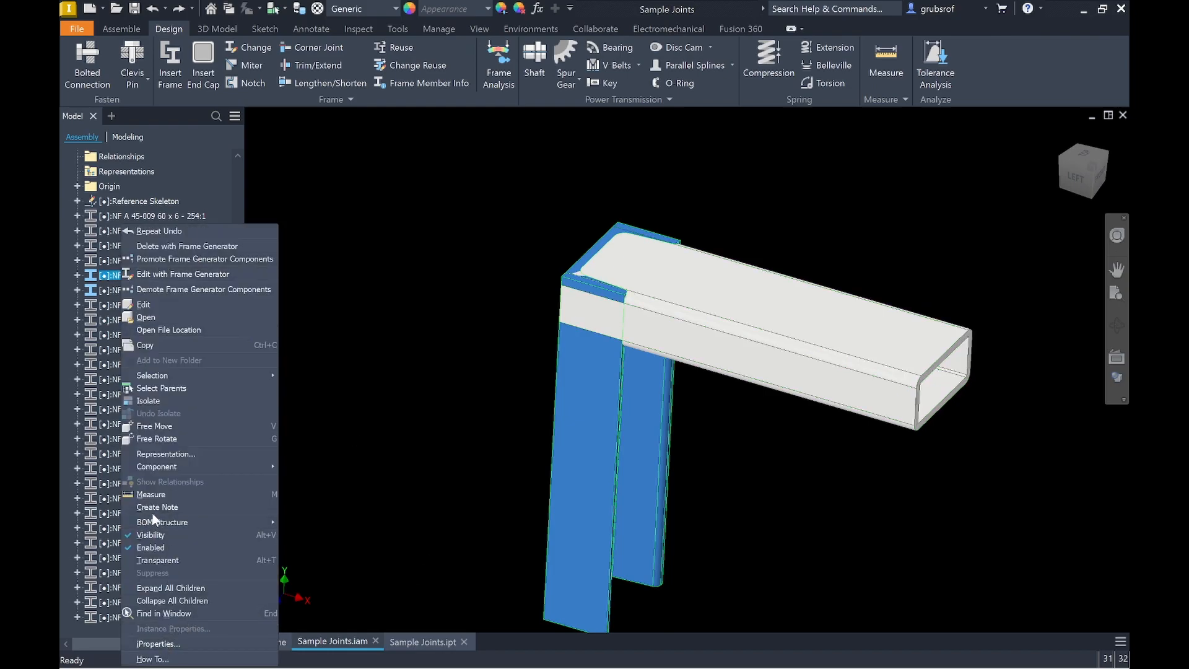
pyautogui.click(182, 273)
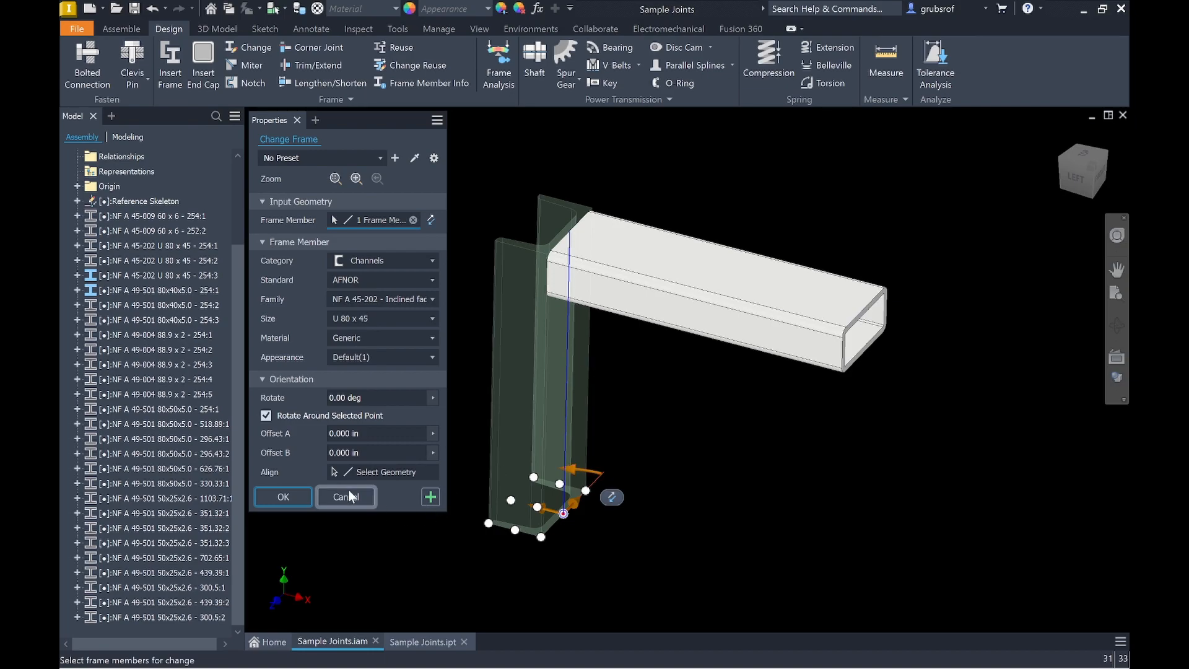
pyautogui.click(345, 497)
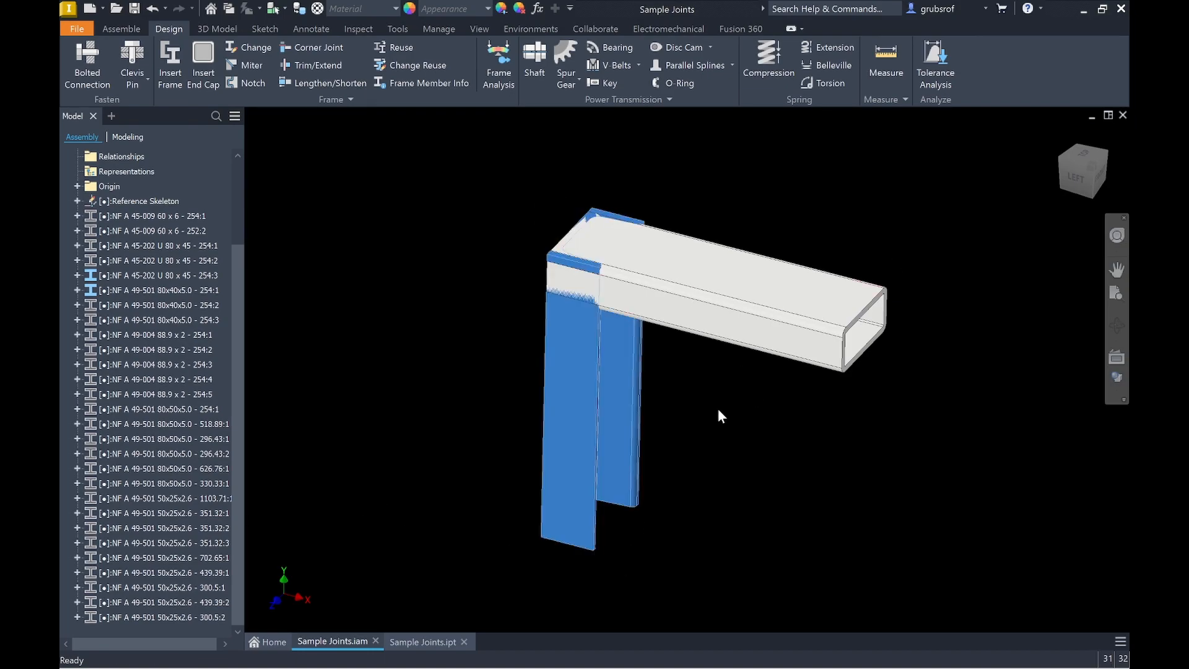
pyautogui.click(161, 304)
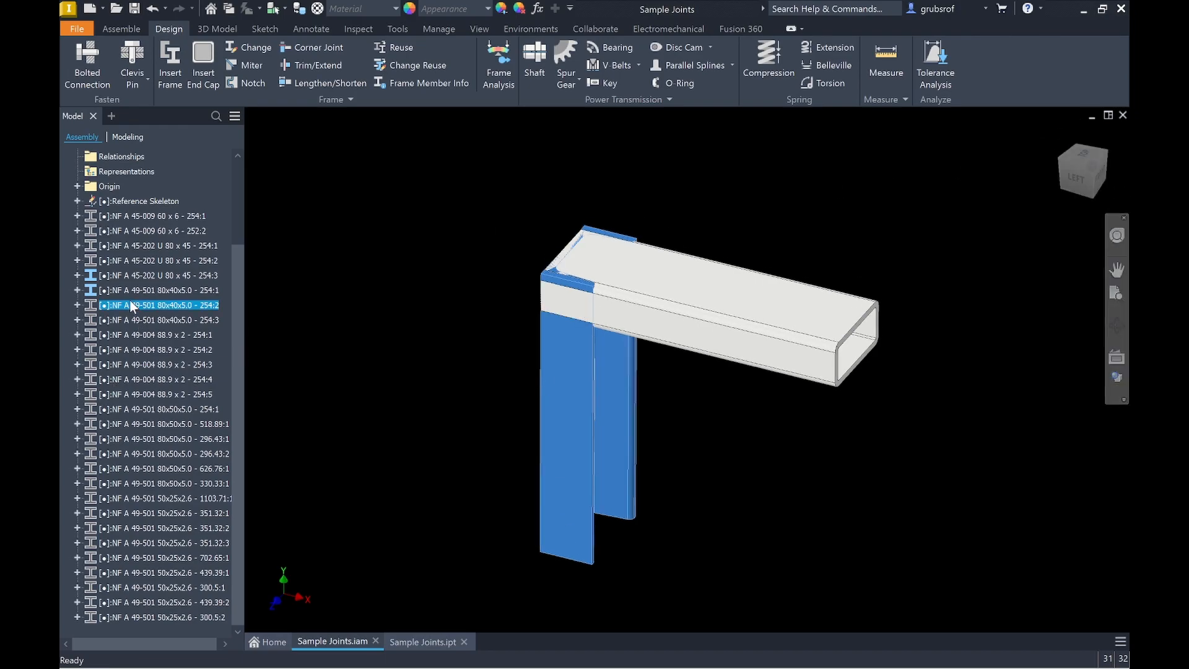
# Step: Notch the vertical 80x40x5.0 tube where the horizontal tube meets it
pyautogui.rightClick(161, 305)
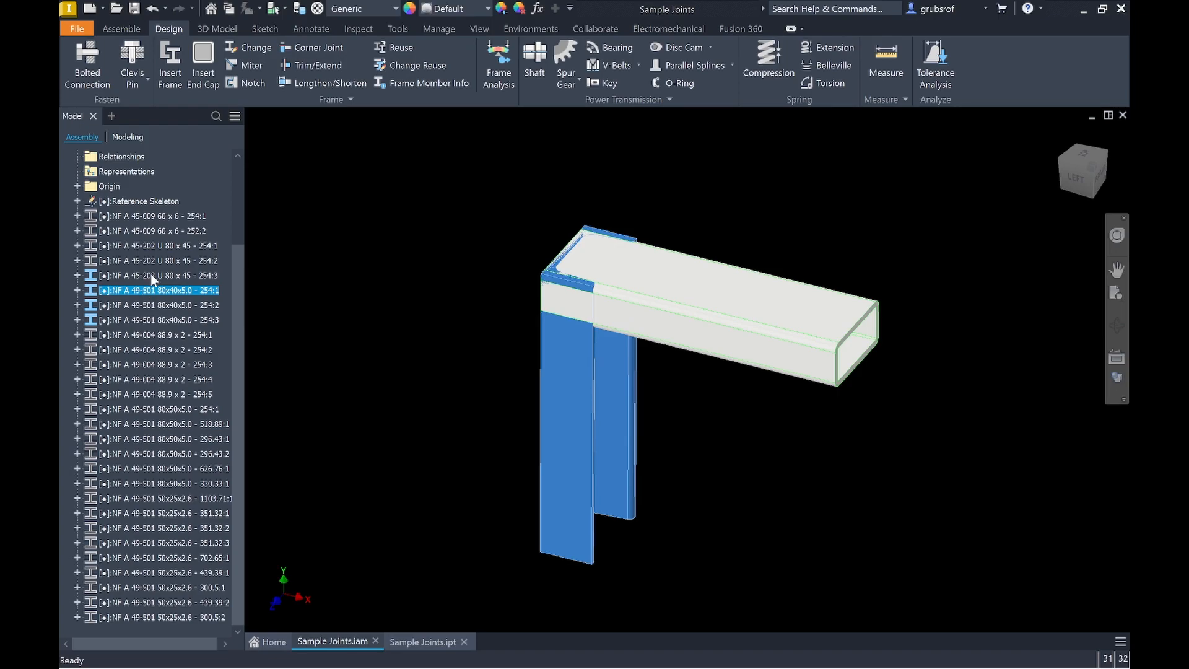
pyautogui.rightClick(157, 289)
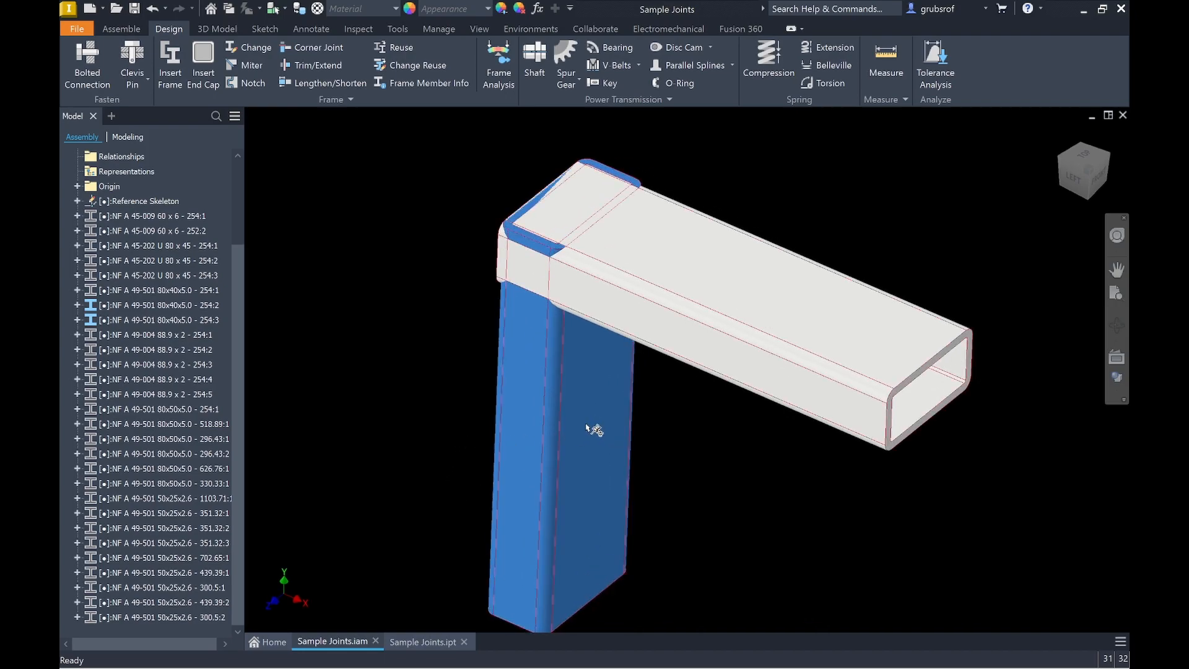
pyautogui.moveTo(597, 428)
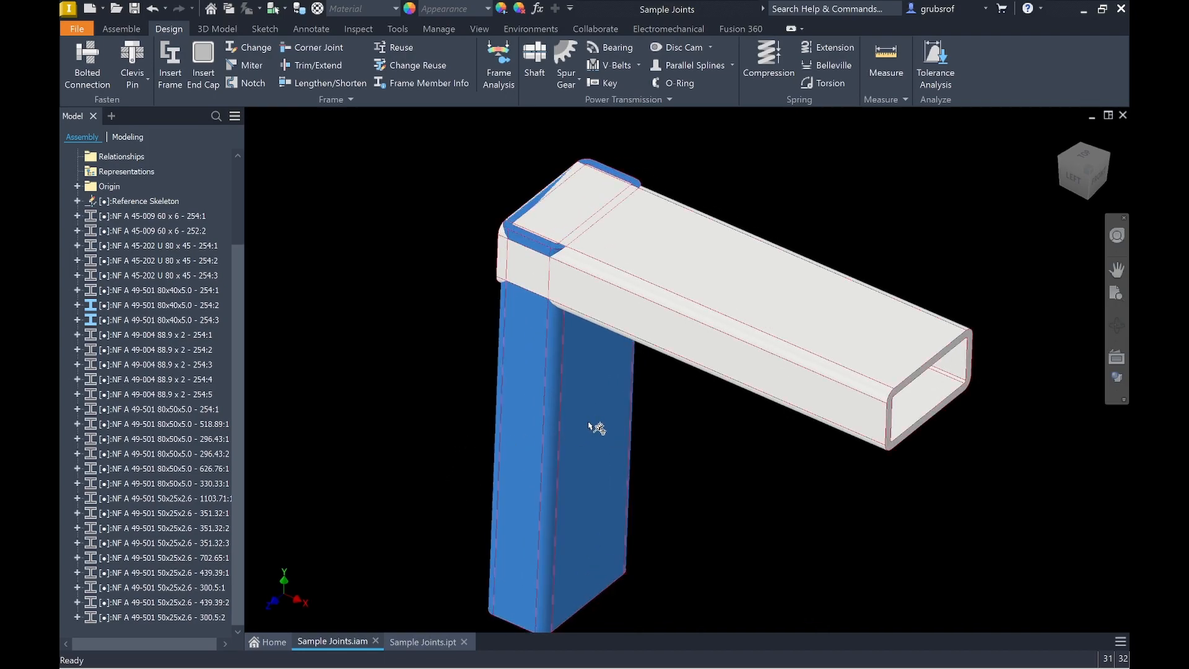
pyautogui.moveTo(597, 407)
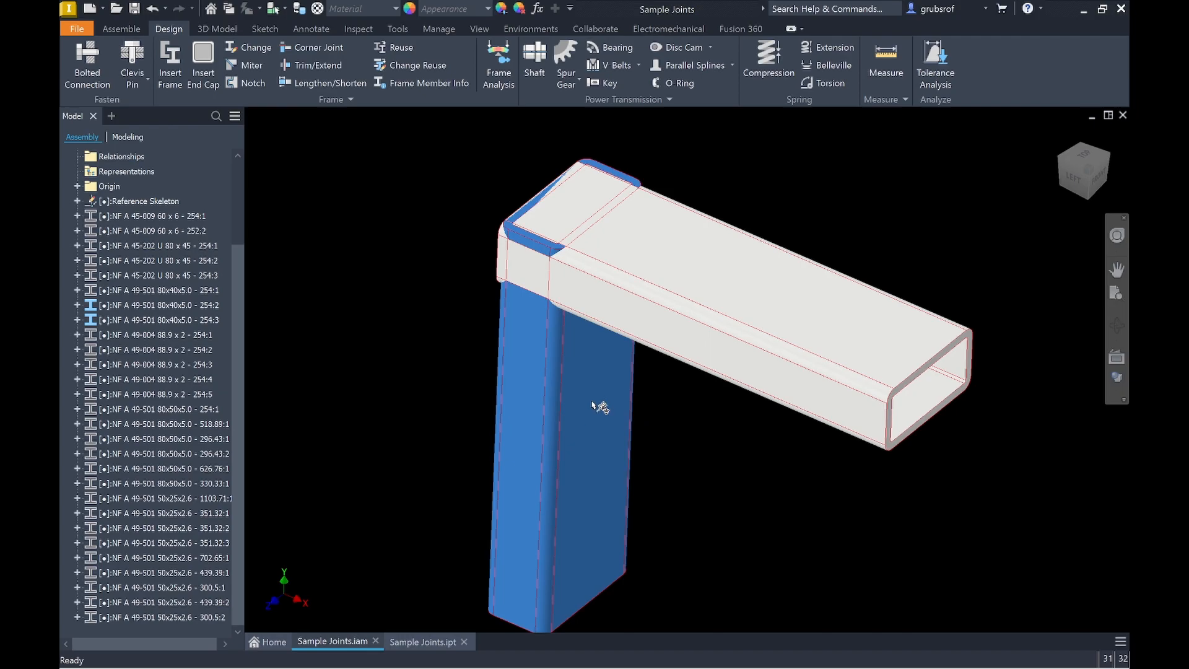
pyautogui.moveTo(899, 446)
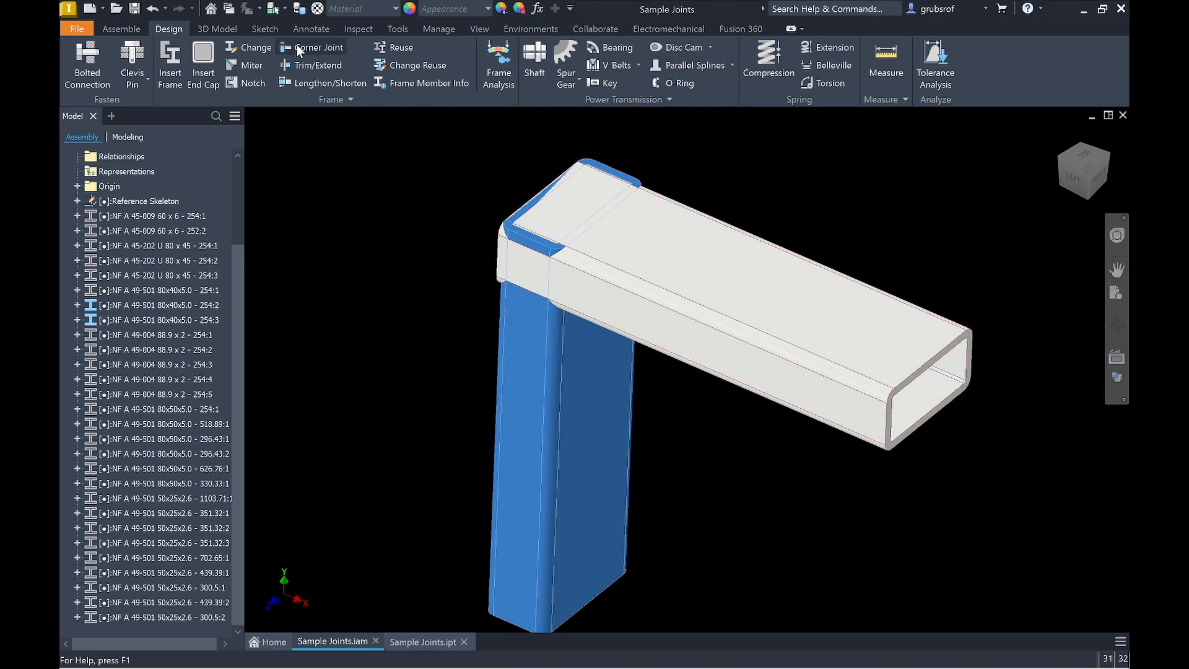
pyautogui.click(252, 83)
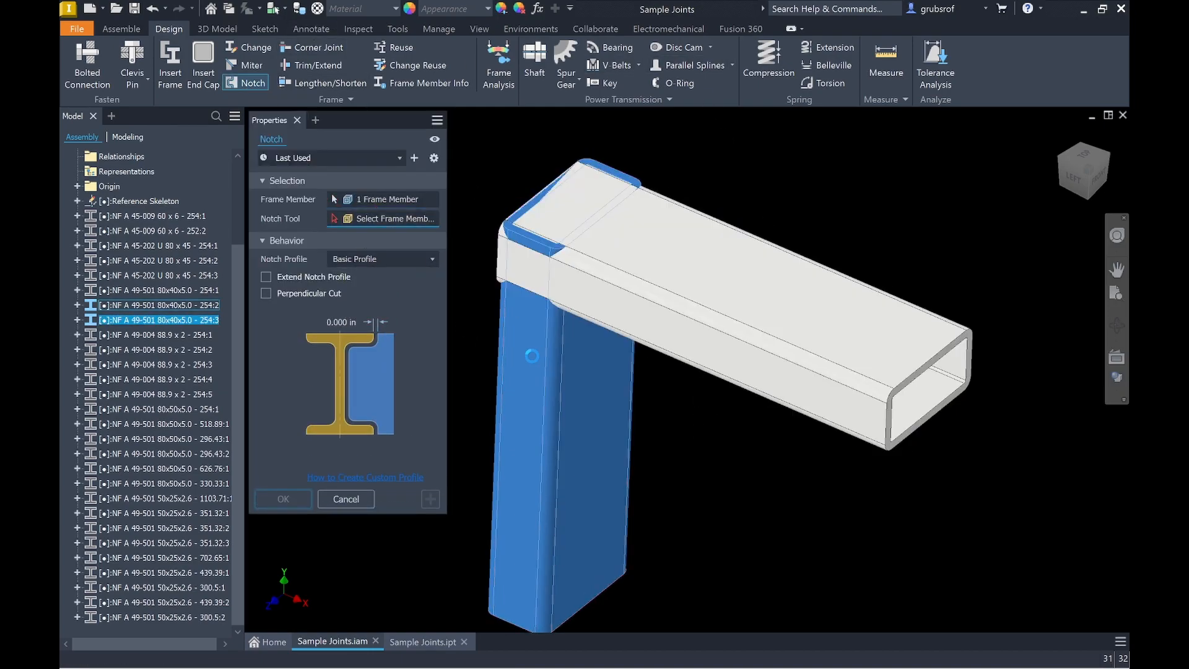
pyautogui.click(346, 499)
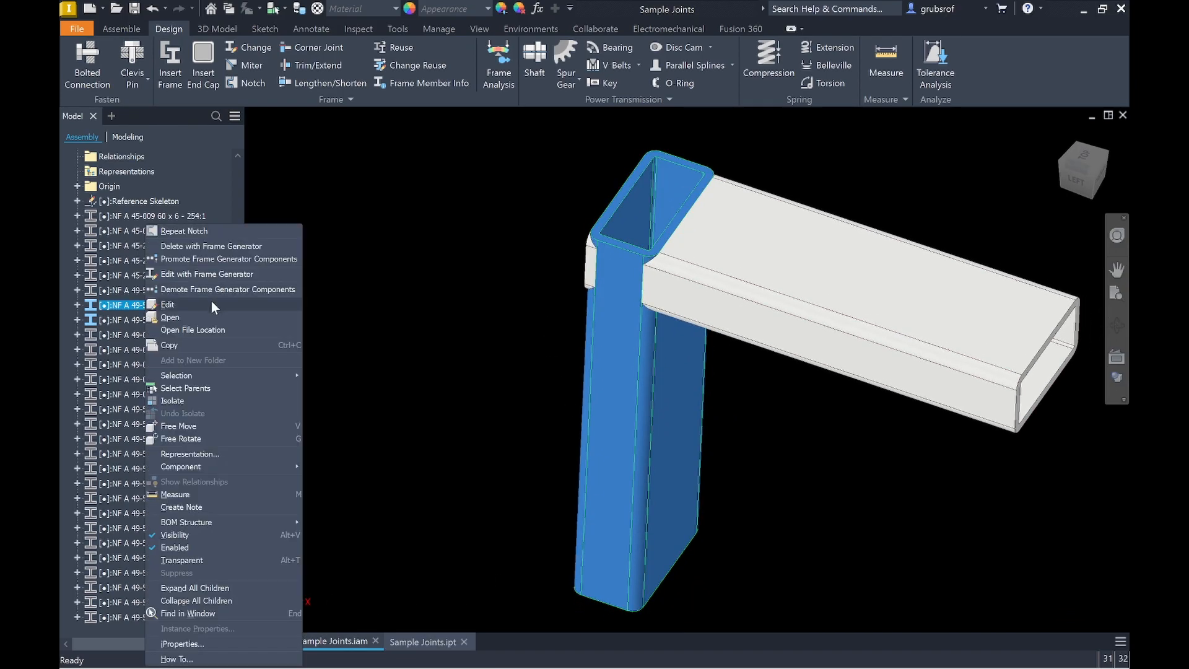
# Step: Open Edit with Frame Generator on the tube member and cancel without changes
pyautogui.click(167, 304)
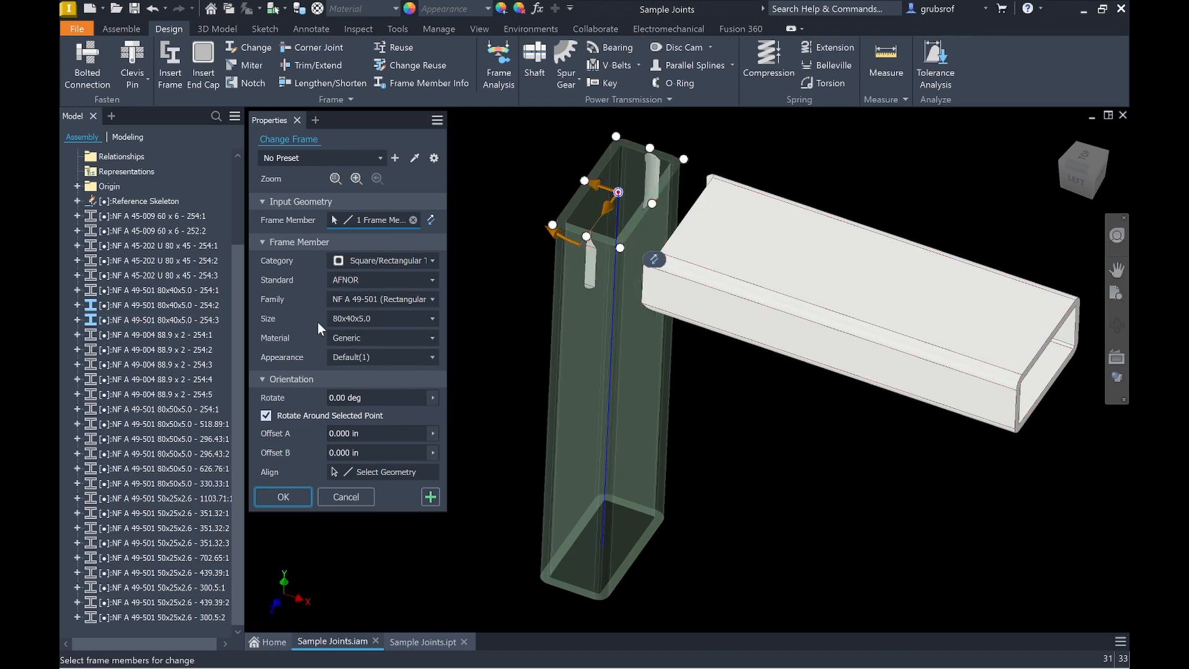
pyautogui.click(282, 497)
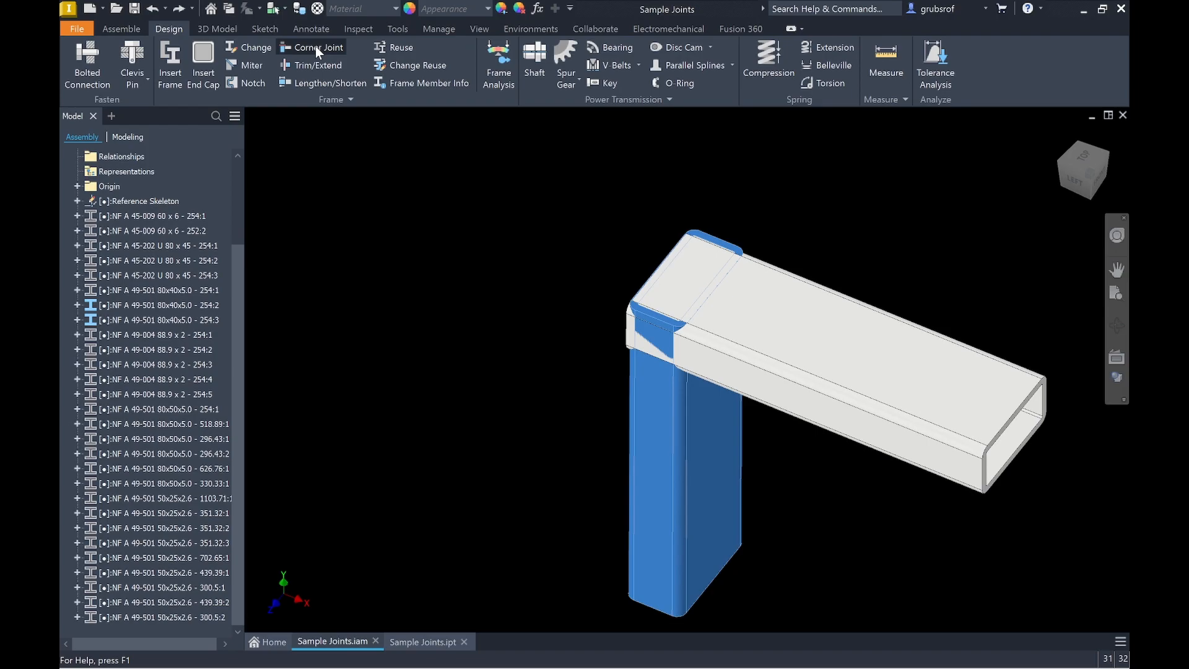
# Step: Apply a corner joint trimming the two rectangular tubes, then move to the round-pipe corner
pyautogui.click(315, 46)
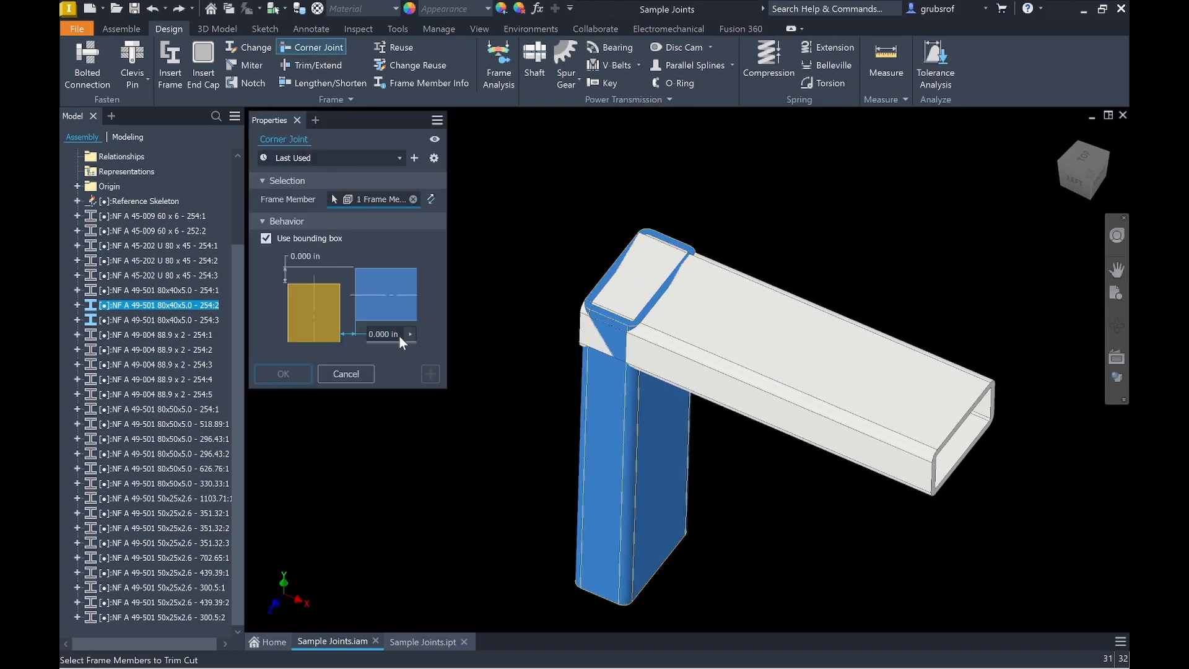
pyautogui.click(796, 341)
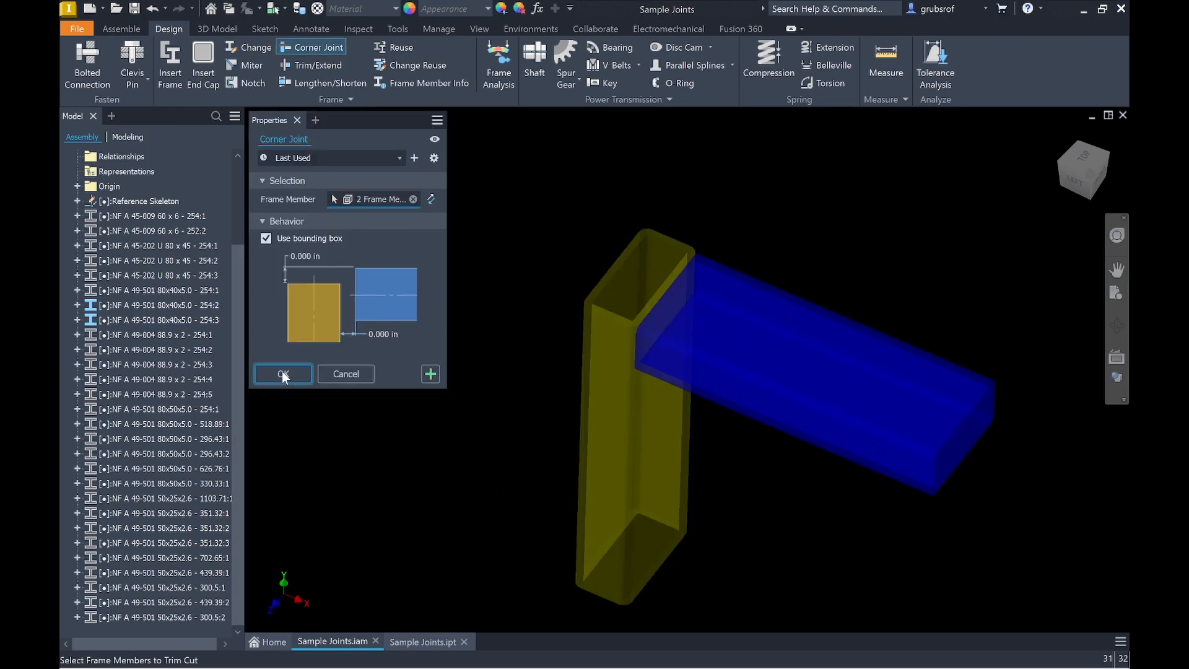
pyautogui.click(283, 374)
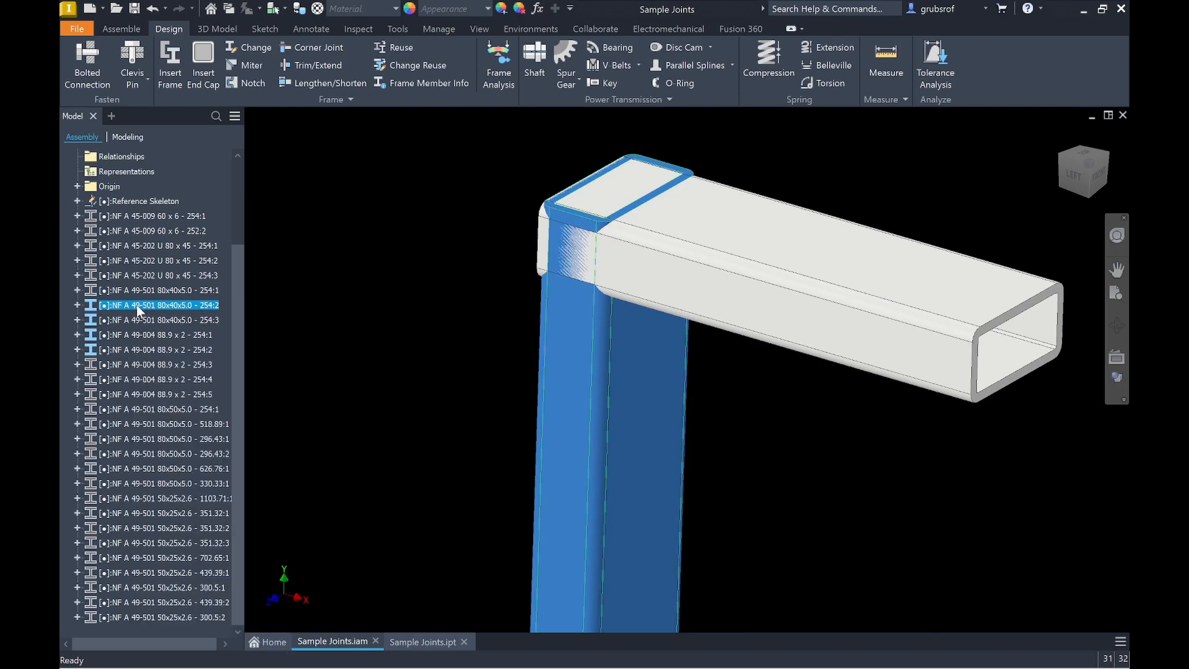
pyautogui.rightClick(160, 310)
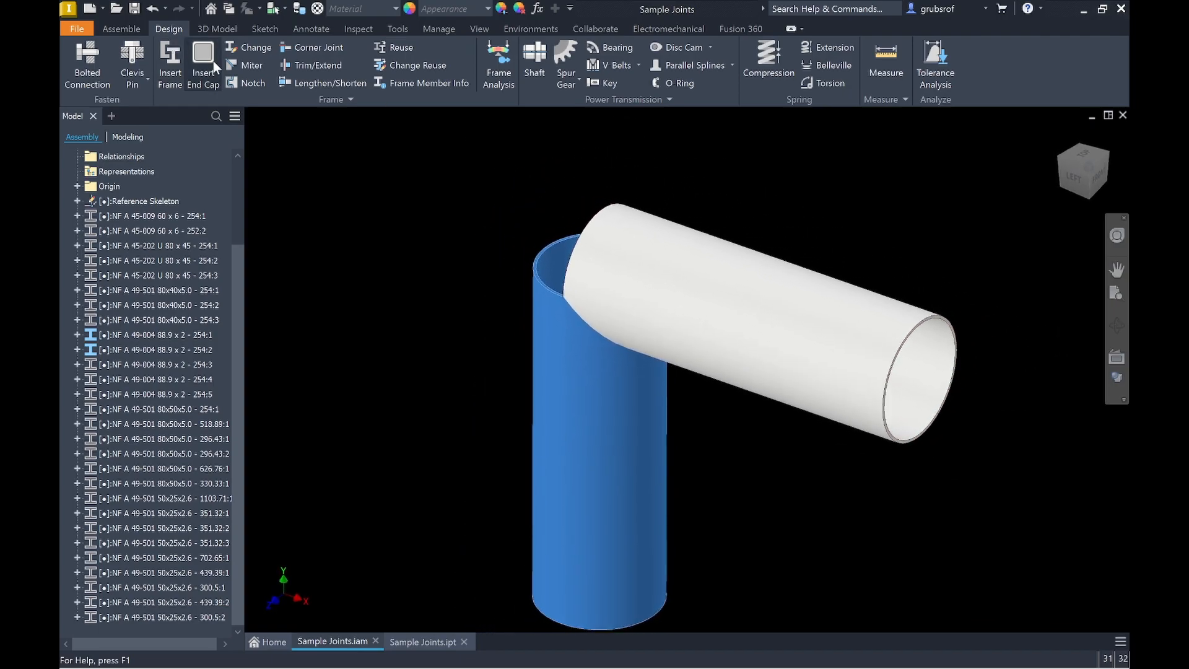
# Step: Review the Miter settings for the two round pipes and dismiss the dialog
pyautogui.click(250, 65)
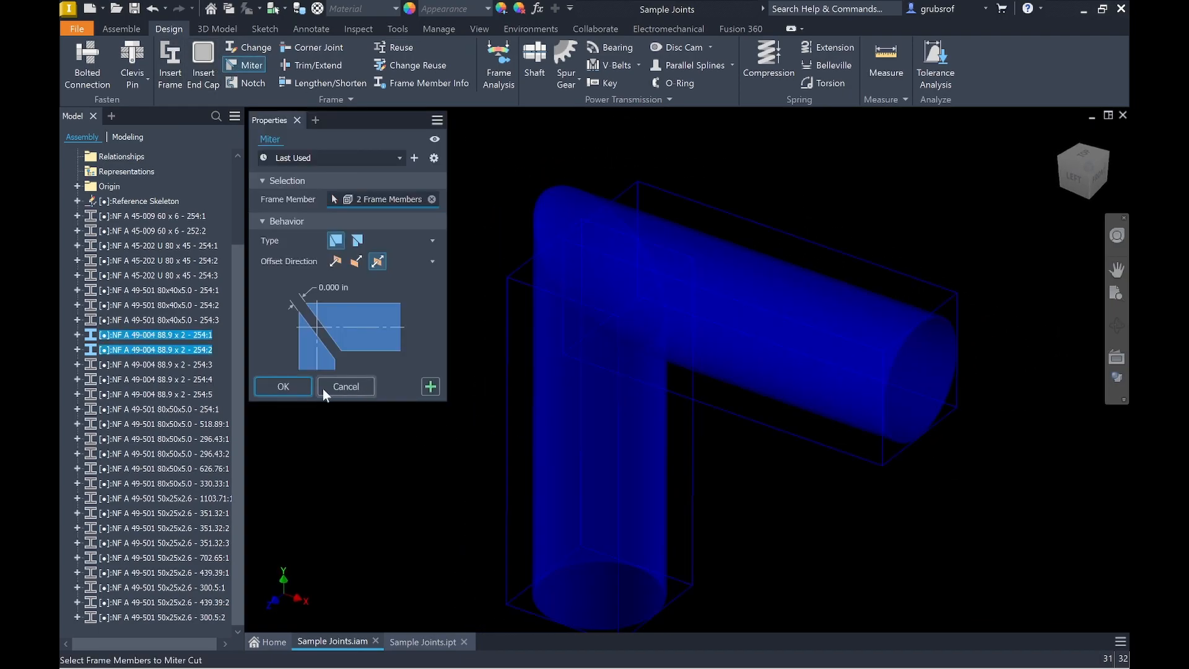
pyautogui.click(283, 386)
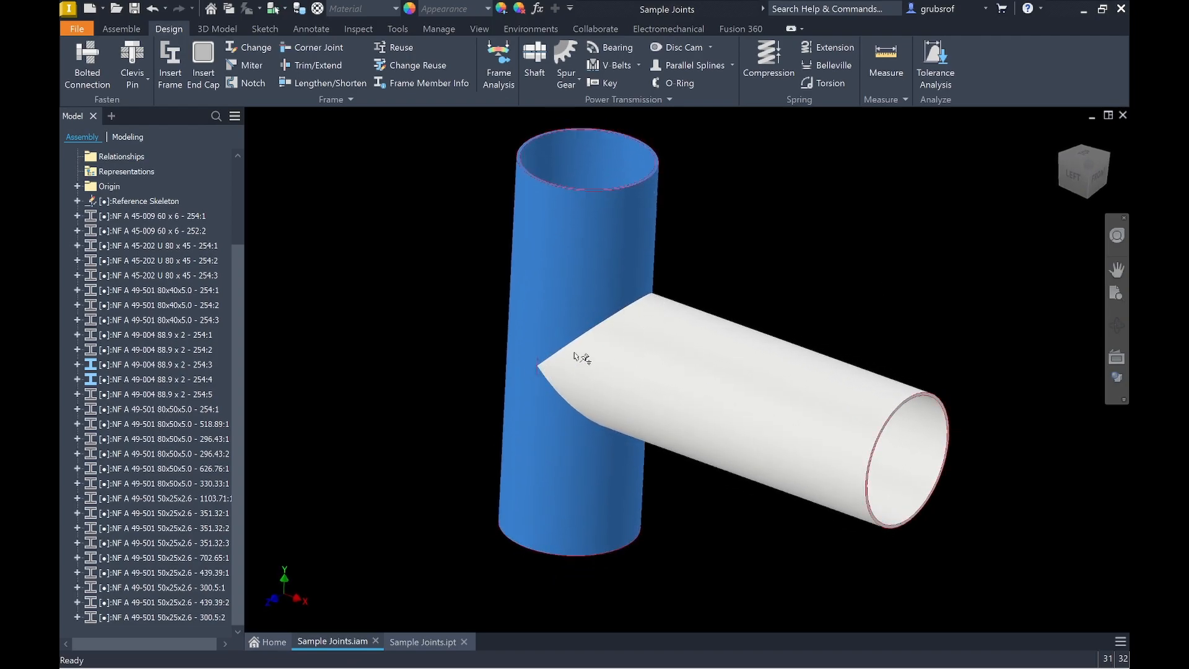
# Step: Notch the angled round pipe against the vertical pipe's curved surface
pyautogui.click(251, 83)
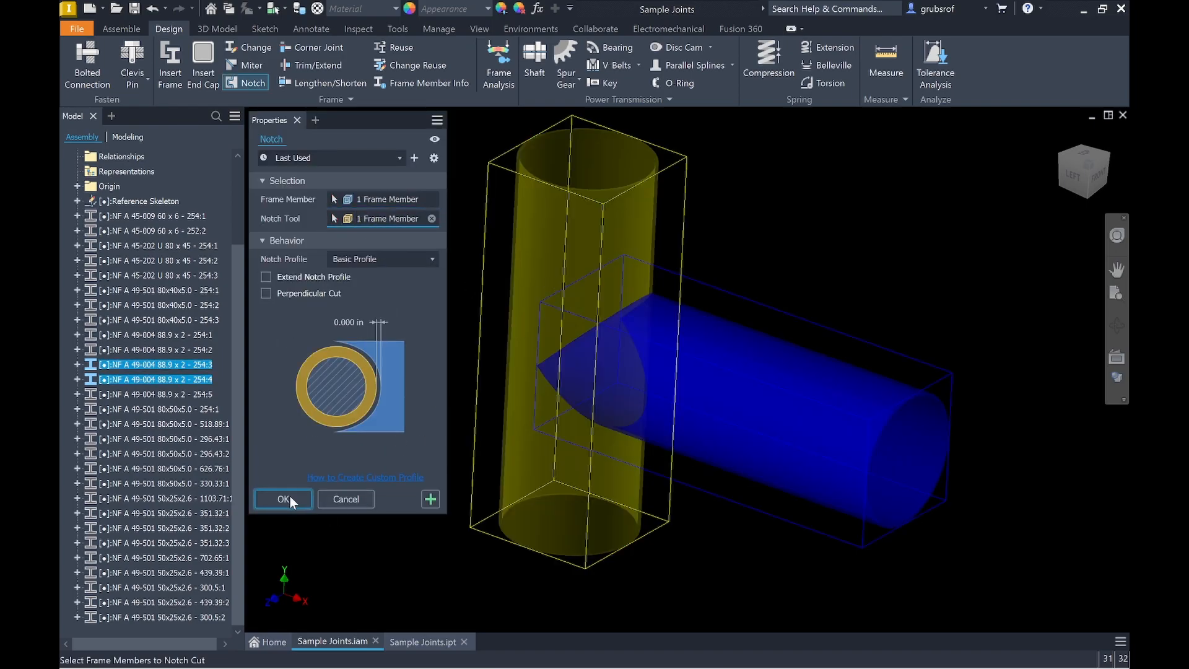
pyautogui.click(283, 499)
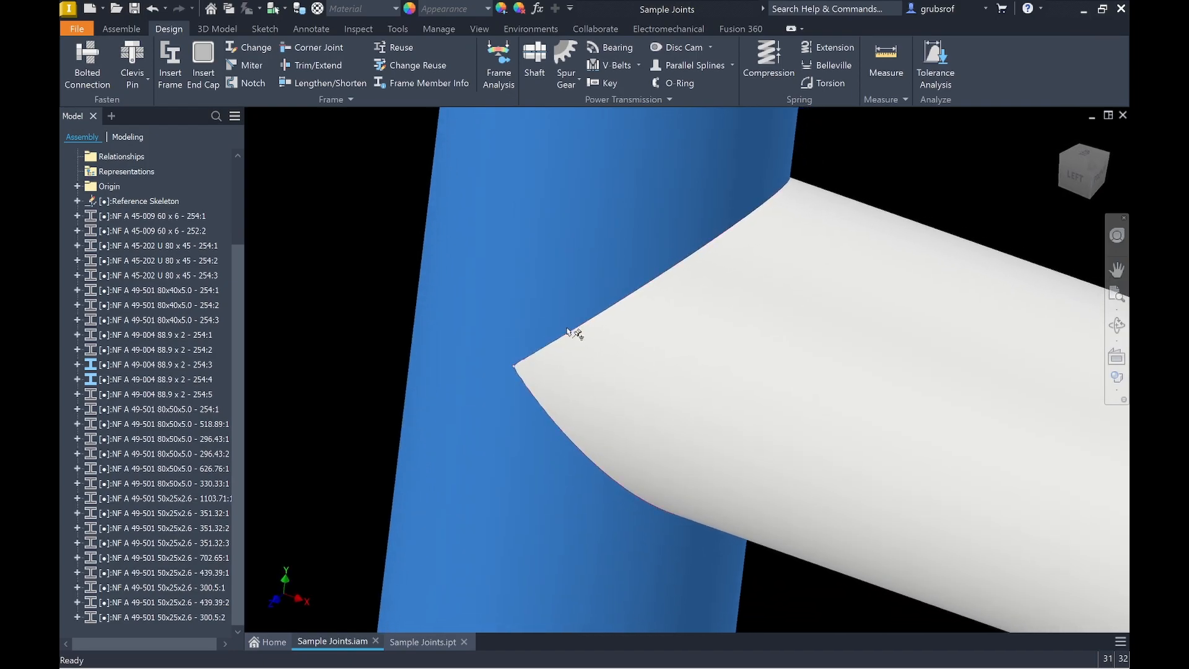
pyautogui.moveTo(528, 379)
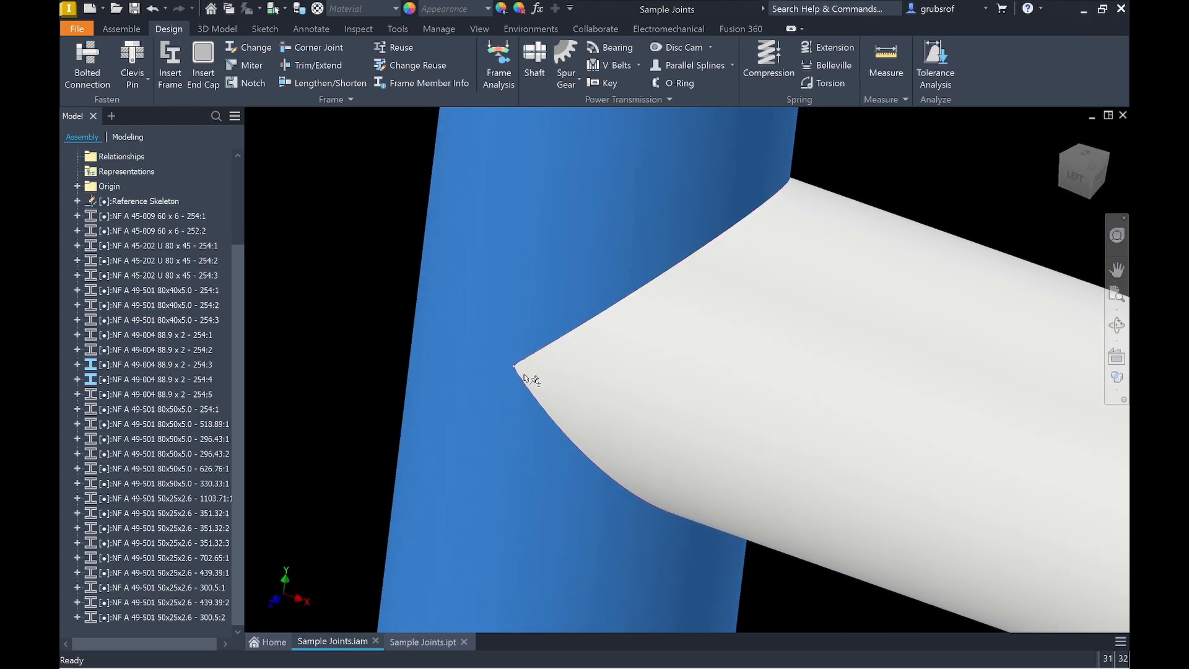
pyautogui.moveTo(572, 363)
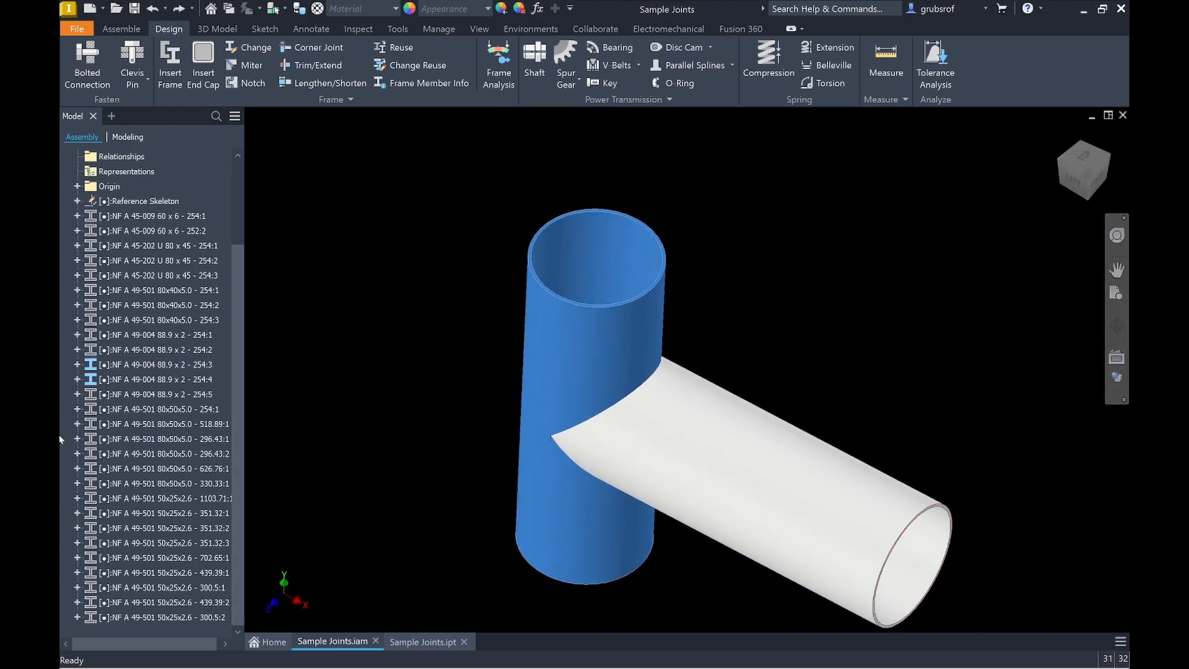
# Step: Hide the angled pipe member via its Visibility toggle in the browser
pyautogui.click(156, 408)
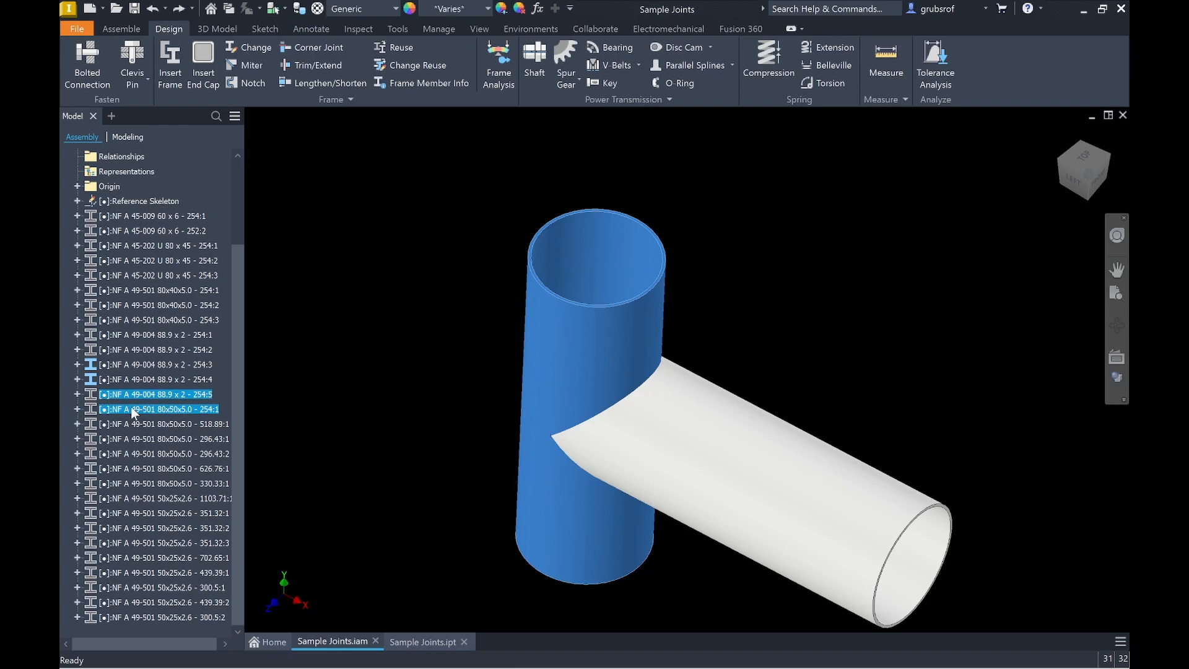
pyautogui.click(156, 379)
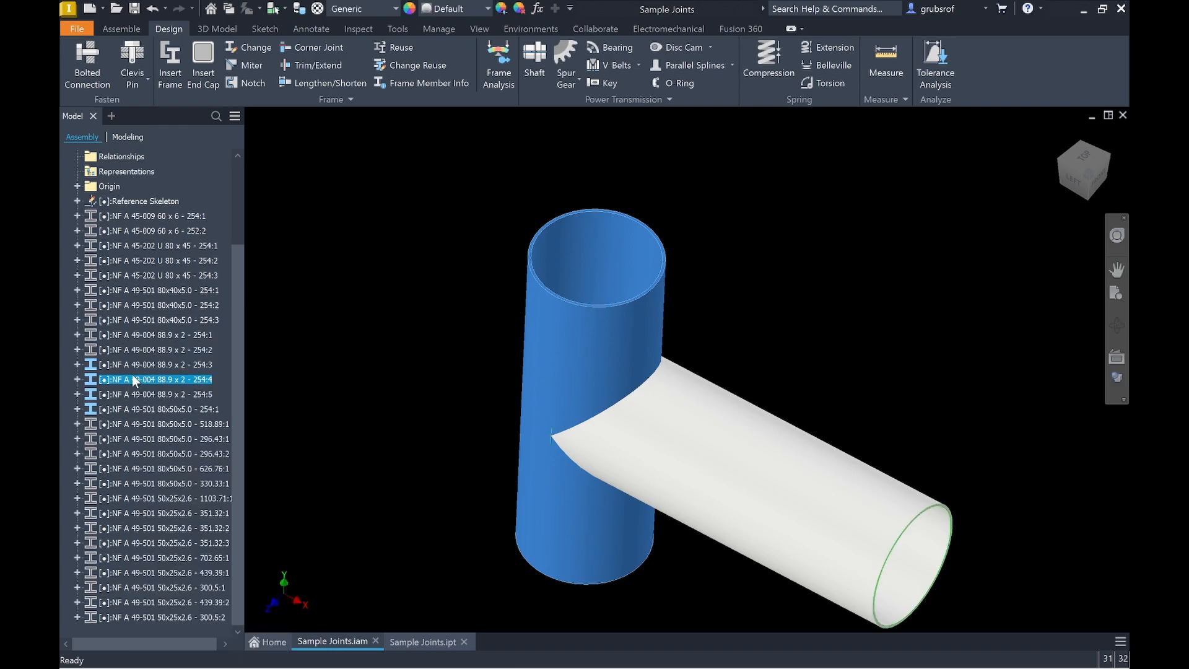
pyautogui.rightClick(156, 379)
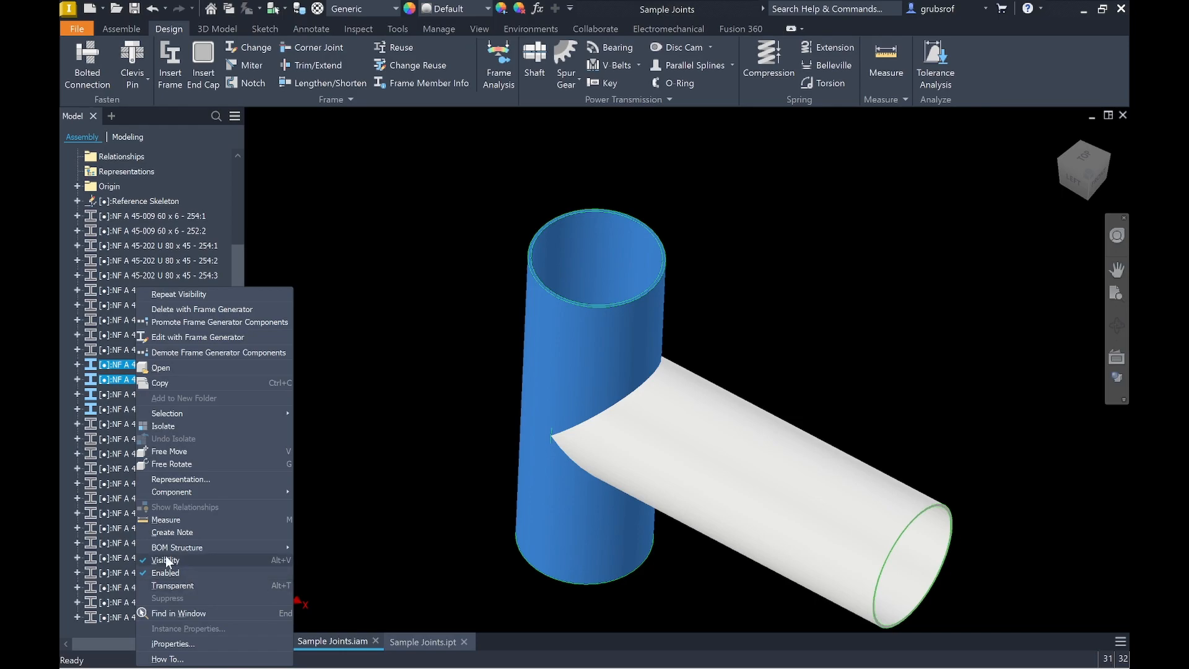
pyautogui.click(164, 560)
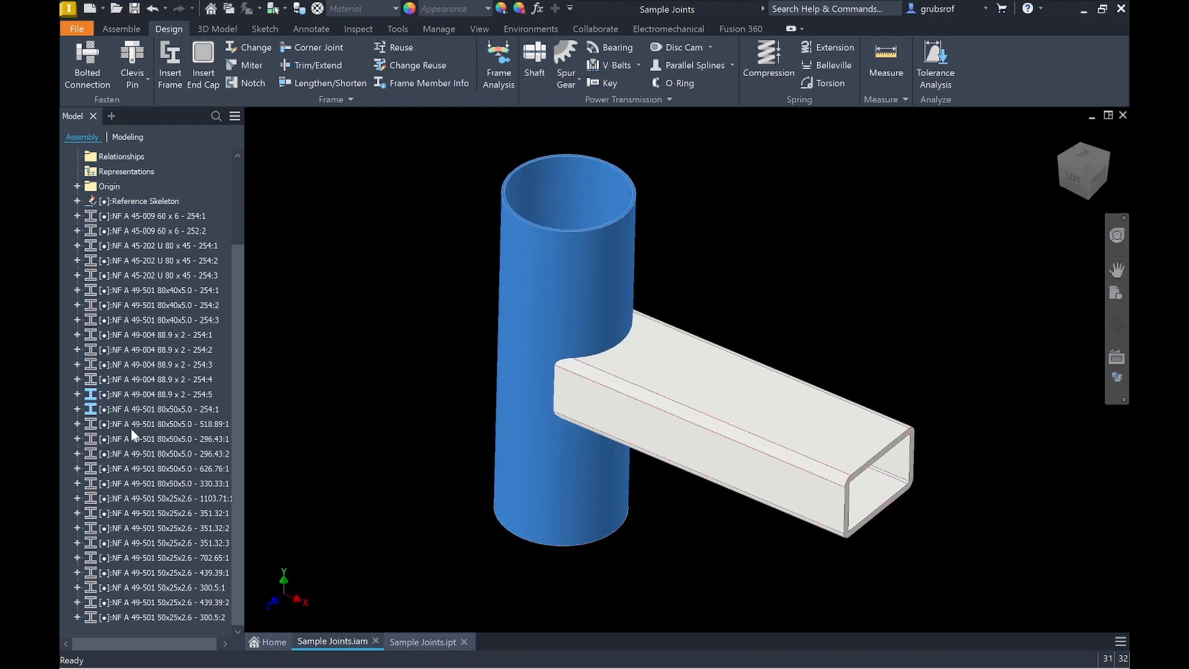
# Step: Select the U-frame members in the browser and bring up their visibility options
pyautogui.click(163, 423)
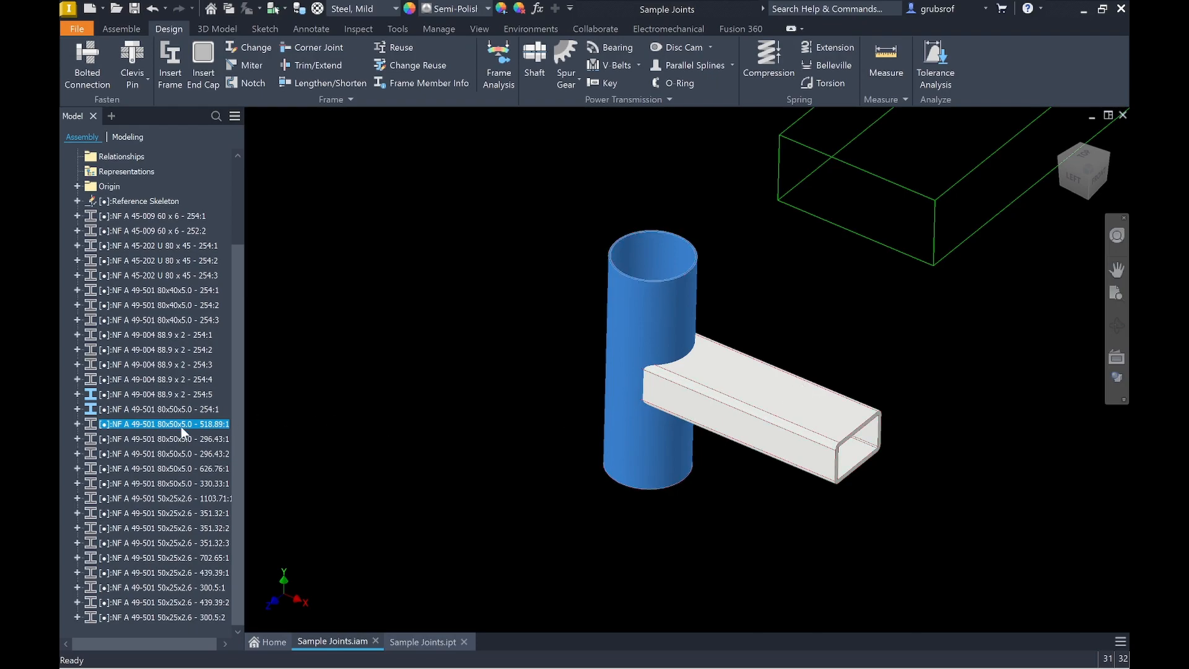
pyautogui.click(163, 453)
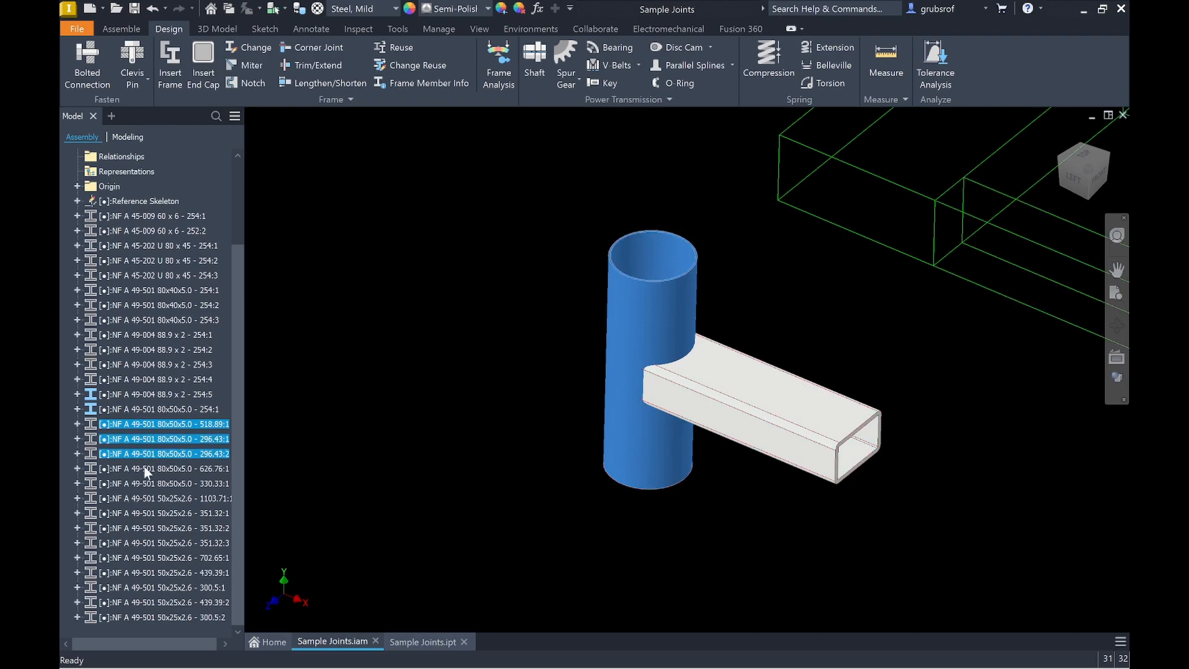
pyautogui.rightClick(146, 471)
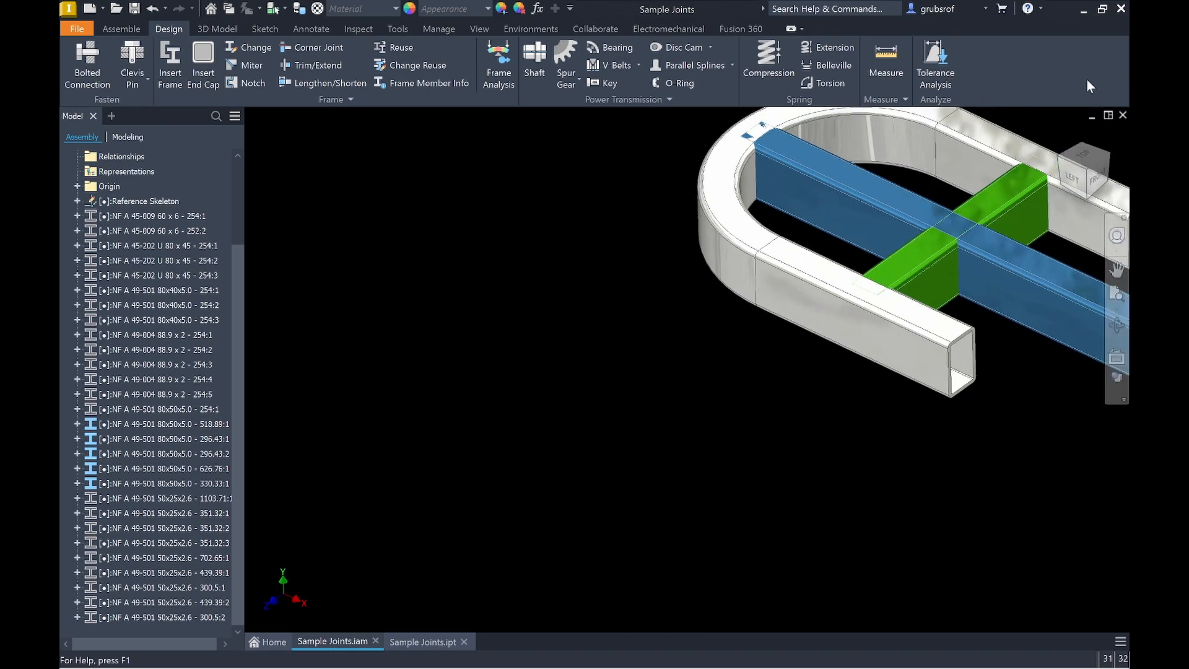
pyautogui.click(121, 29)
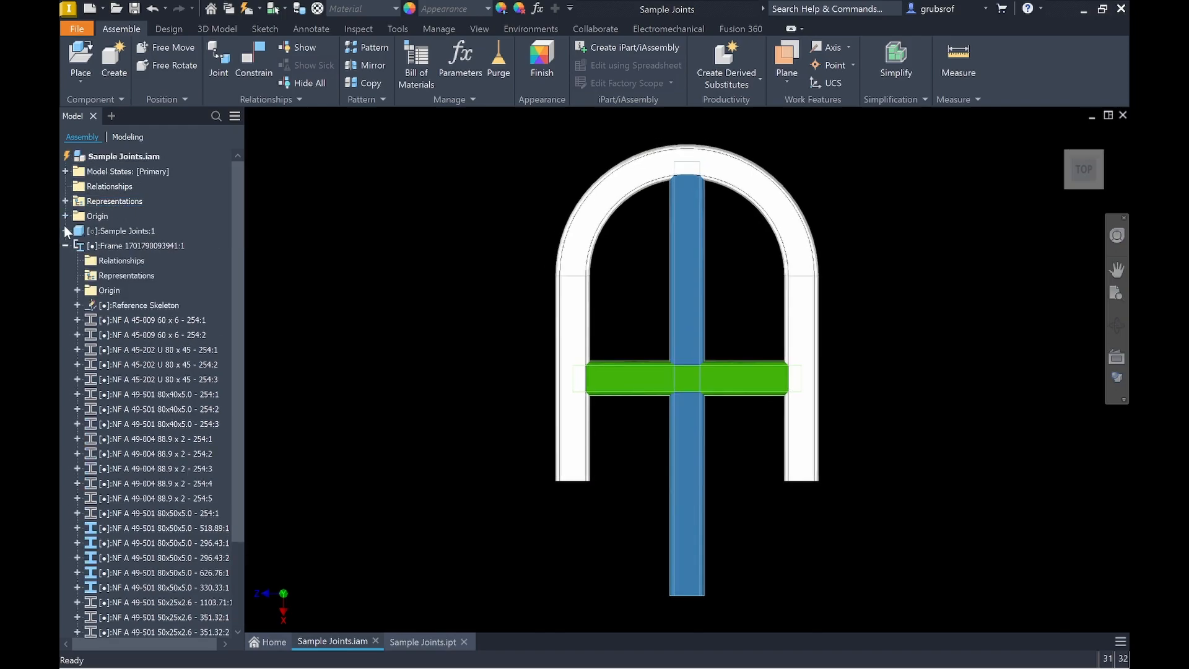
pyautogui.click(64, 231)
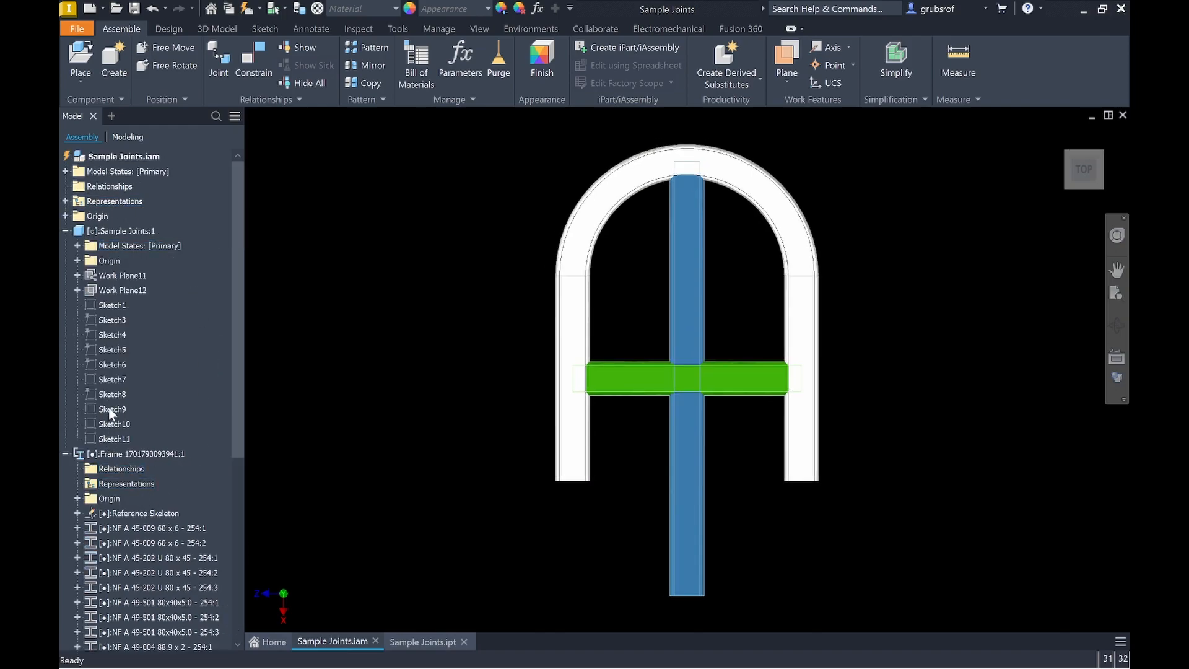
pyautogui.click(113, 410)
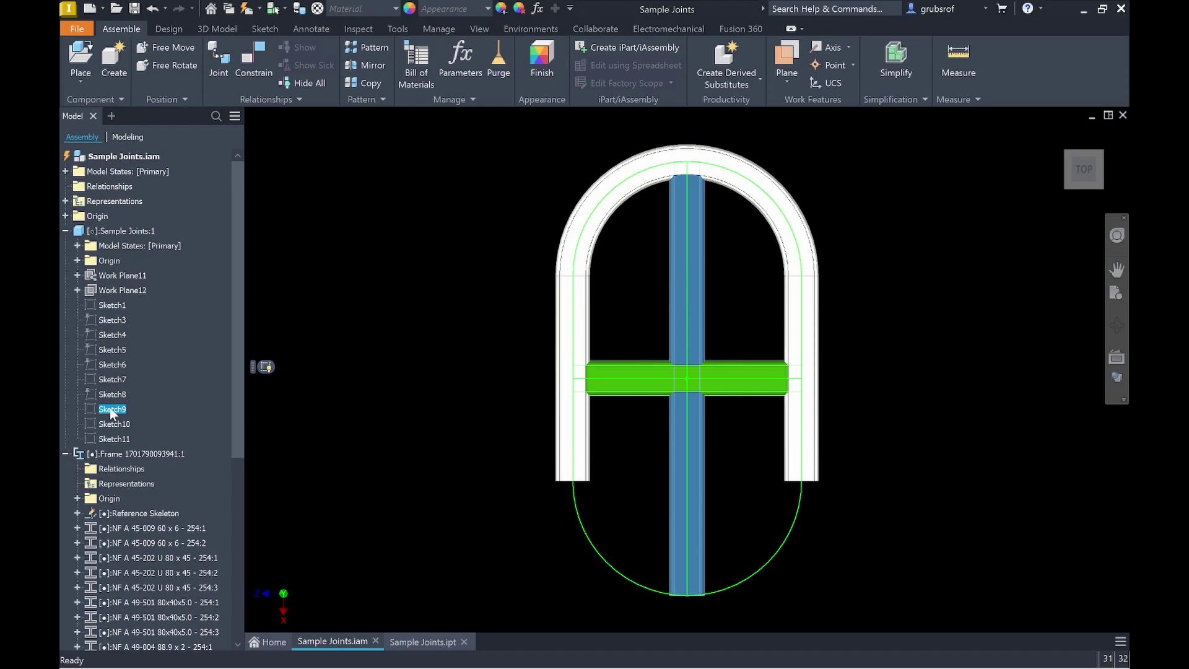
pyautogui.moveTo(864, 358)
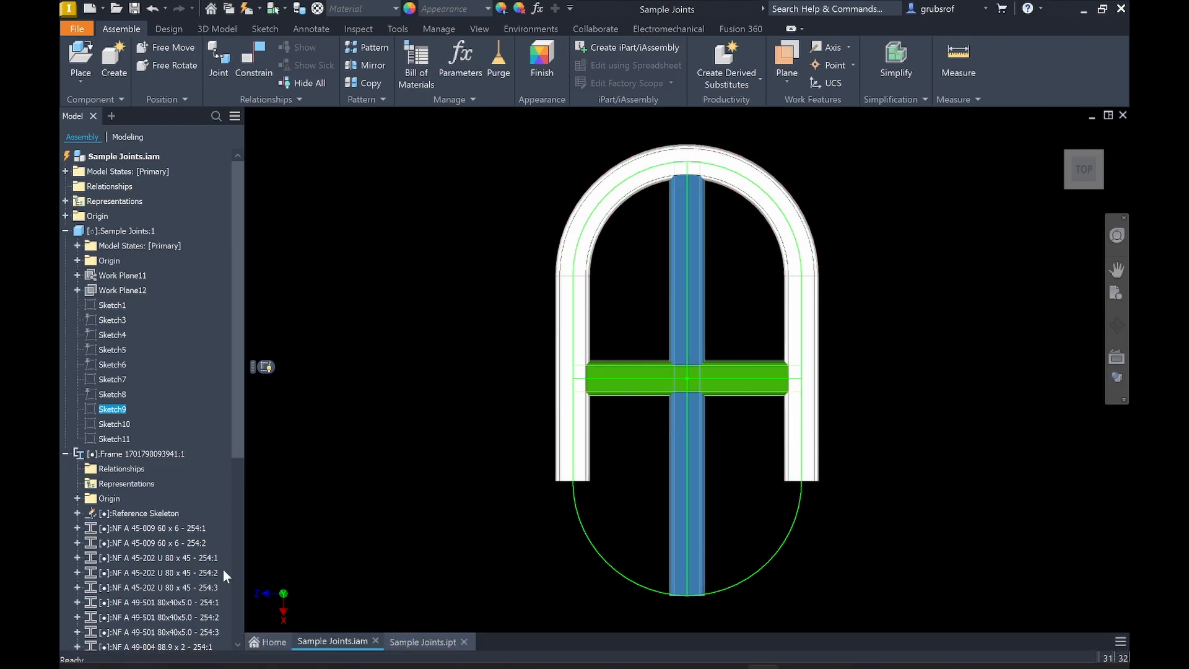
pyautogui.click(682, 379)
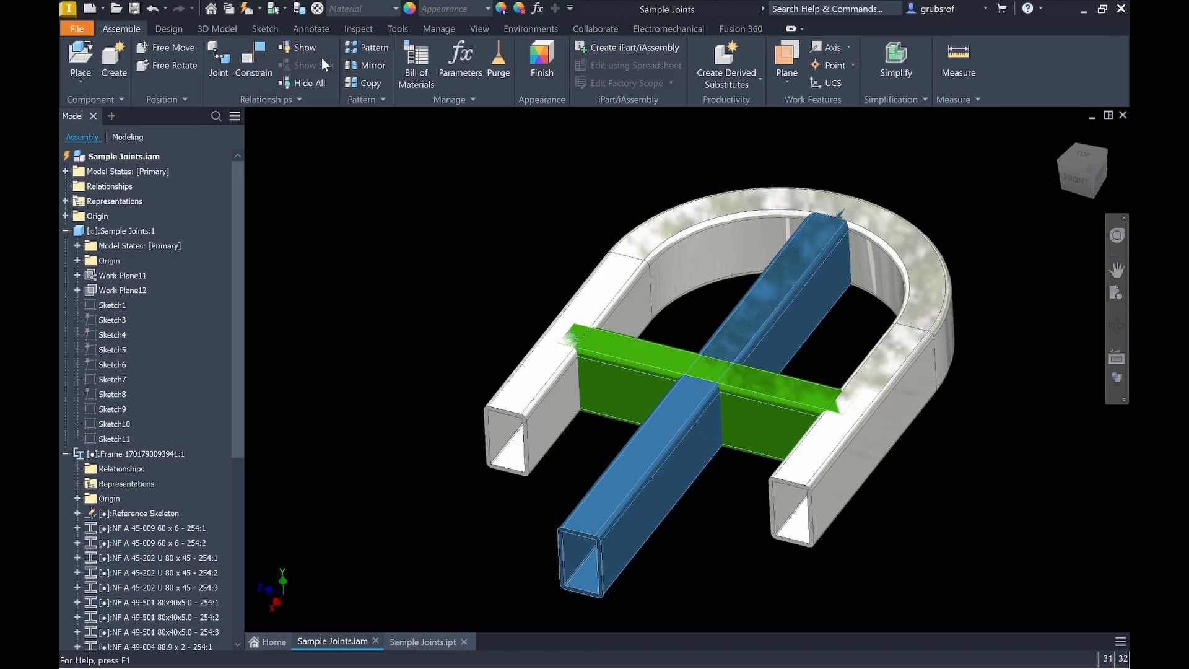
pyautogui.click(169, 28)
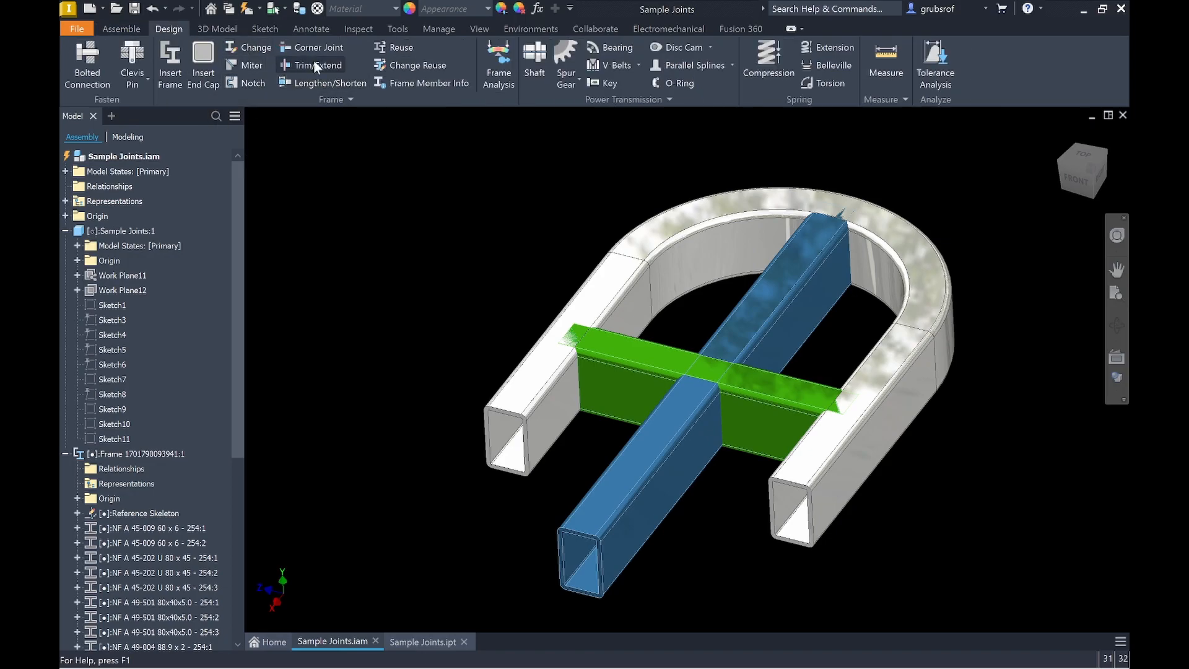
pyautogui.click(311, 64)
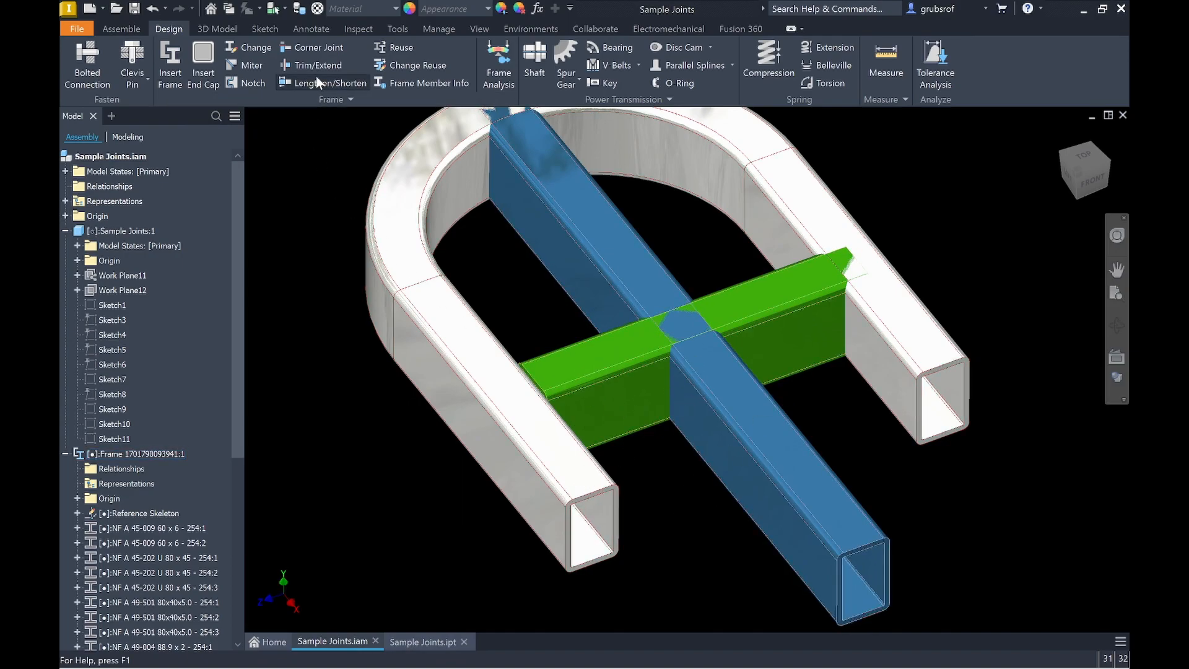
pyautogui.click(317, 65)
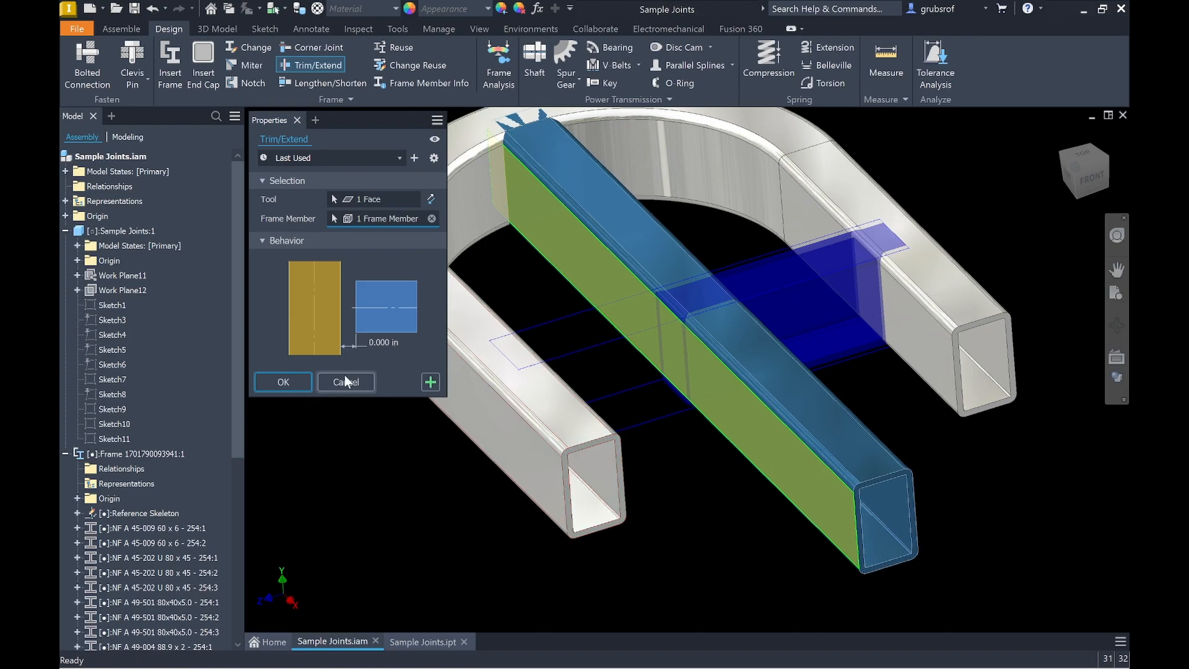
pyautogui.click(346, 381)
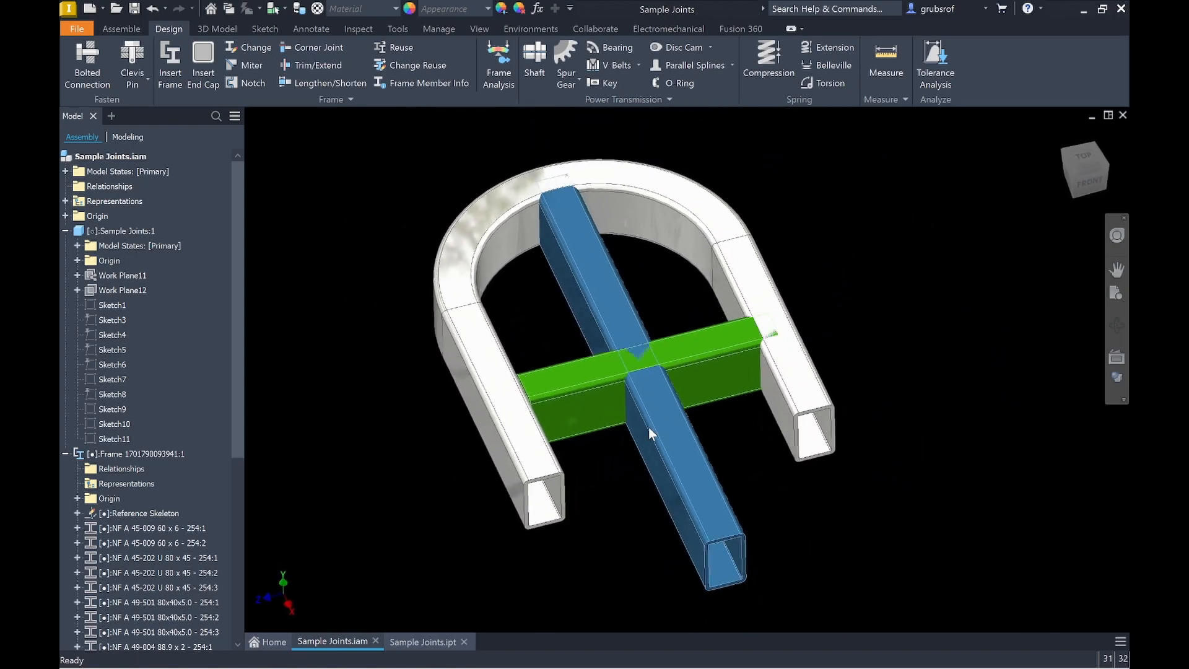
pyautogui.click(1083, 161)
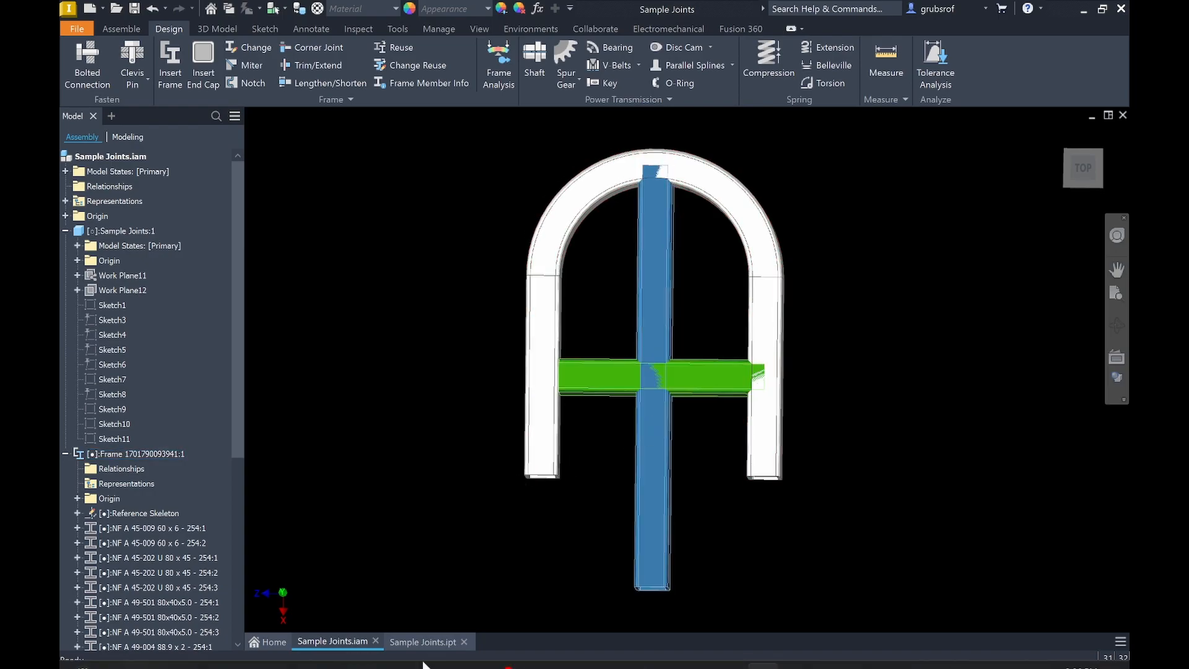
pyautogui.click(424, 641)
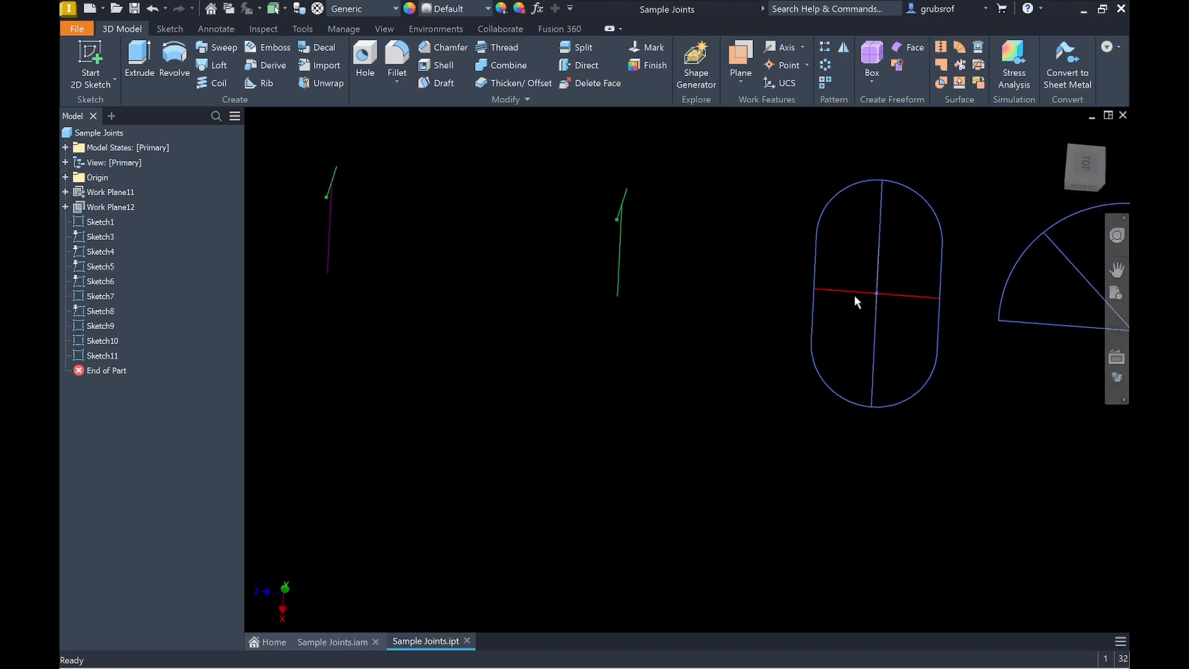
pyautogui.moveTo(876, 317)
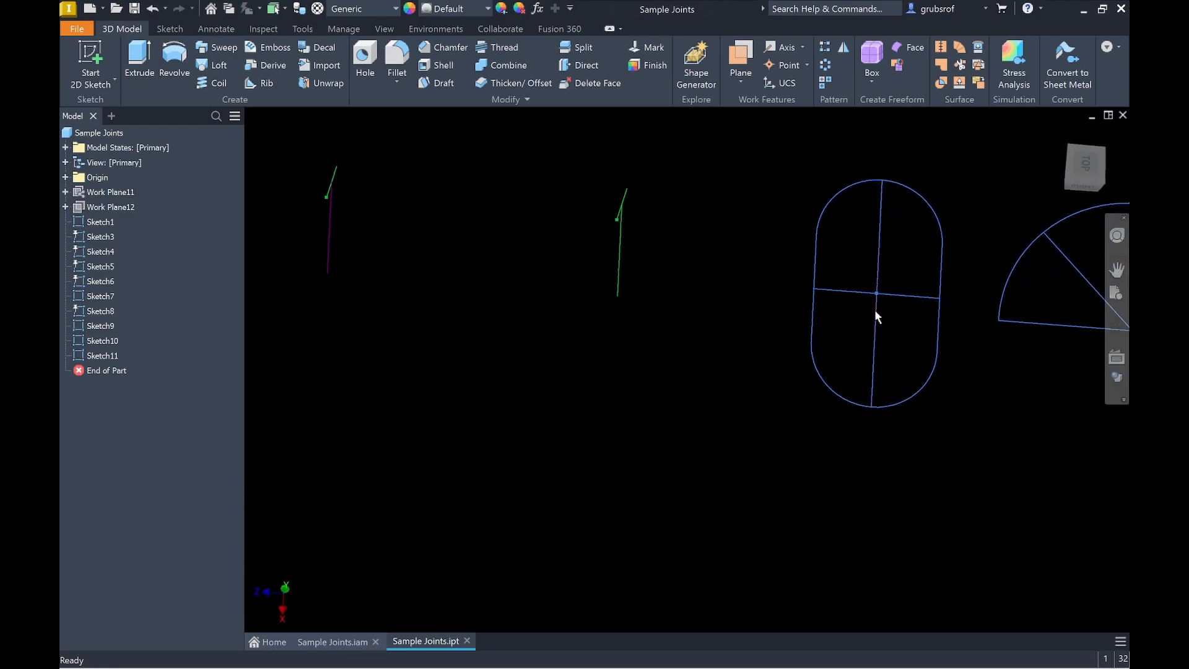
pyautogui.moveTo(889, 373)
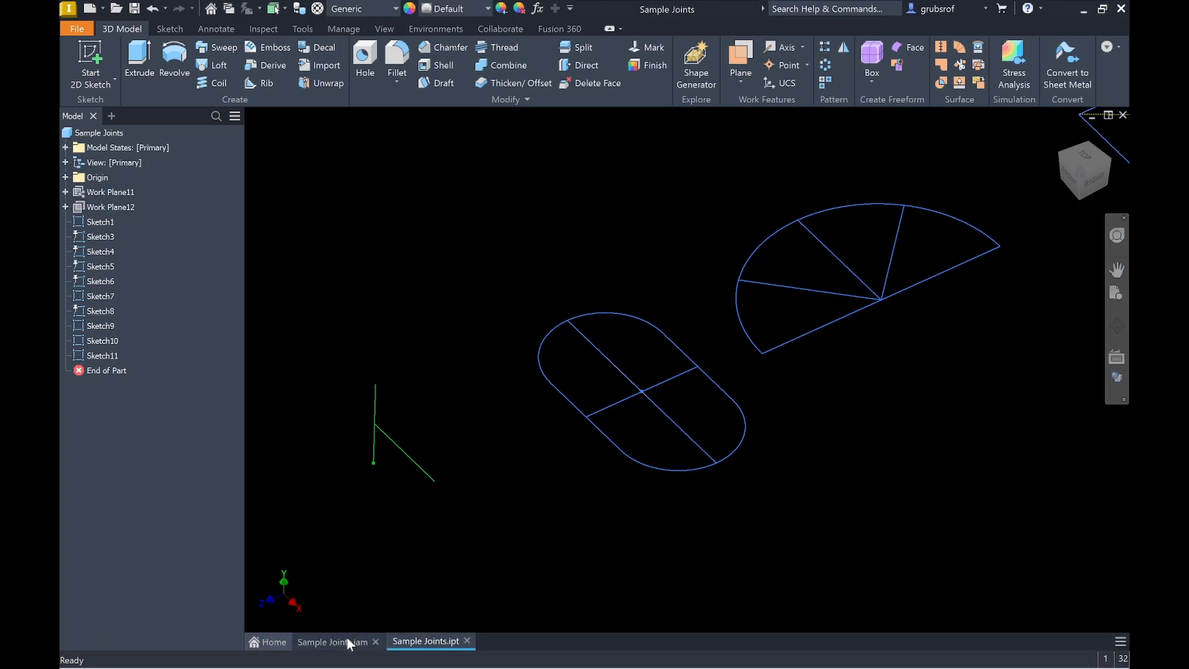
# Step: Return to the Sample Joints.iam assembly showing the U-frame
pyautogui.click(331, 642)
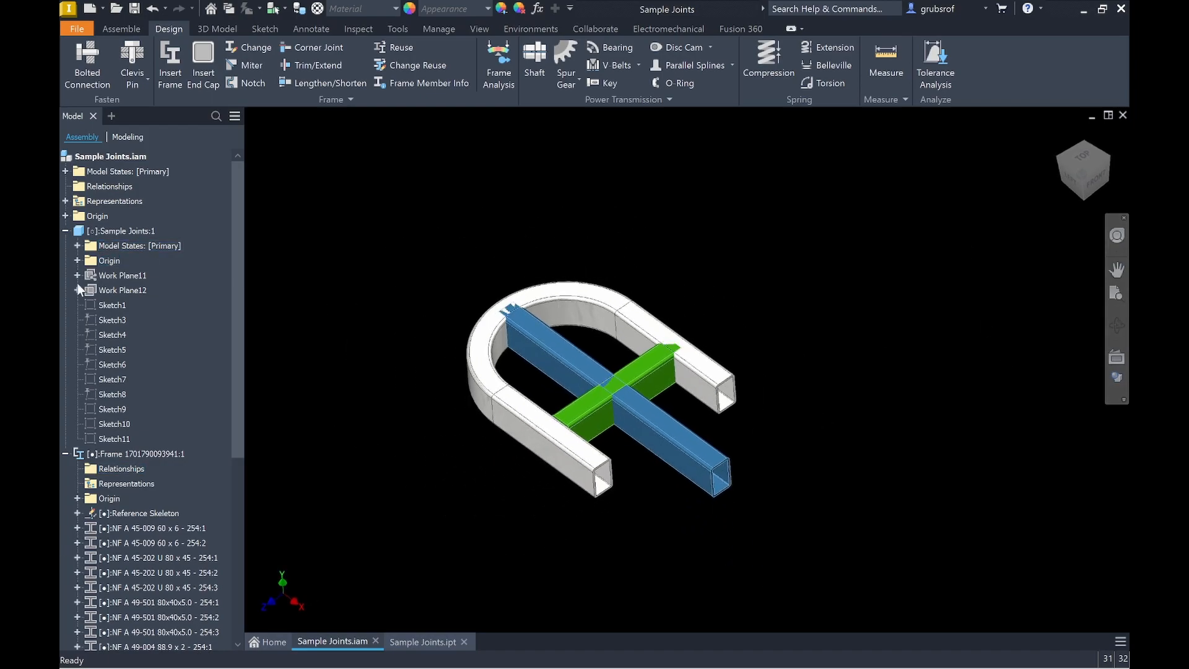
# Step: Isolate the half-wheel frame's rim, spoke and base members so it is shown alone
pyautogui.click(66, 231)
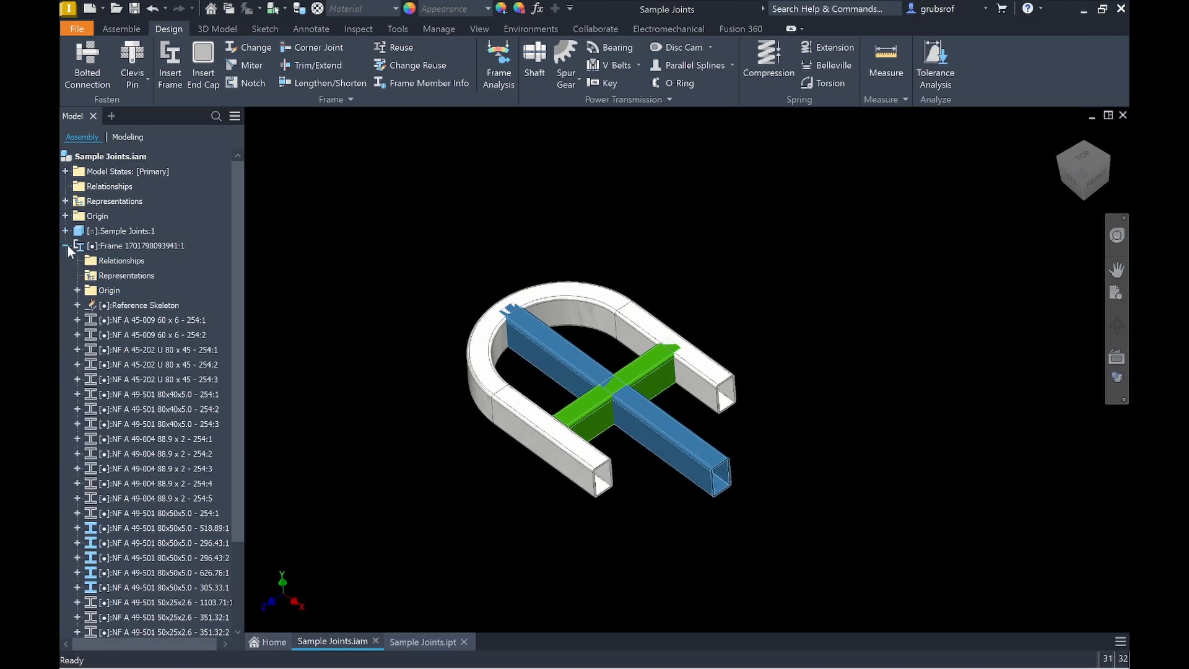
pyautogui.scroll(-3)
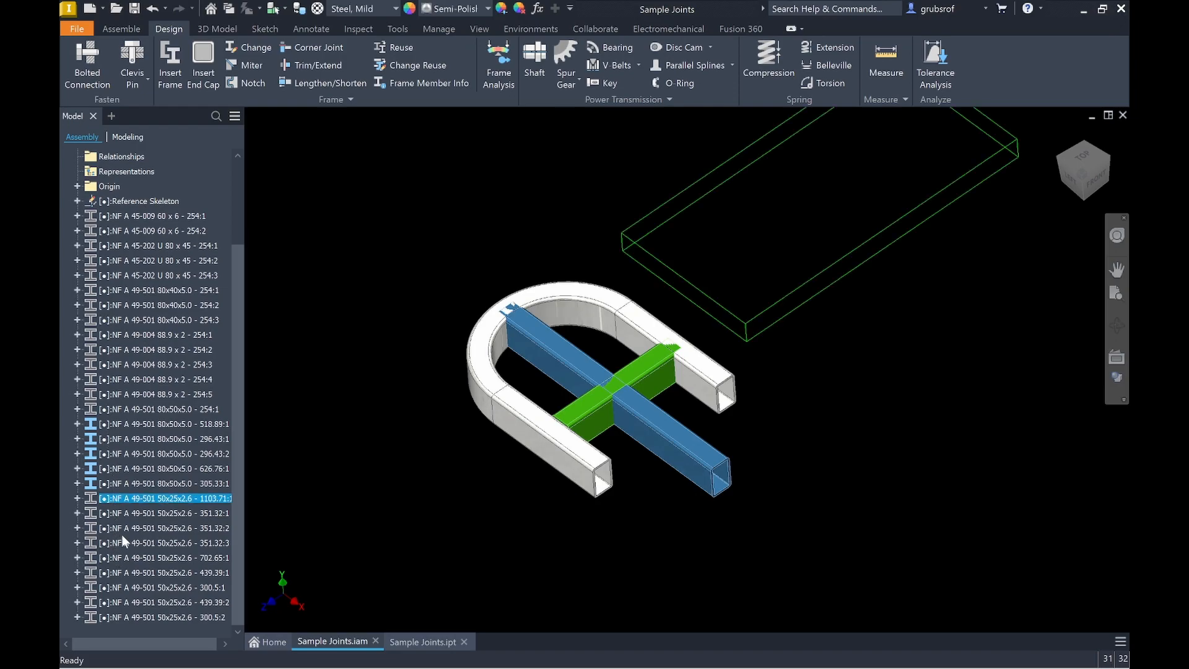
pyautogui.click(165, 542)
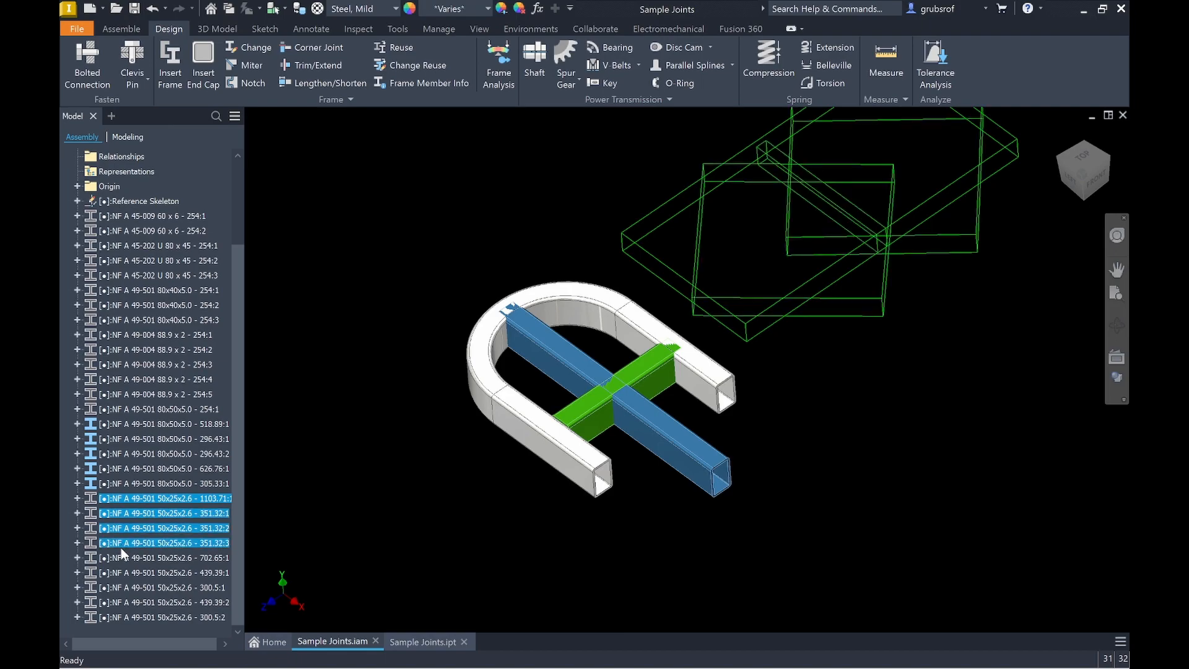
pyautogui.click(164, 557)
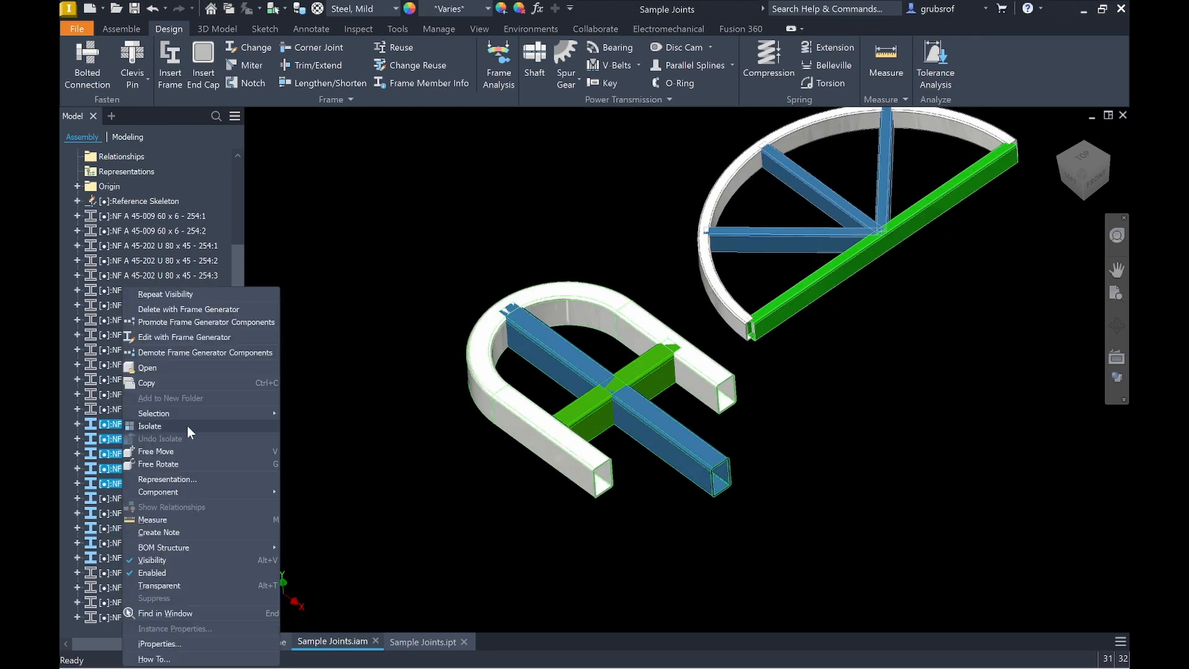
pyautogui.click(150, 425)
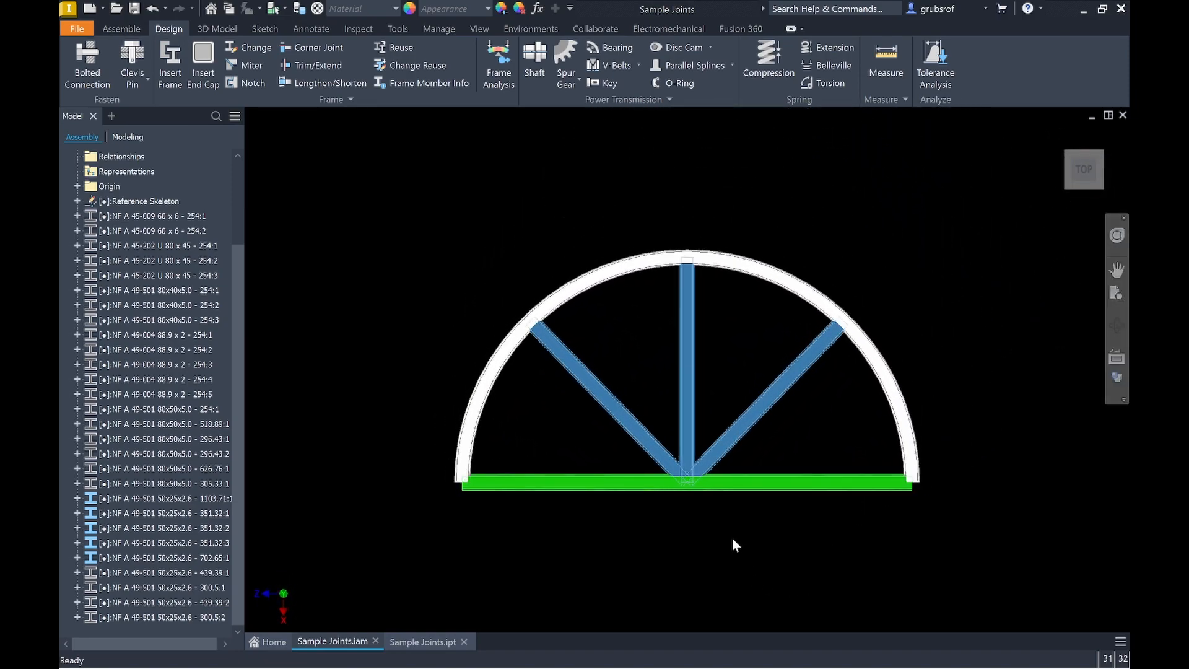
pyautogui.scroll(3)
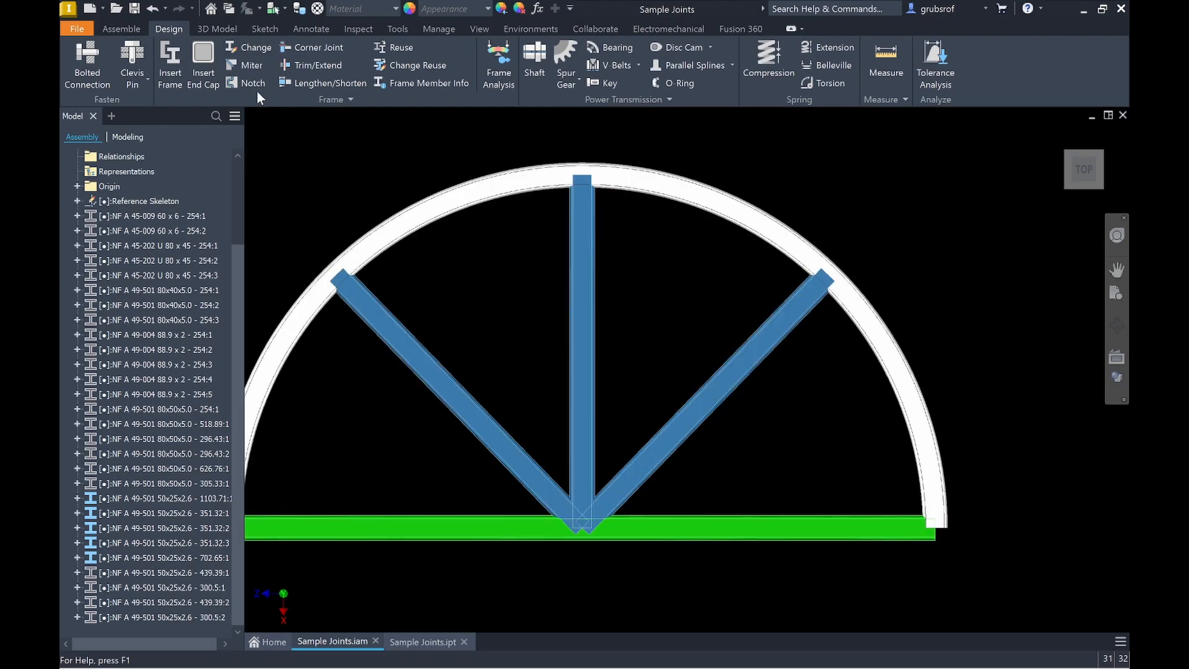
pyautogui.click(251, 65)
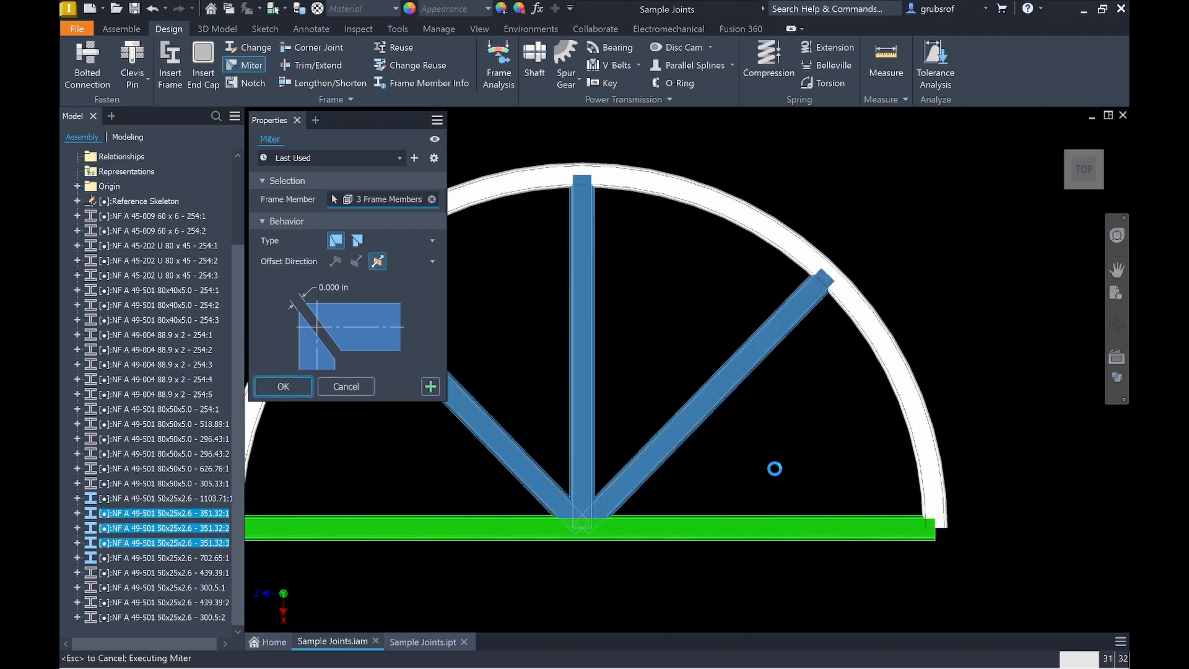
# Step: Miter the three spokes at their meeting point, then Trim/Extend them to the base face, dismissing the warning
pyautogui.click(282, 386)
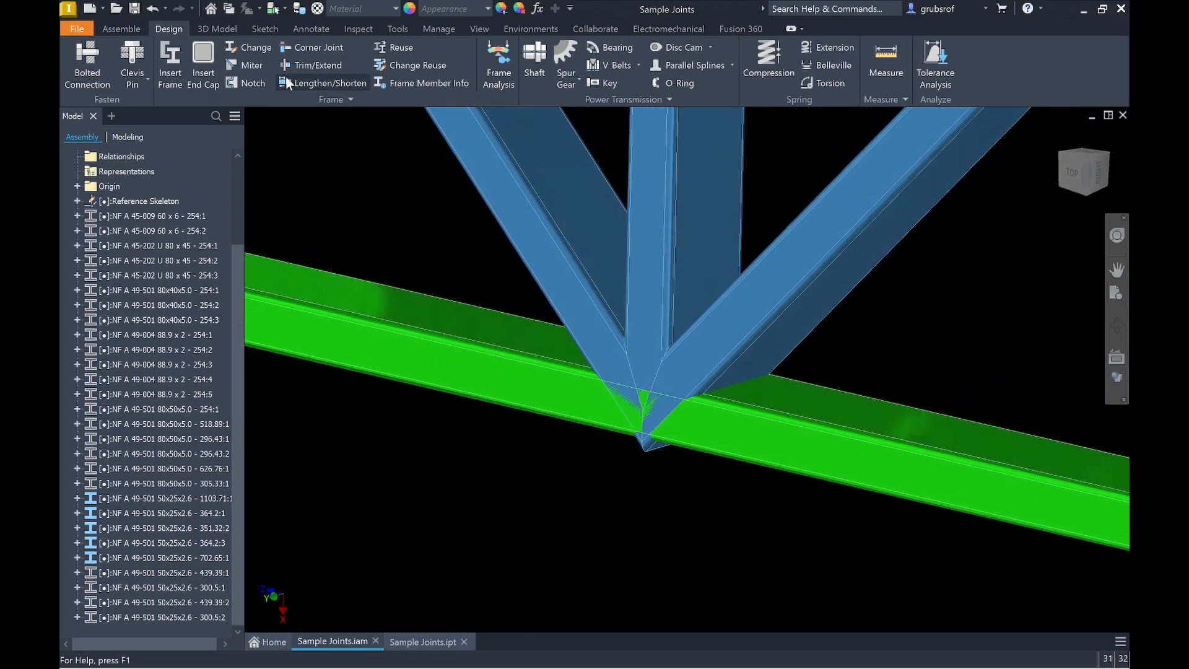
pyautogui.click(316, 65)
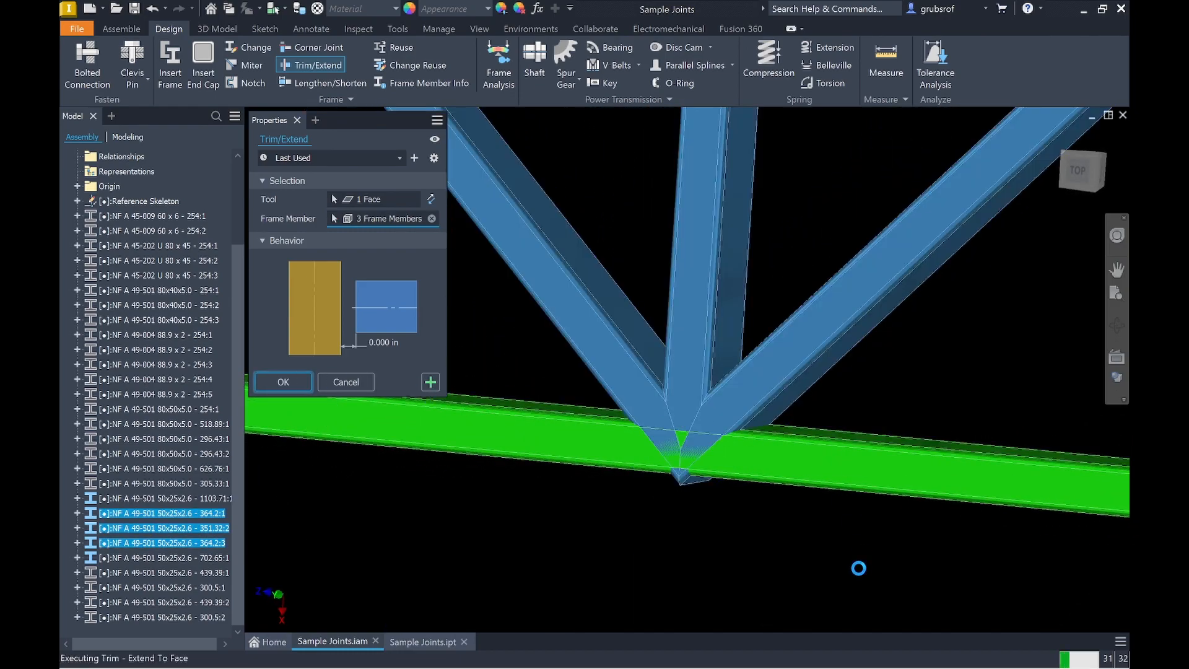
pyautogui.click(283, 382)
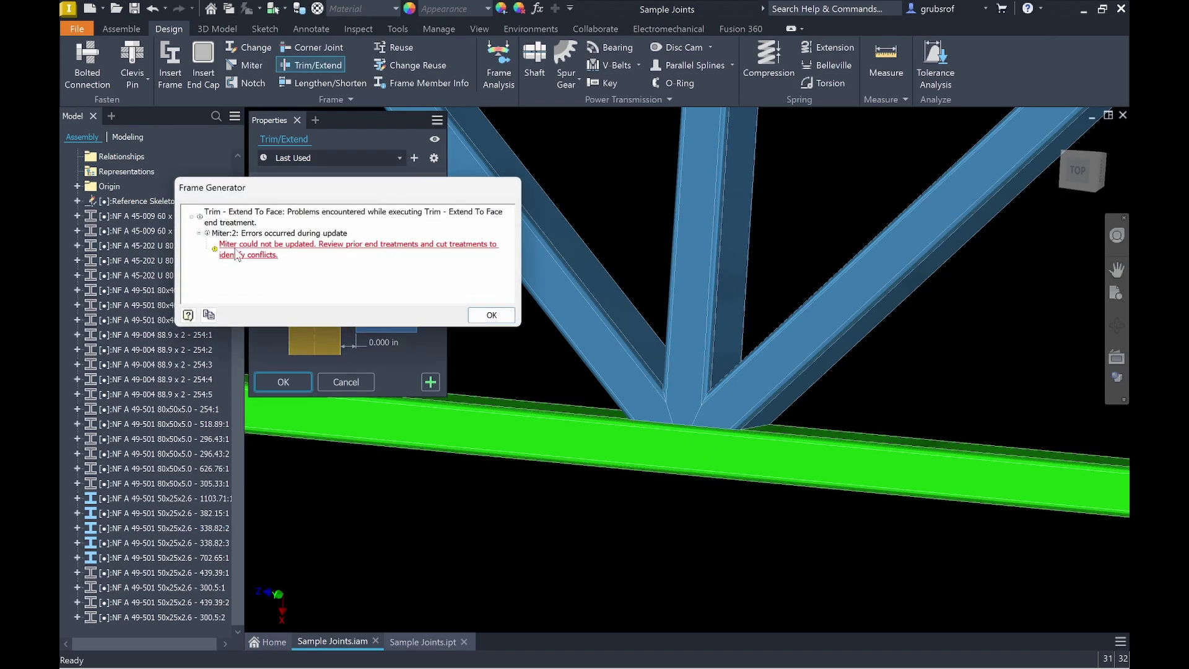
pyautogui.moveTo(339, 244)
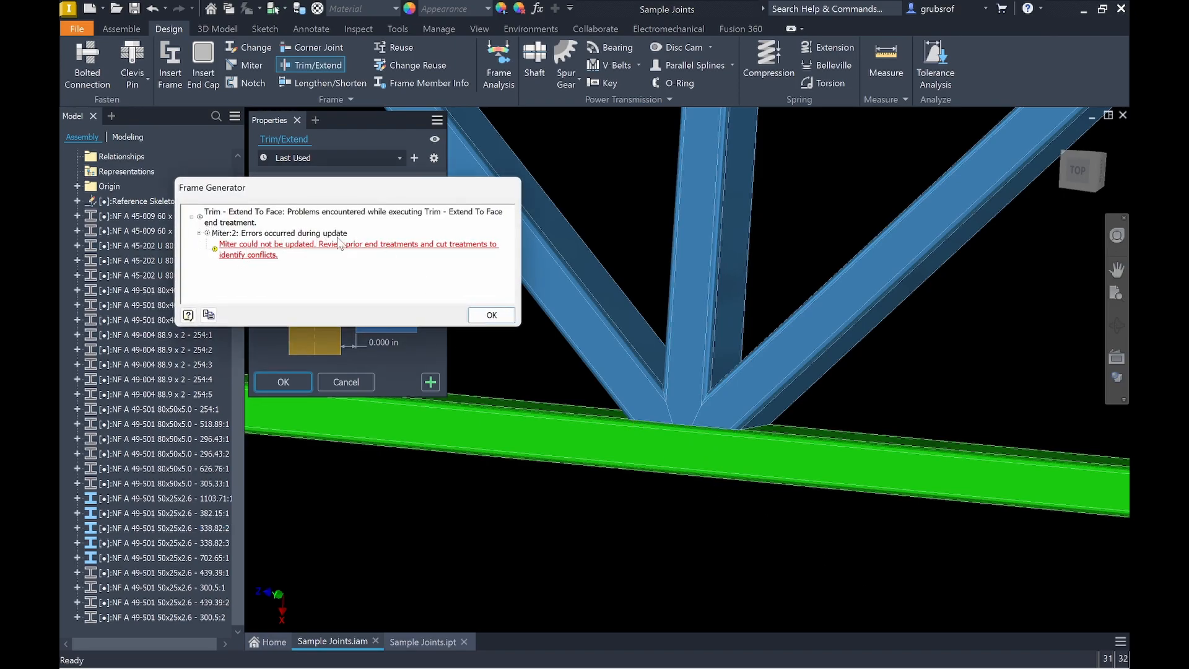
pyautogui.moveTo(472, 341)
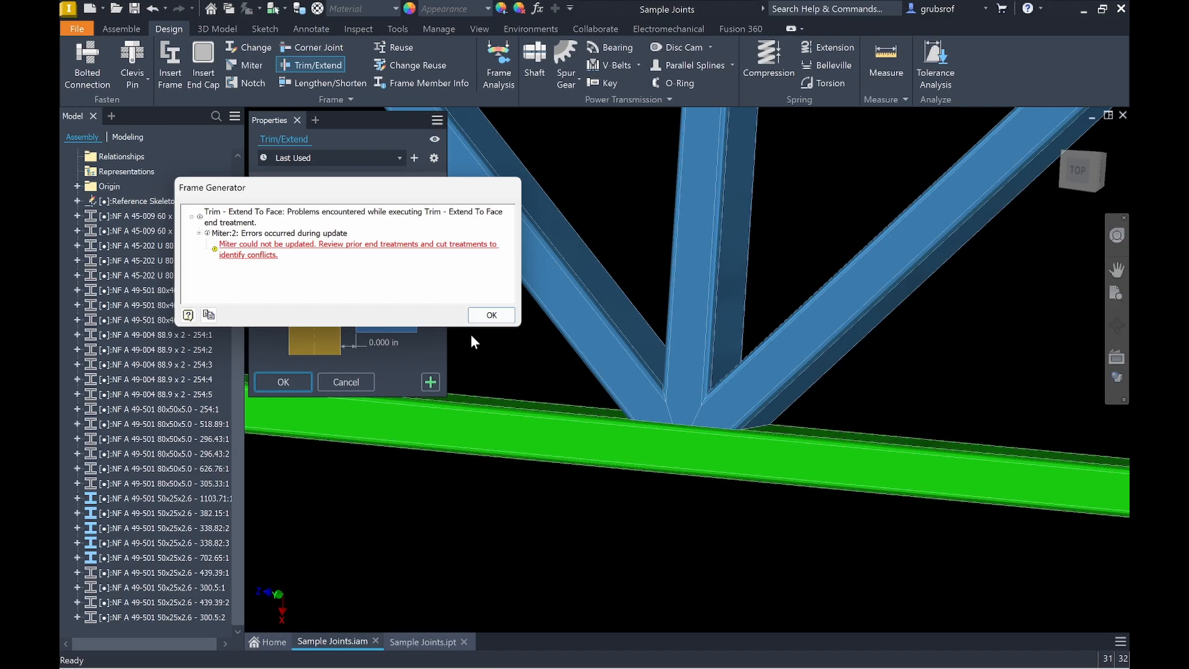
pyautogui.click(490, 314)
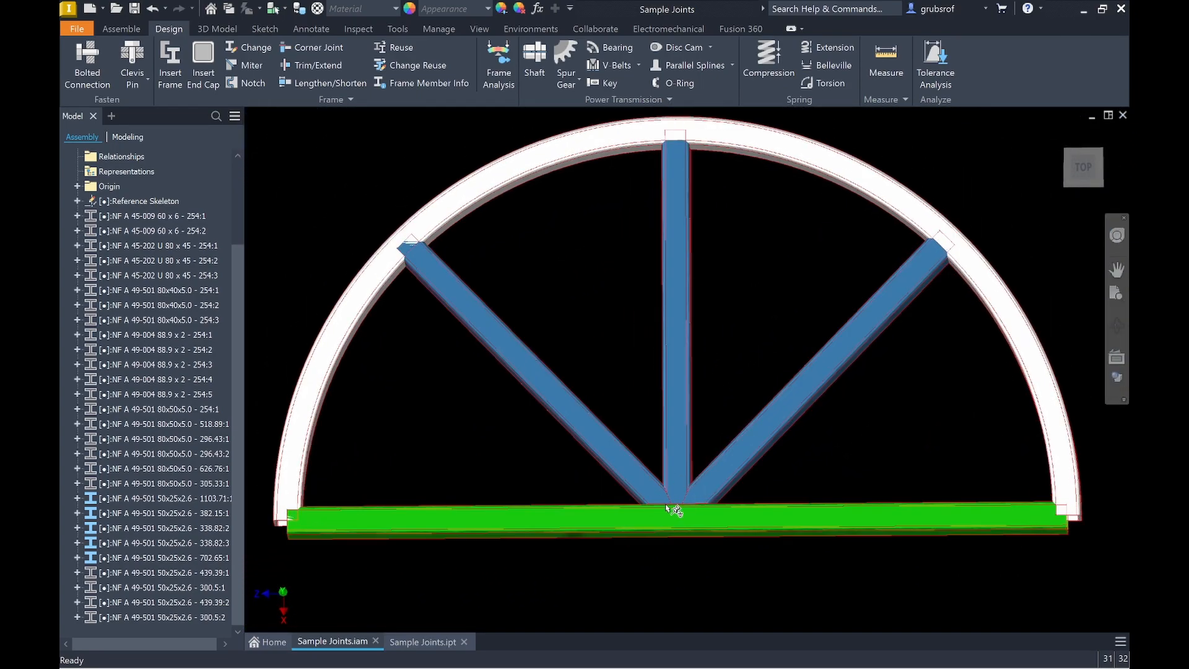
pyautogui.moveTo(669, 542)
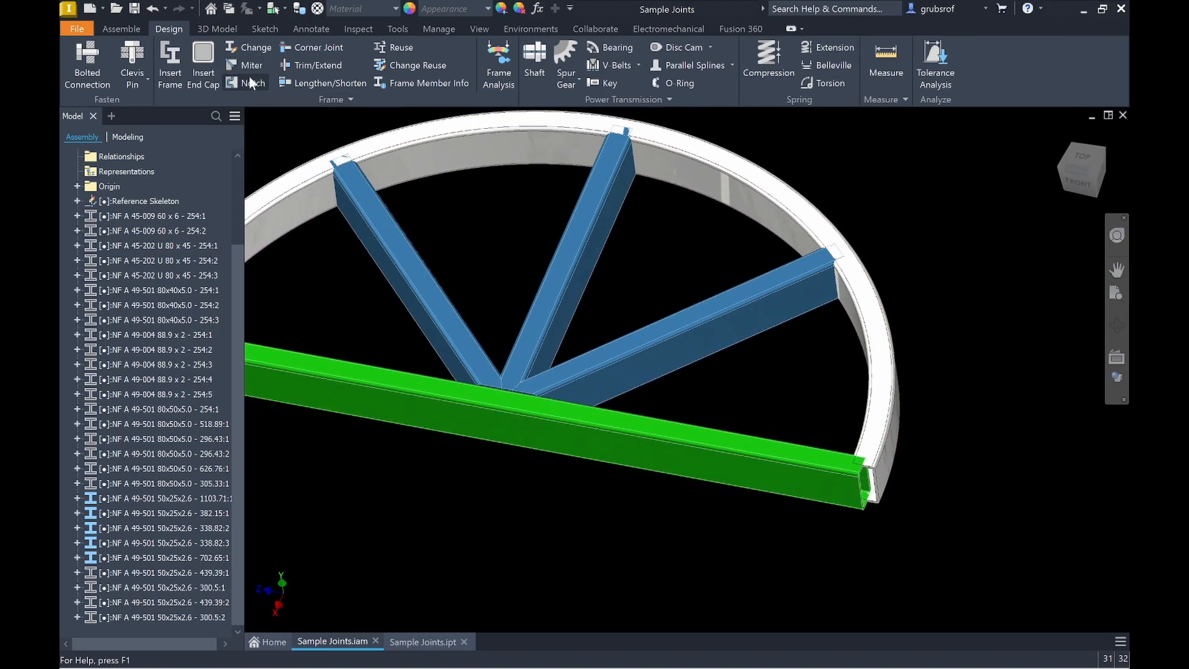
# Step: Miter the half-wheel's curved rim against the base member
pyautogui.click(251, 64)
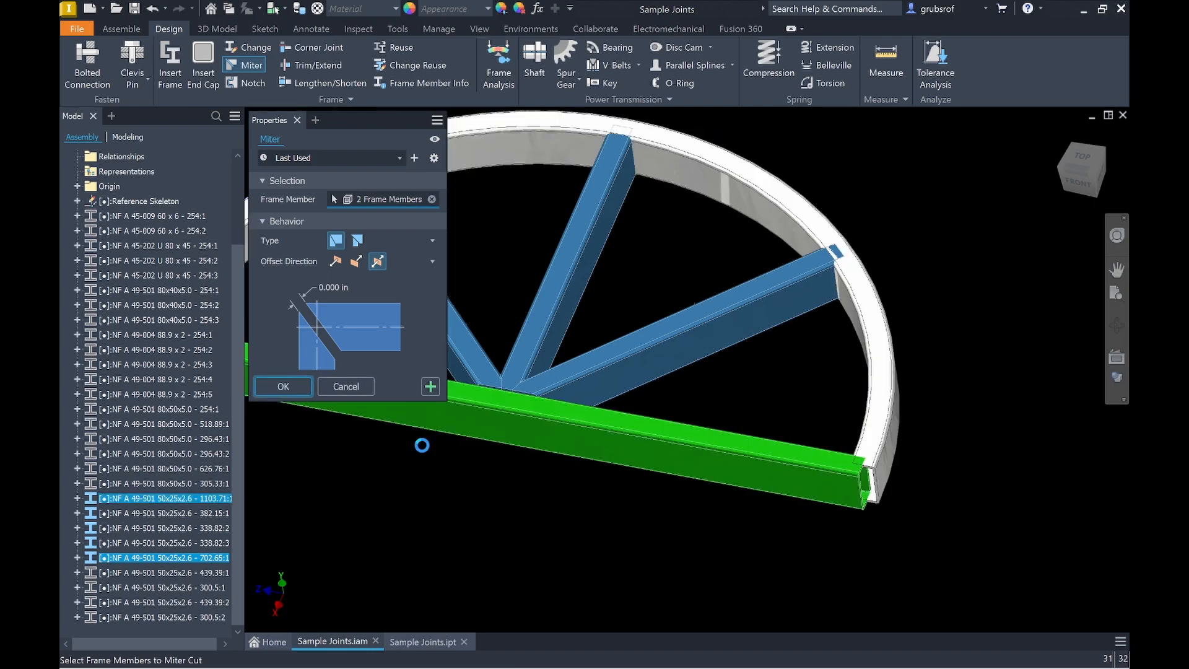
pyautogui.click(282, 386)
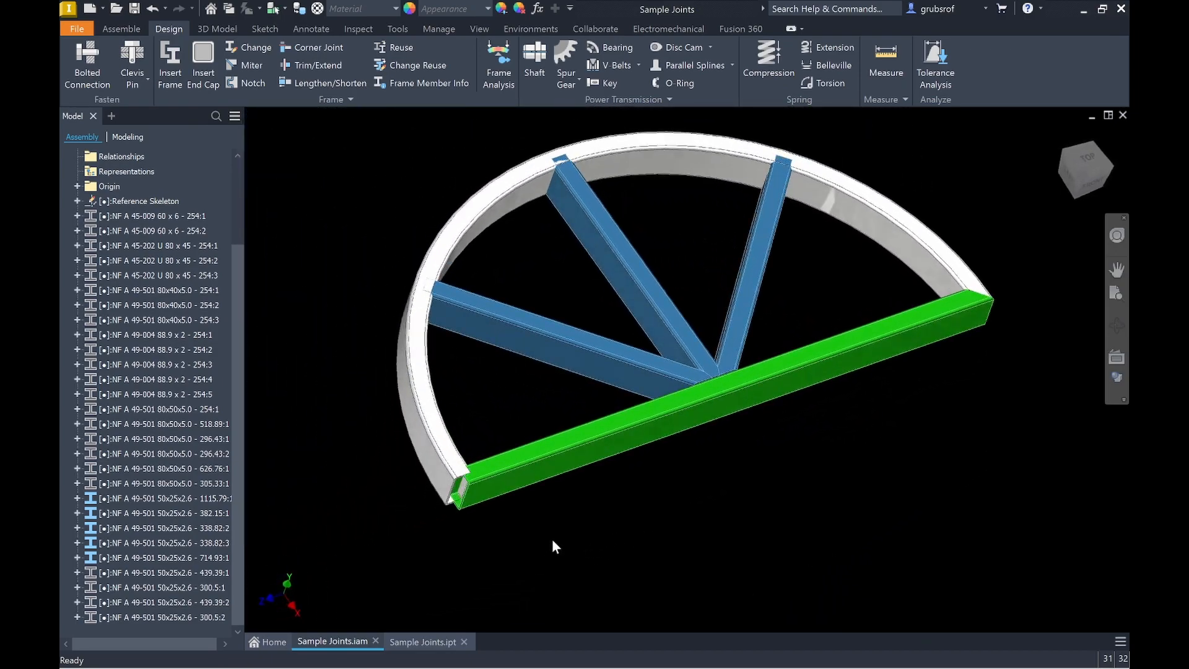
pyautogui.scroll(-3)
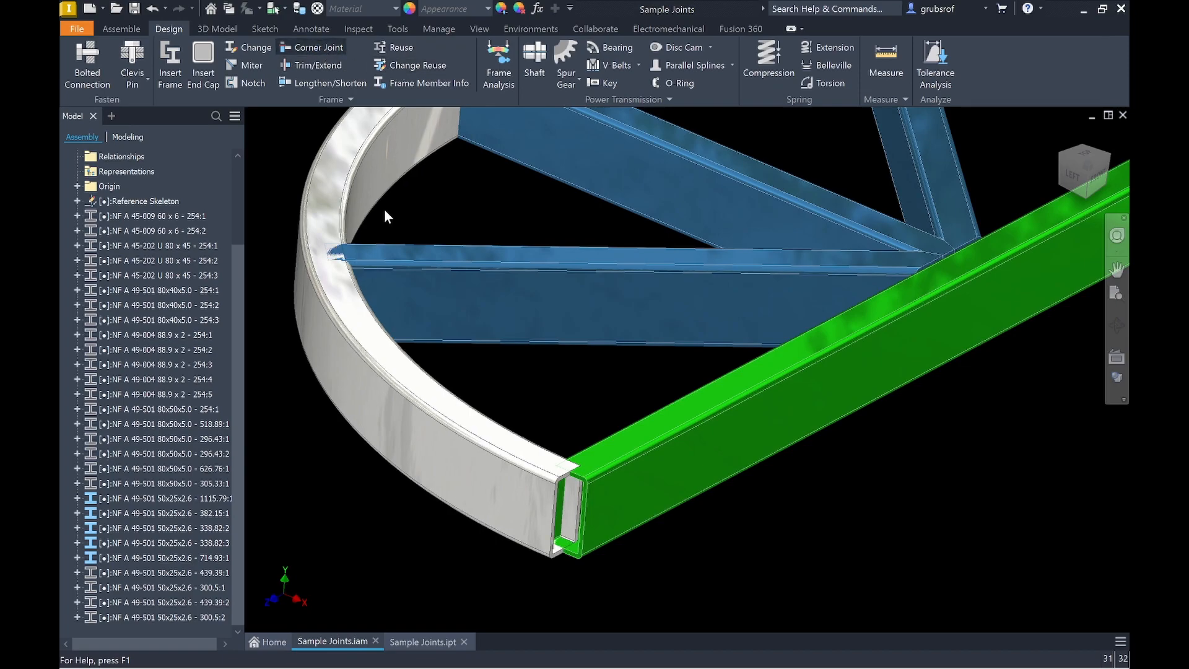
# Step: Add a corner joint fitting the base tube against the rim's end
pyautogui.click(310, 47)
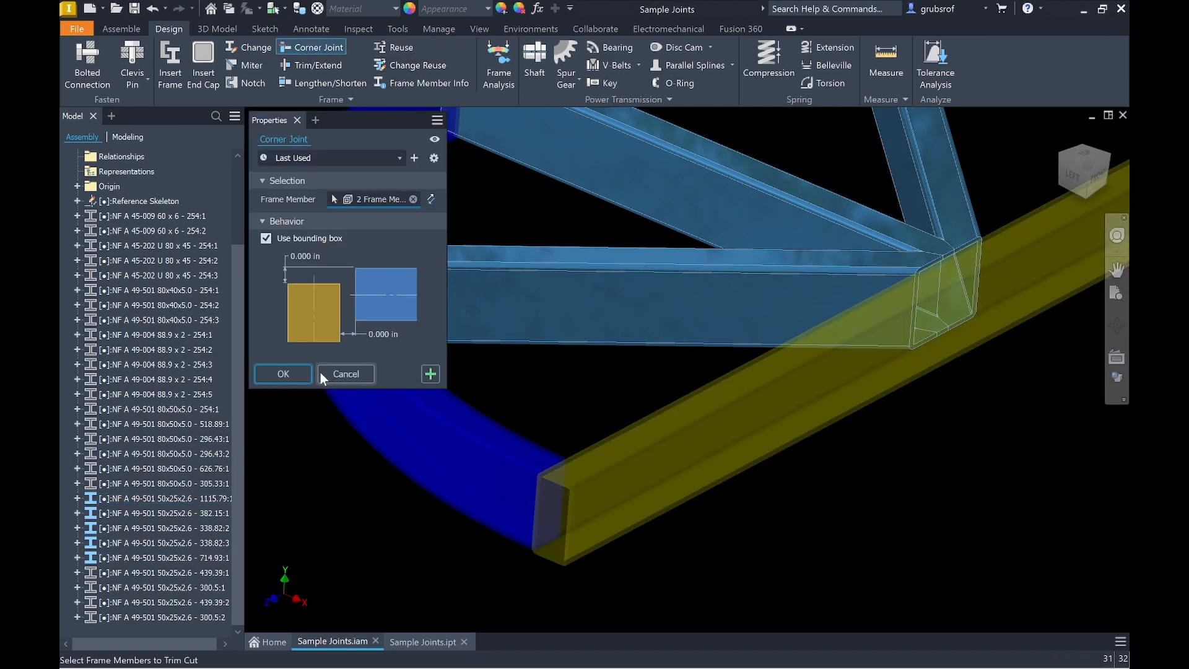
pyautogui.click(282, 372)
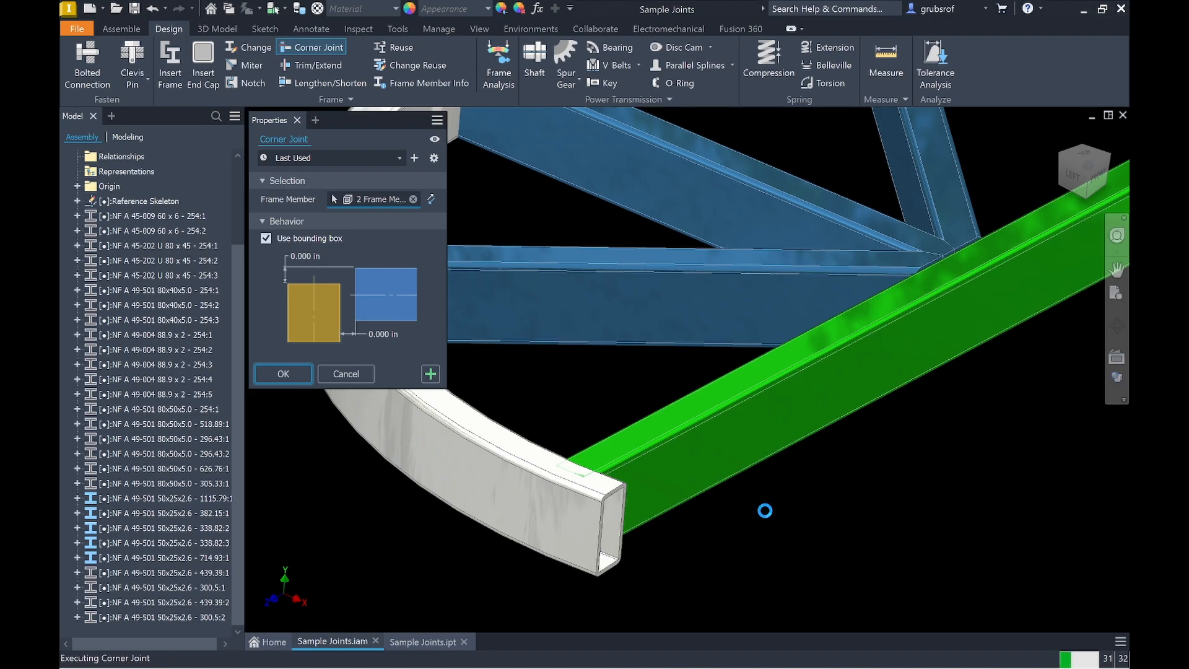
pyautogui.click(283, 372)
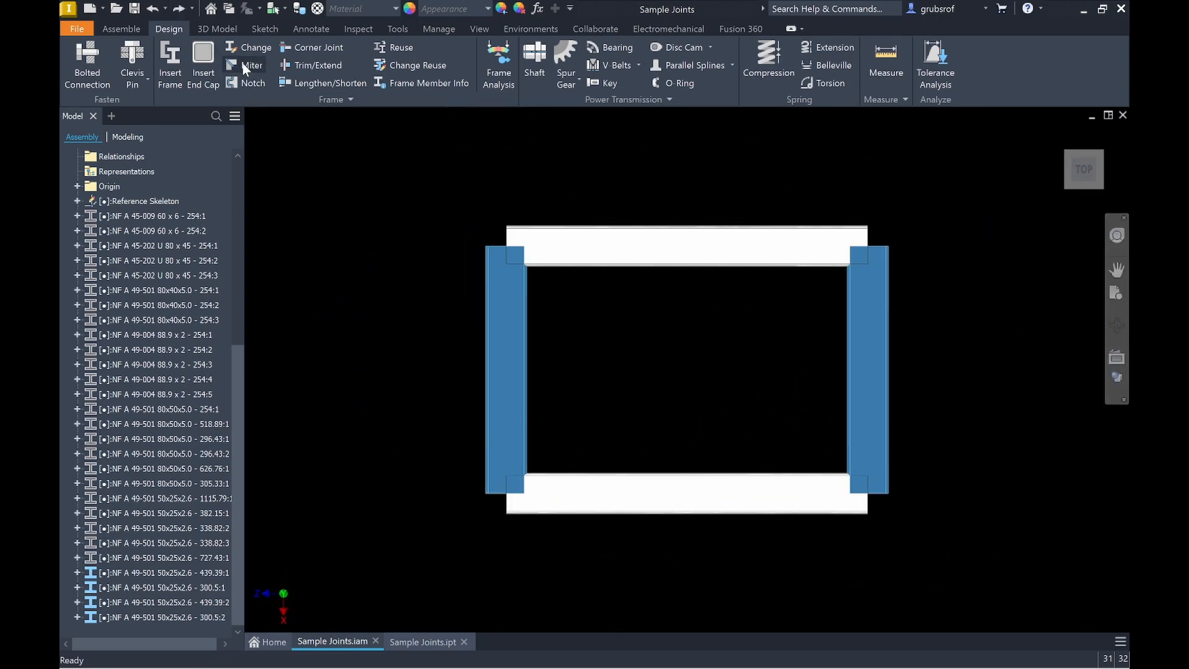
# Step: Miter the rectangular frame's top, left and bottom members at the left corners
pyautogui.click(251, 64)
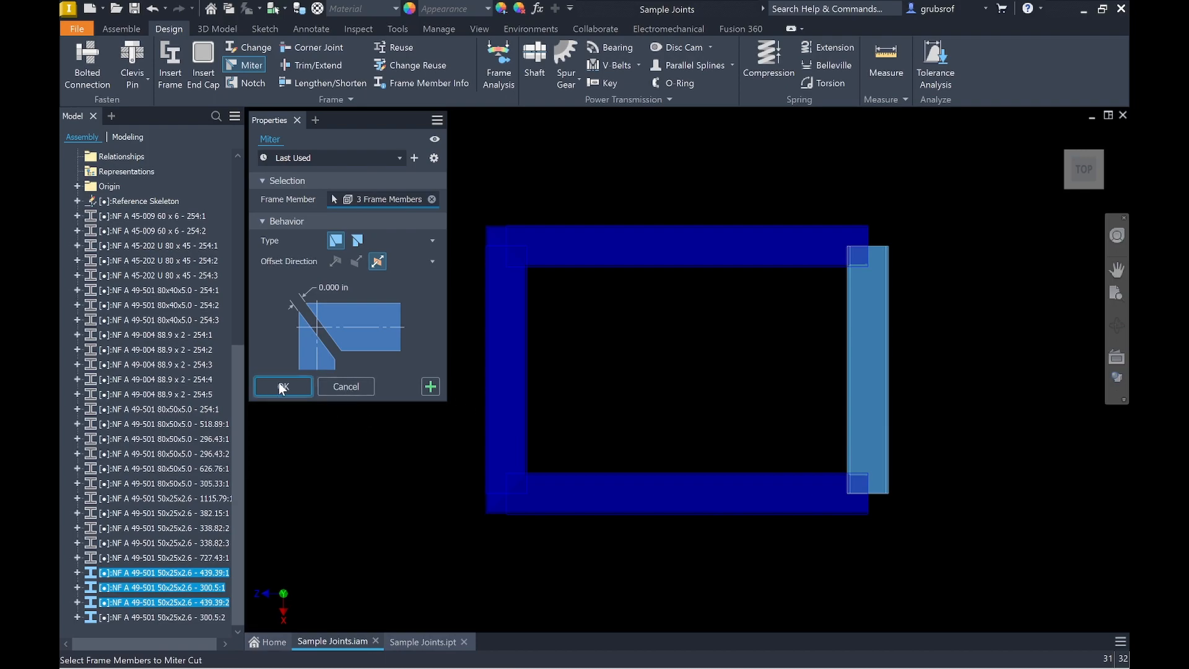
pyautogui.click(282, 386)
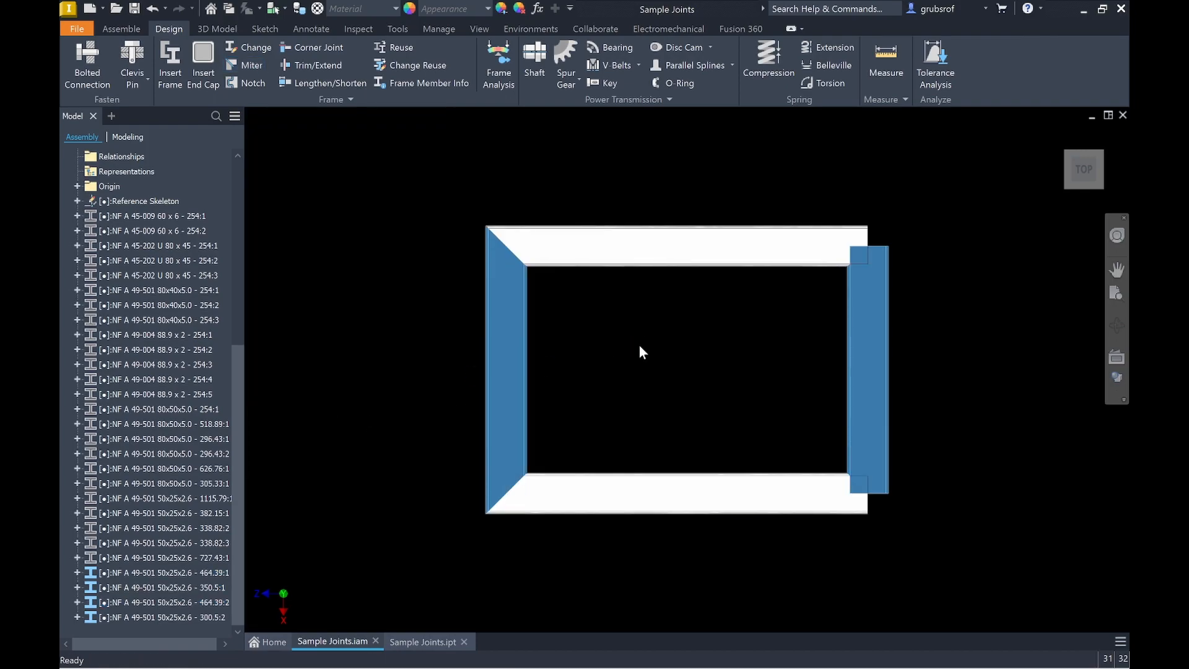
pyautogui.moveTo(321, 66)
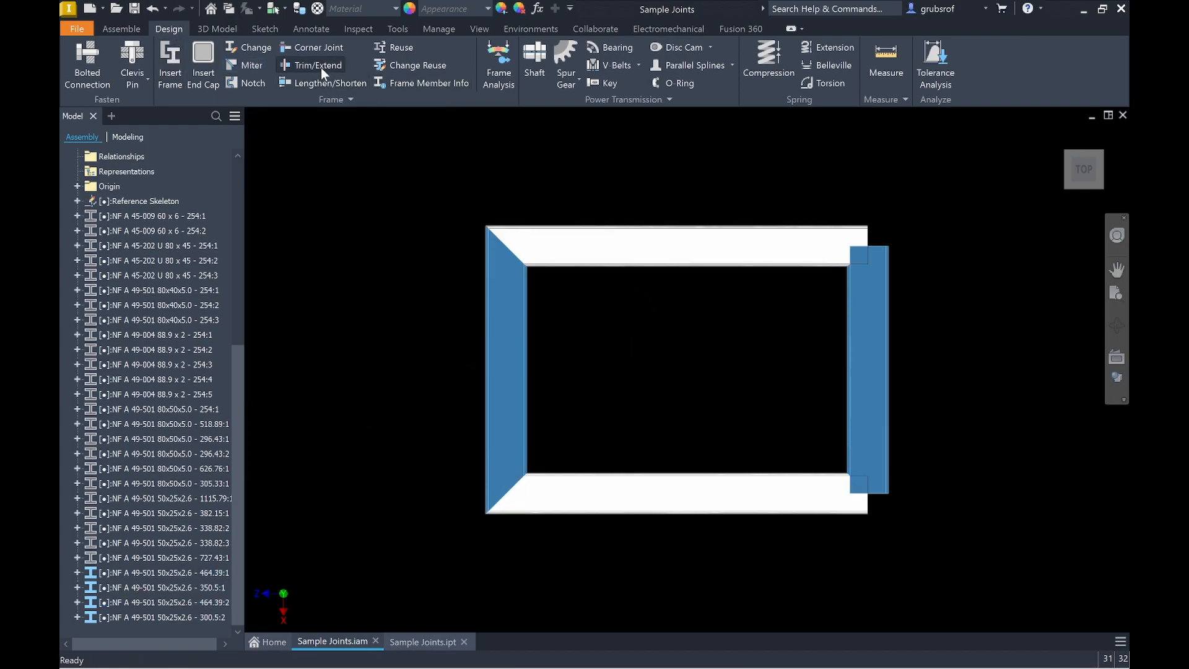
# Step: Fit the right upright between top and bottom members with corner joints
pyautogui.click(311, 47)
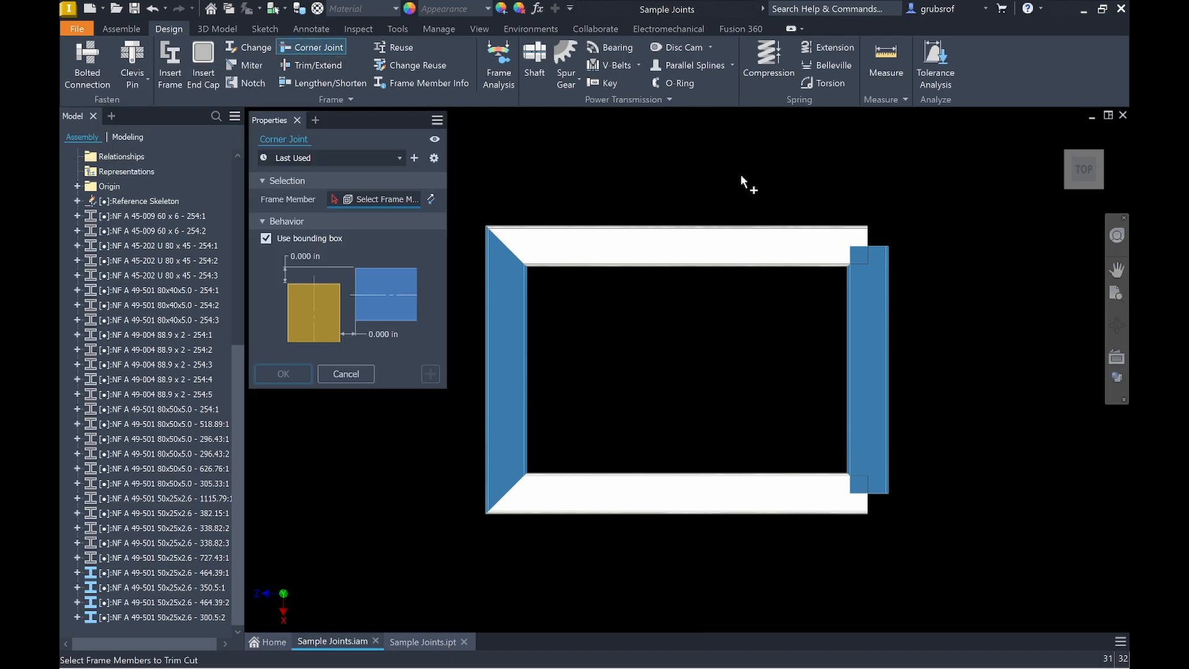
pyautogui.click(686, 246)
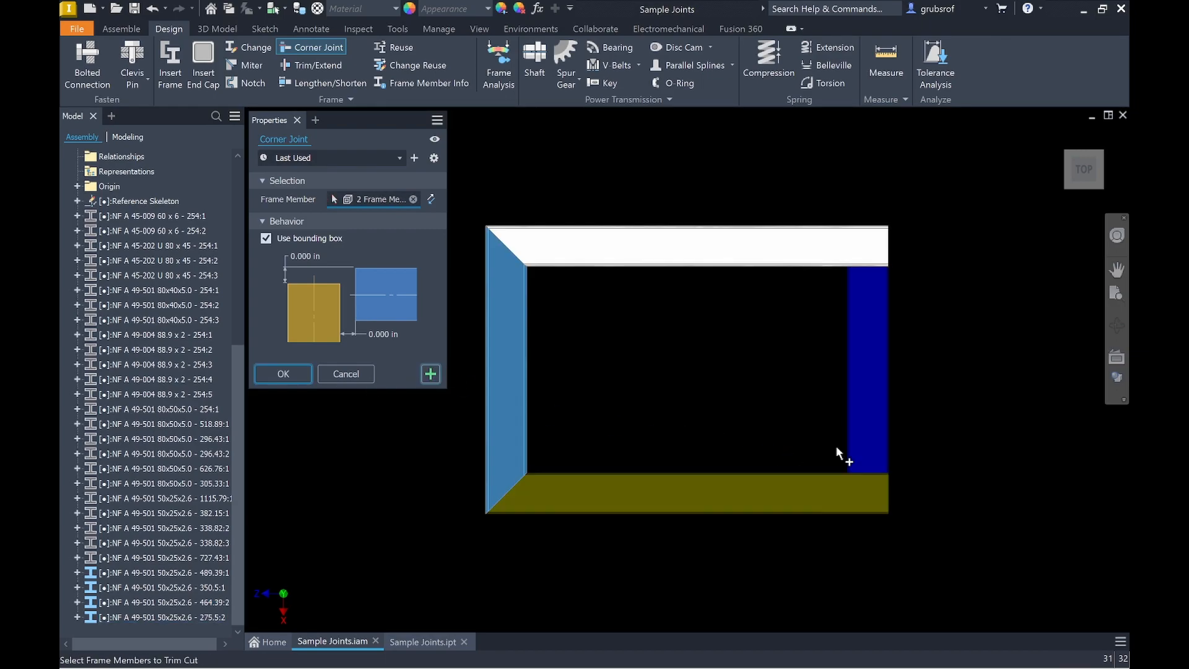
pyautogui.click(282, 372)
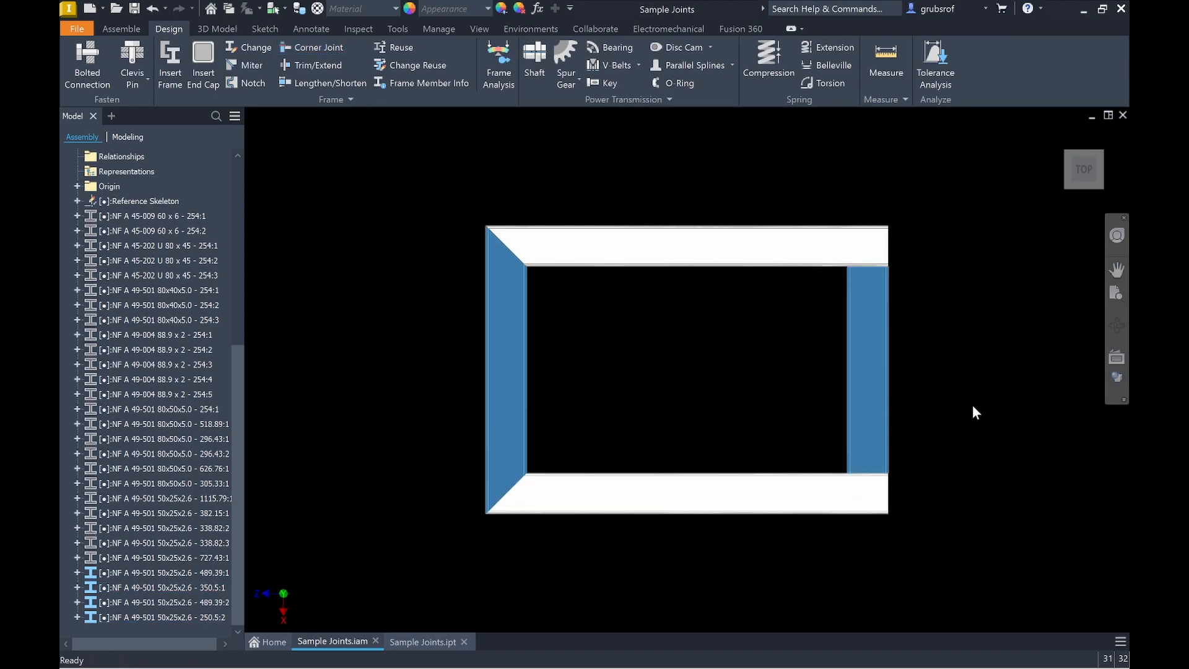